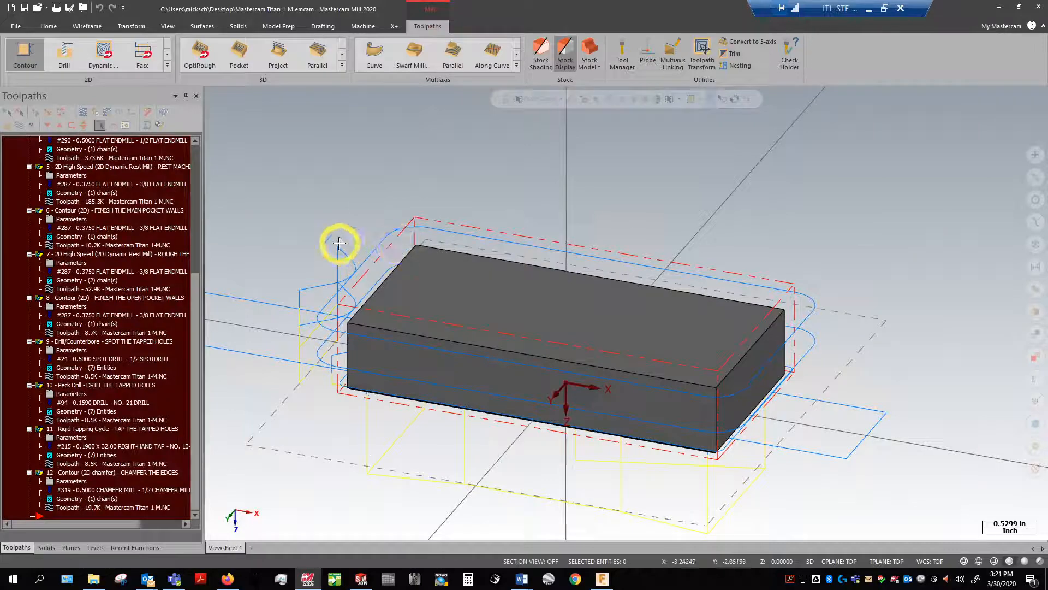
mouse_move(389, 448)
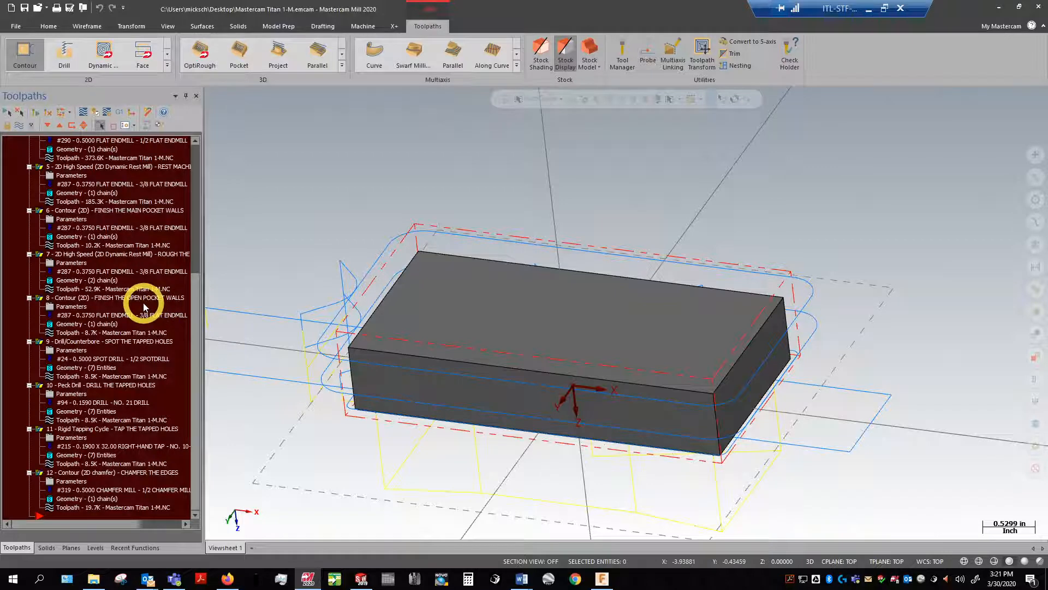
mouse_move(126, 324)
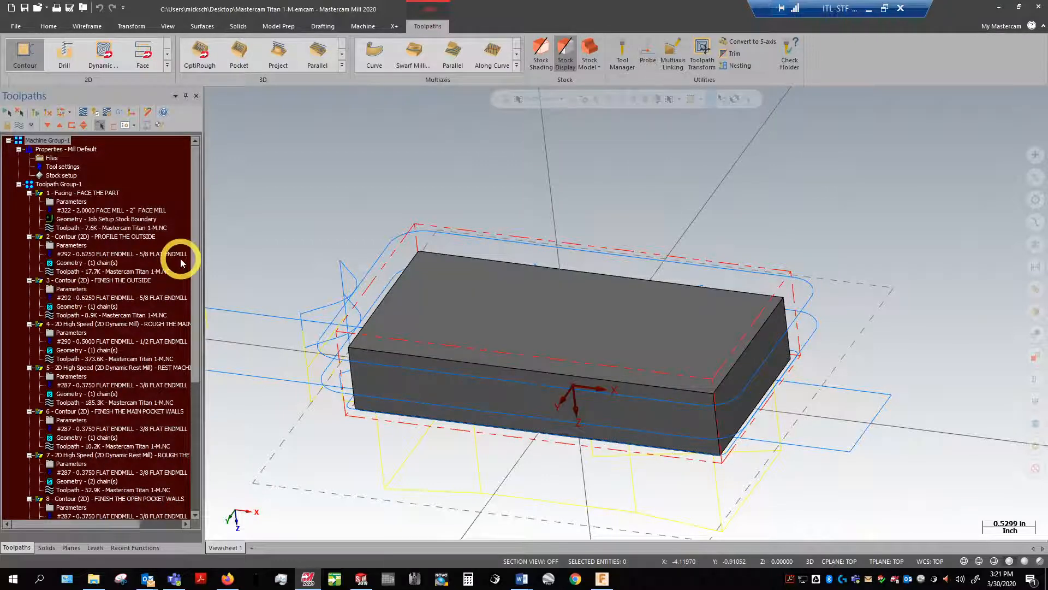
mouse_move(199, 258)
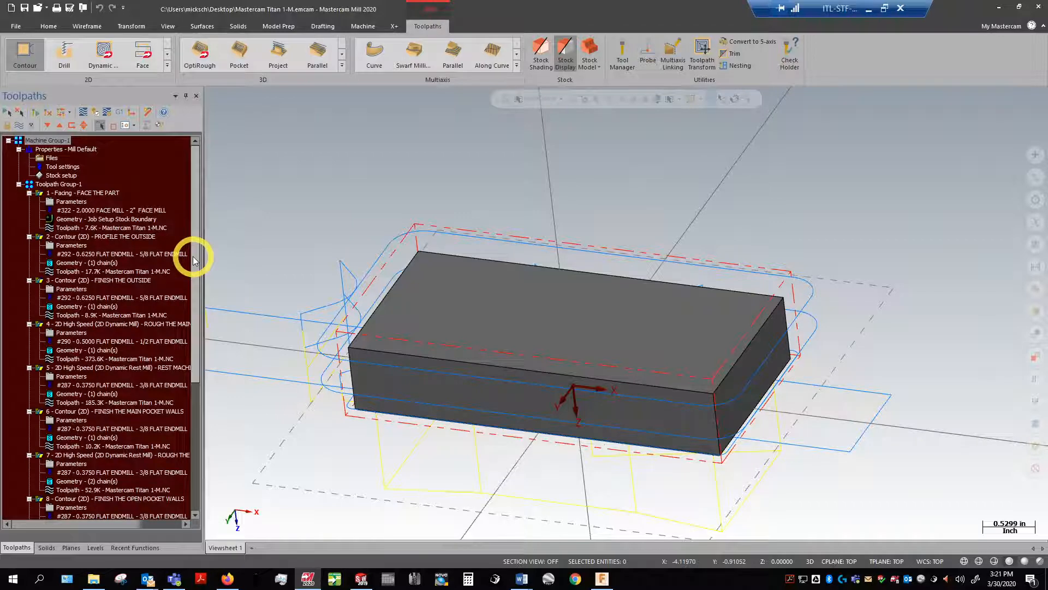
mouse_move(116, 171)
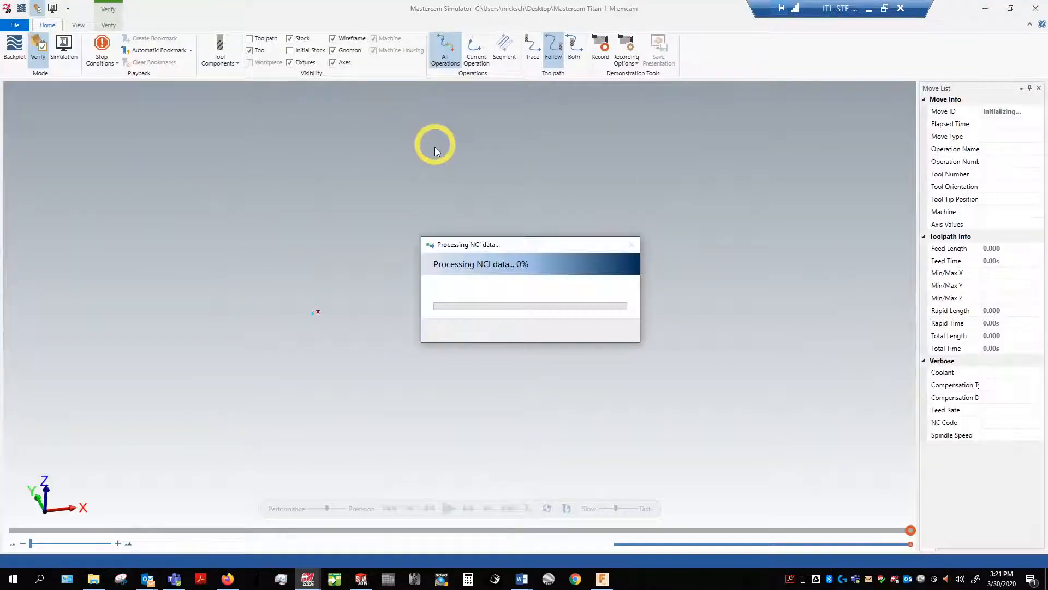
mouse_move(427, 253)
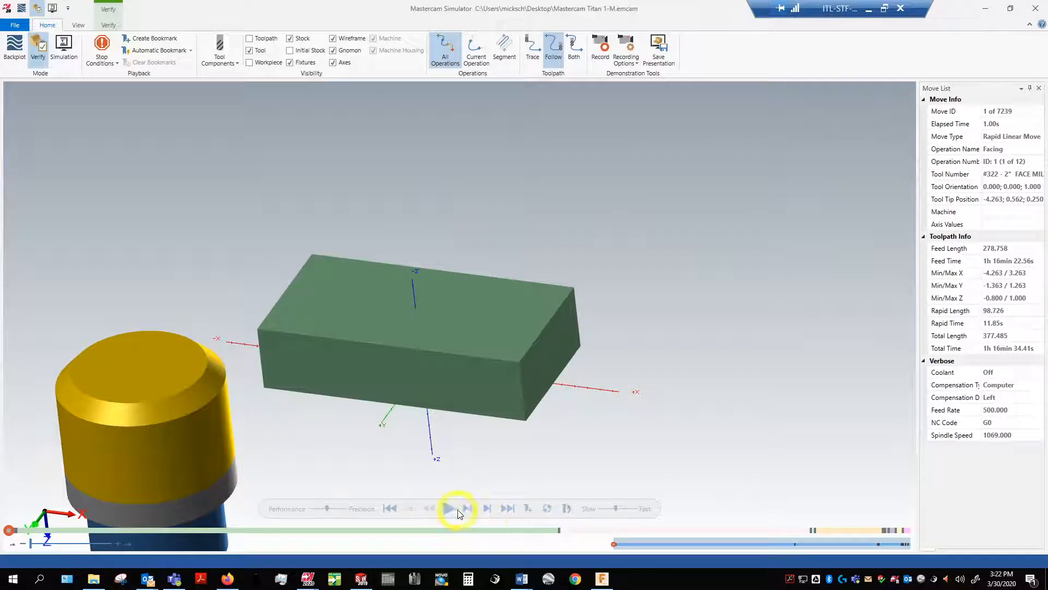
Step: Play the verification through all 12 operations, 7239 moves, then switch to the Verify tab
click(449, 509)
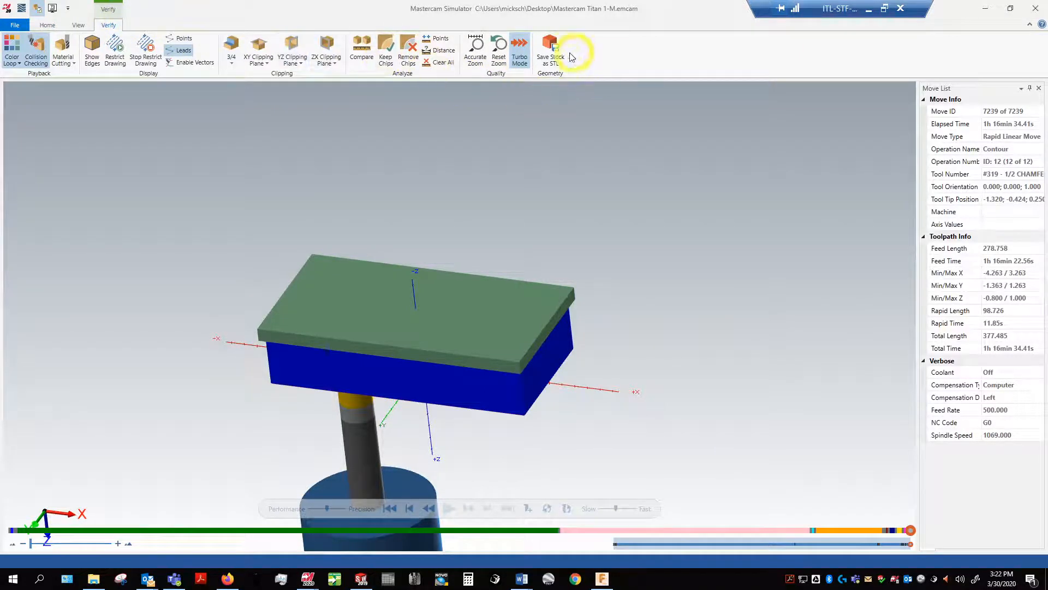
click(550, 46)
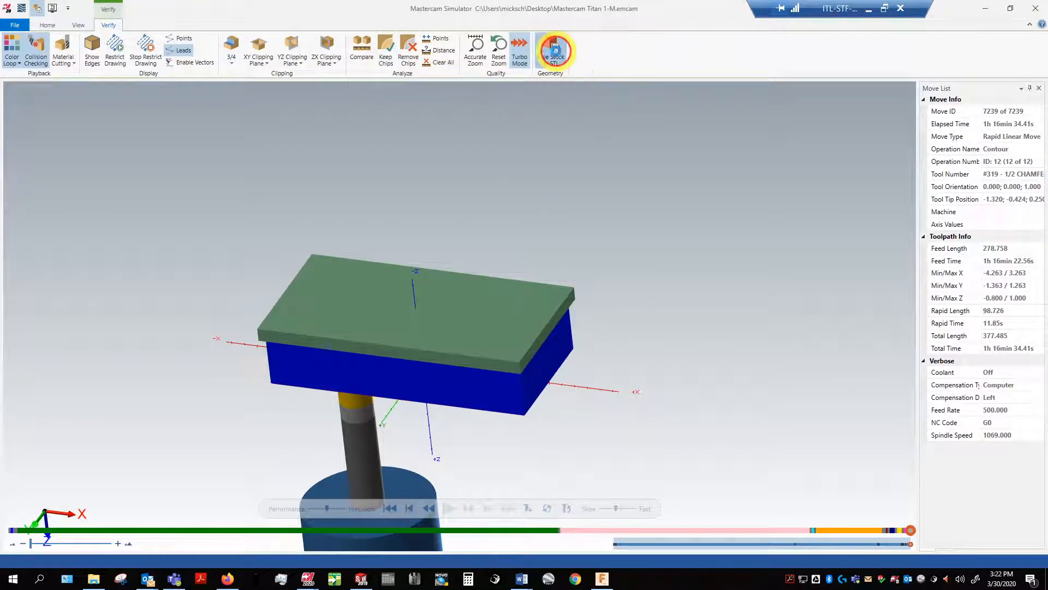
Step: Export the machined stock as STL to Desktop, named 'Mastercam Titan 1-M SECOND OP STOCK'
click(550, 44)
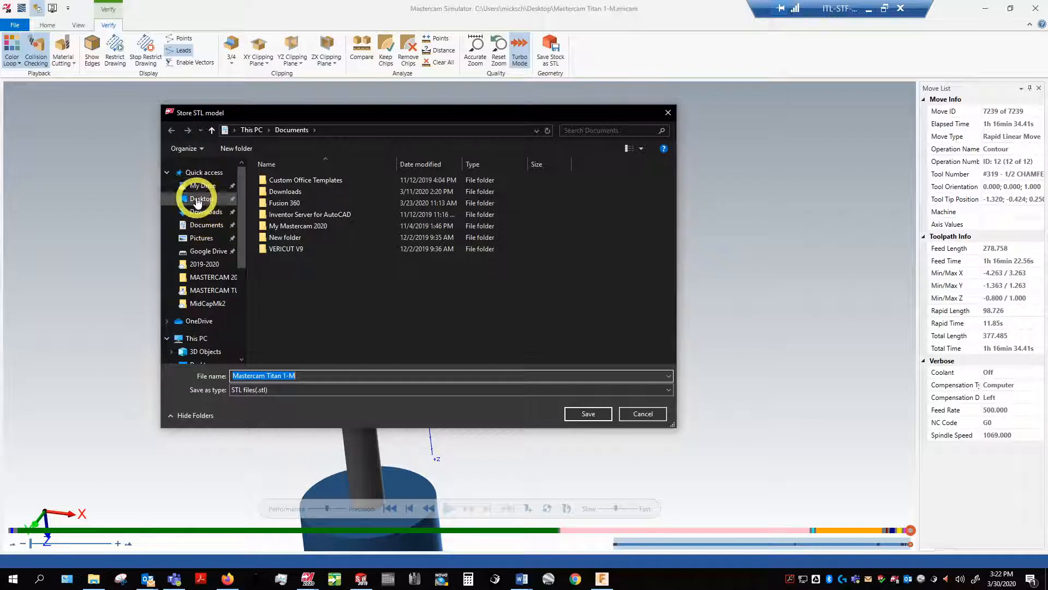
click(202, 198)
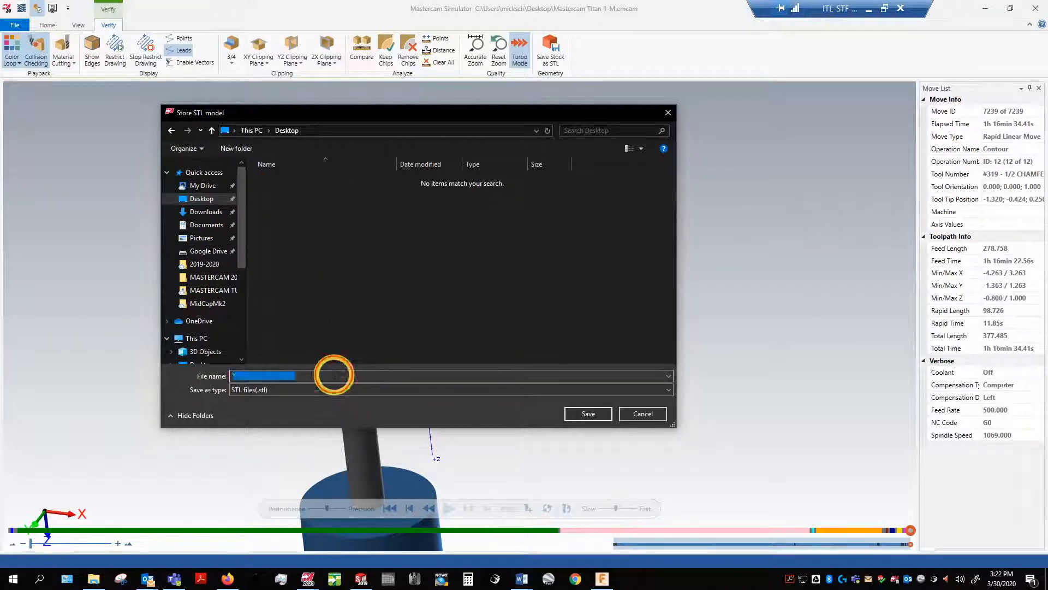
text(Mastercam Titan 1-M)
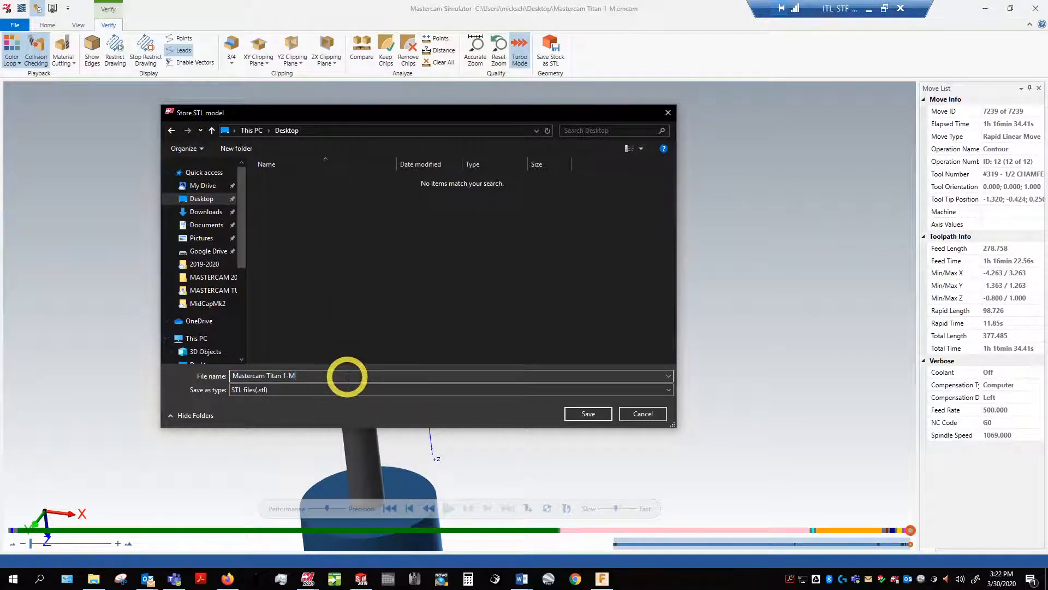
text(s)
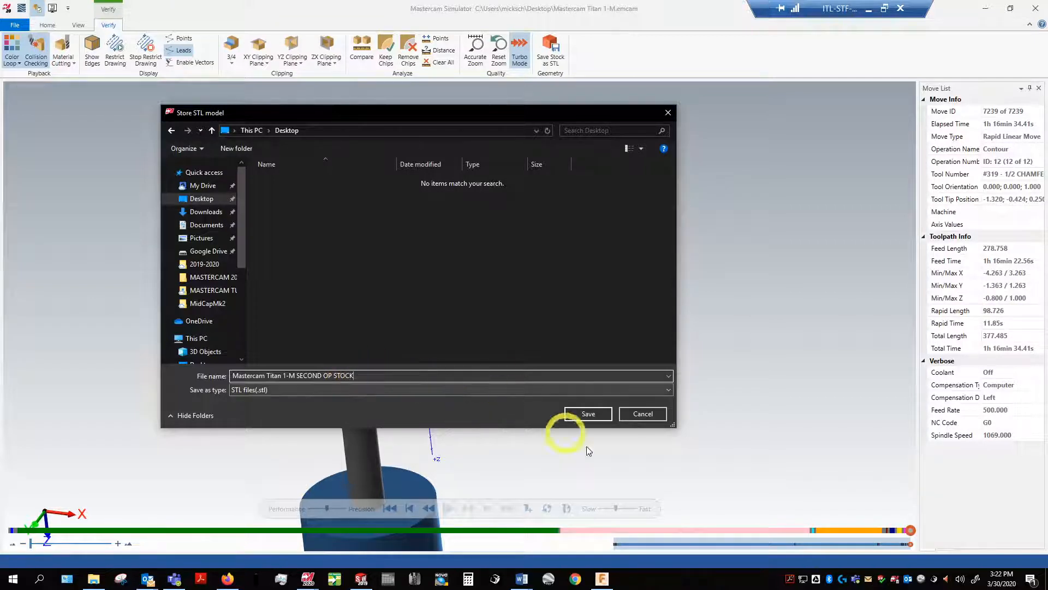
click(588, 413)
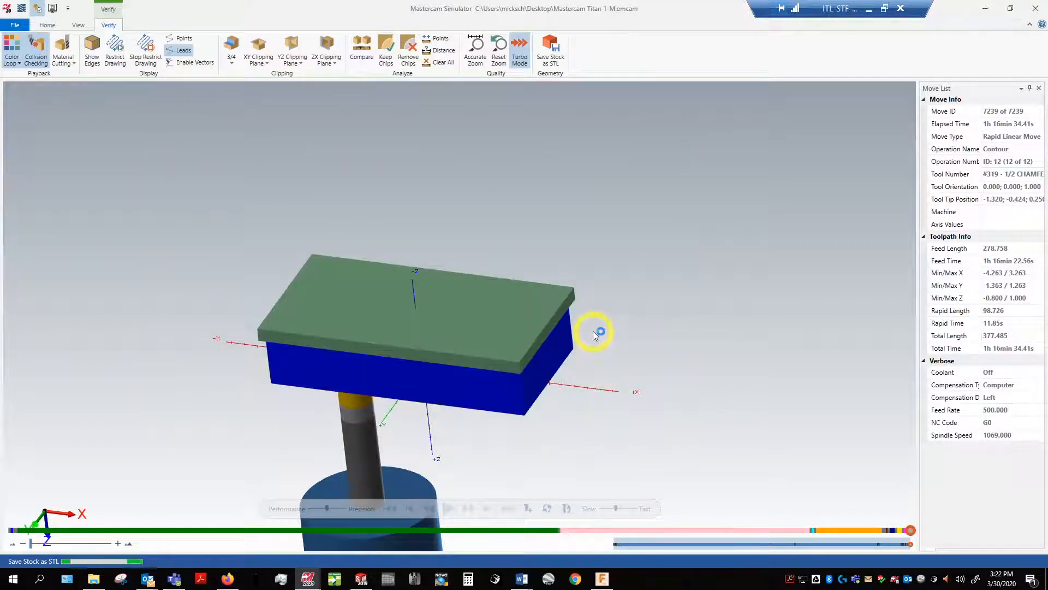
mouse_move(593, 274)
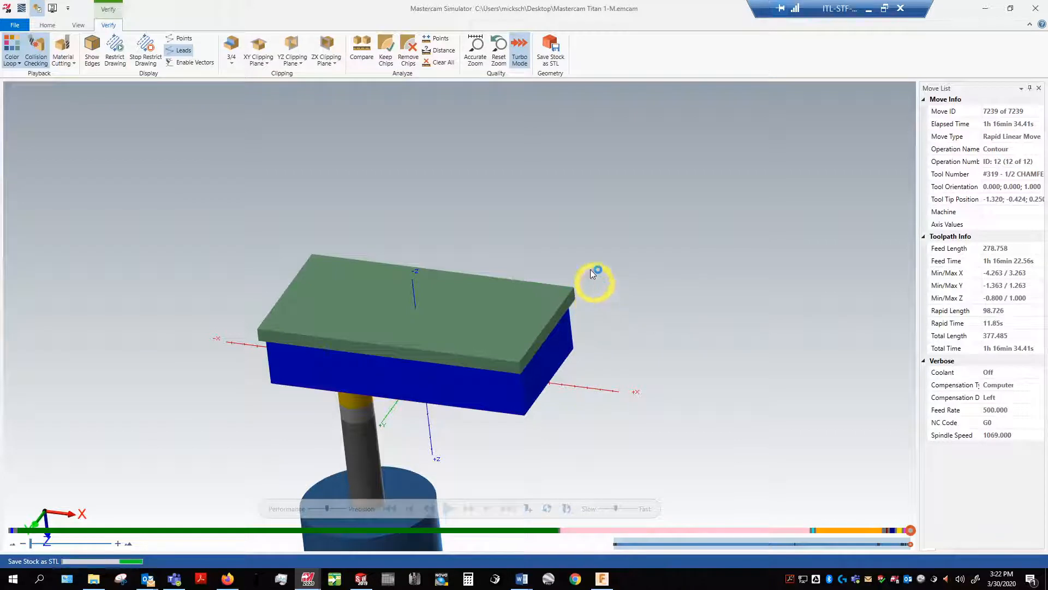
mouse_move(685, 225)
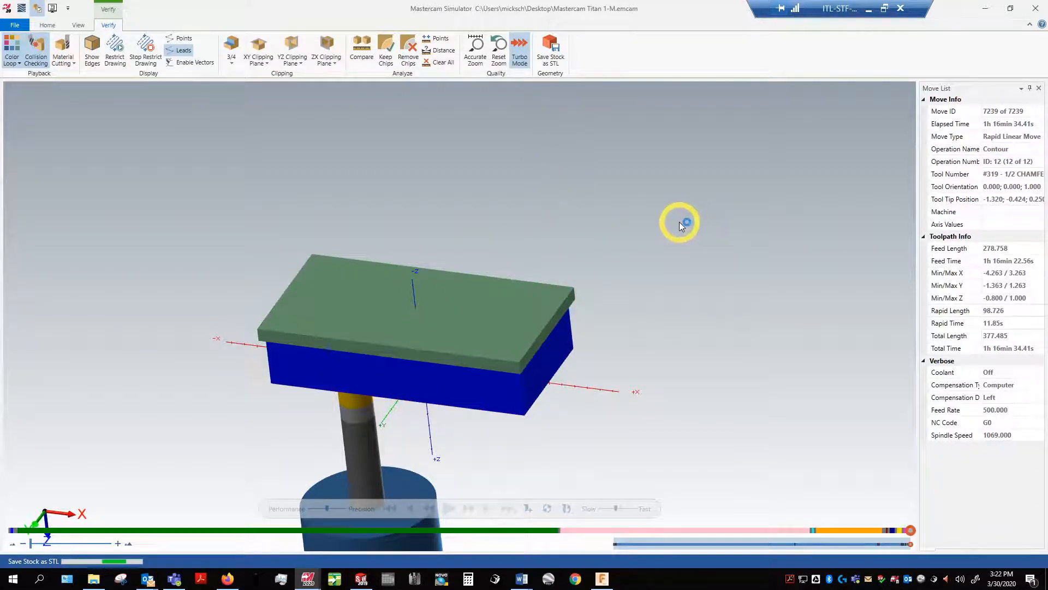
mouse_move(652, 218)
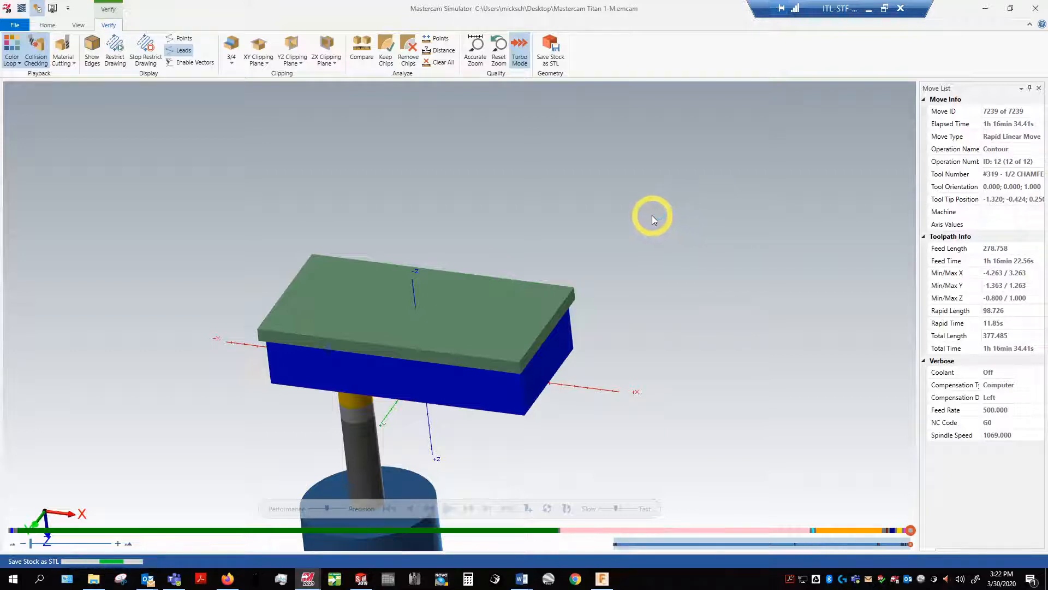
mouse_move(696, 168)
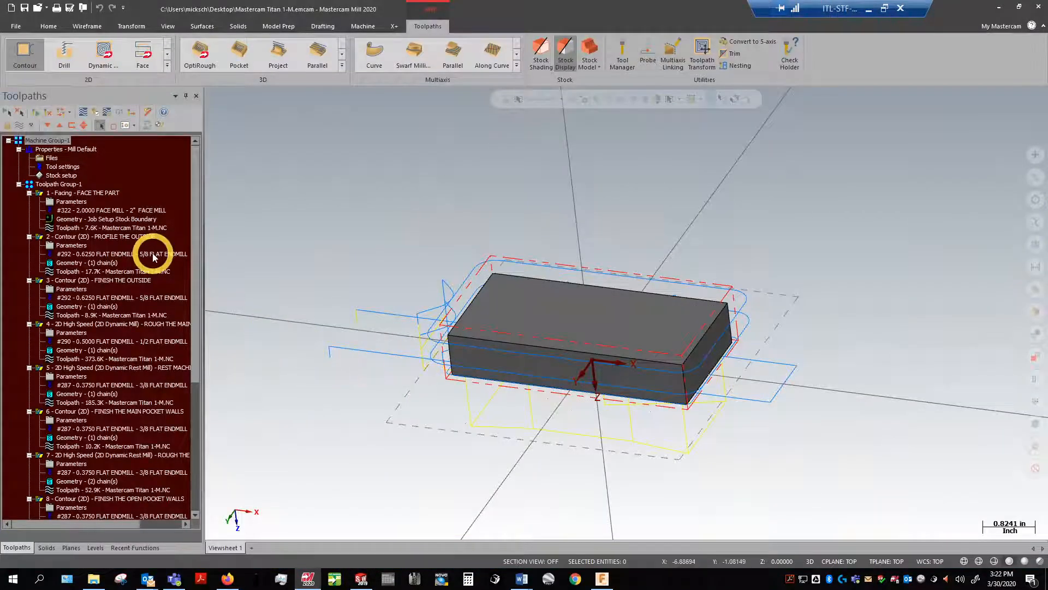
mouse_move(335, 200)
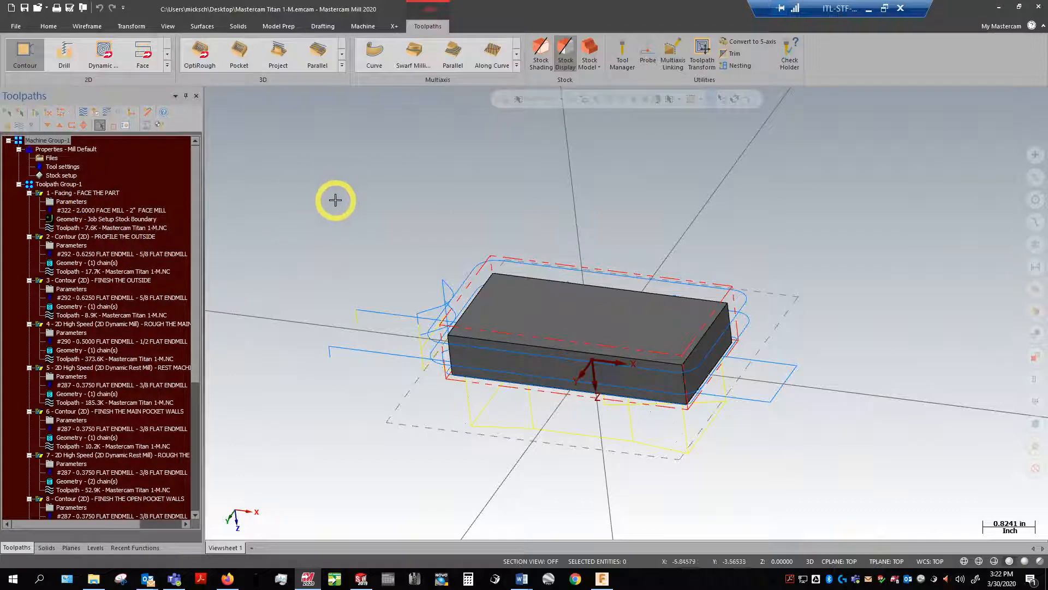
mouse_move(196, 194)
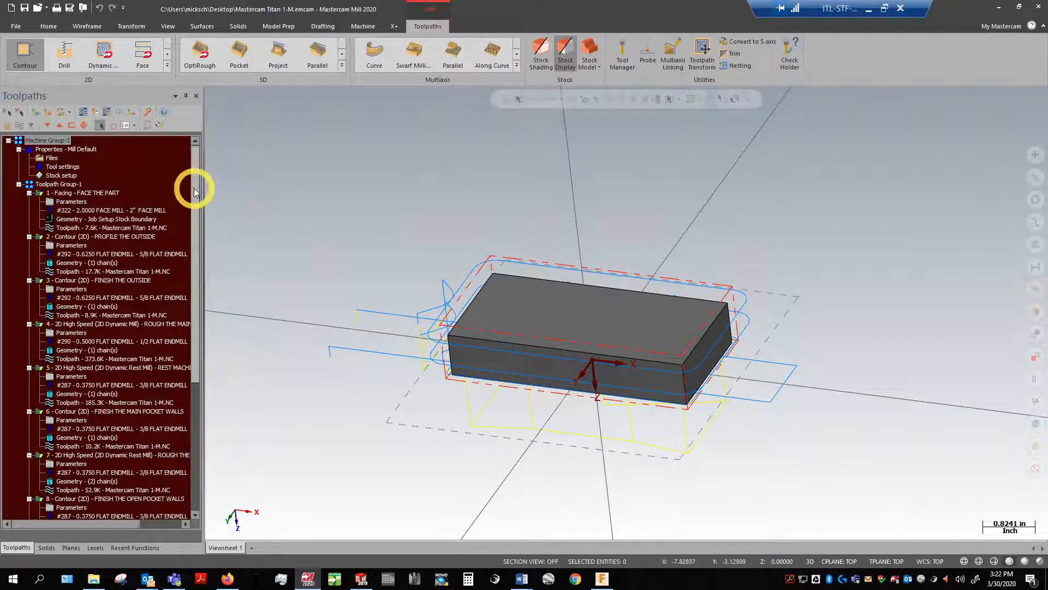
mouse_move(115, 181)
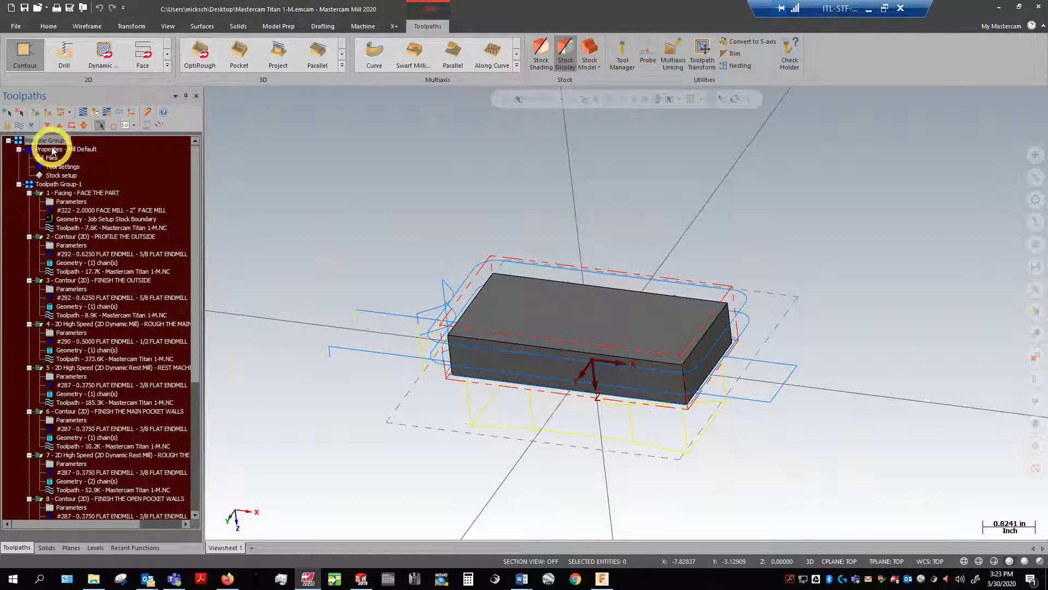
click(46, 140)
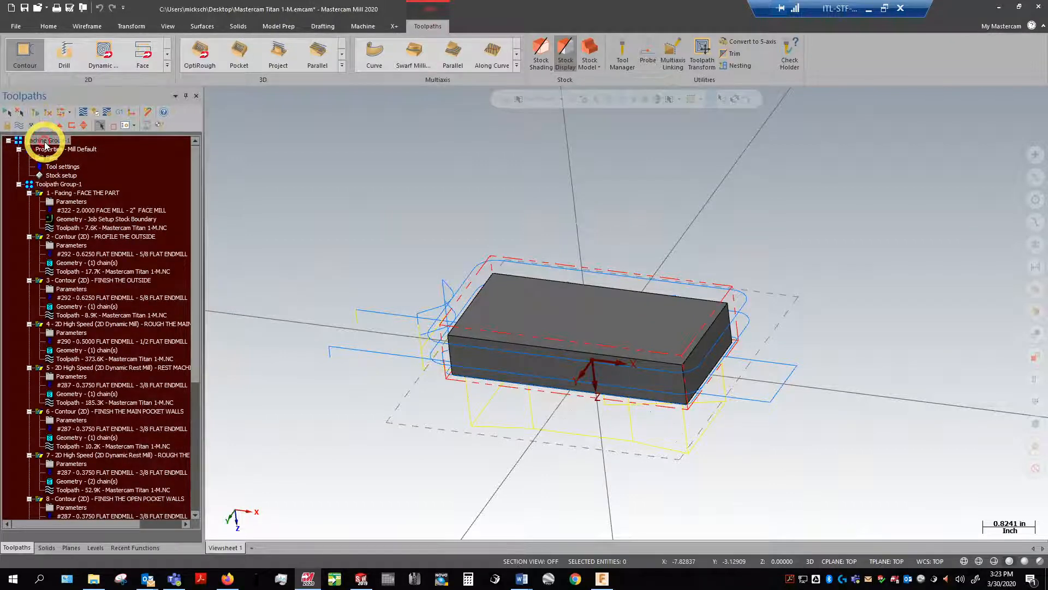
right_click(43, 140)
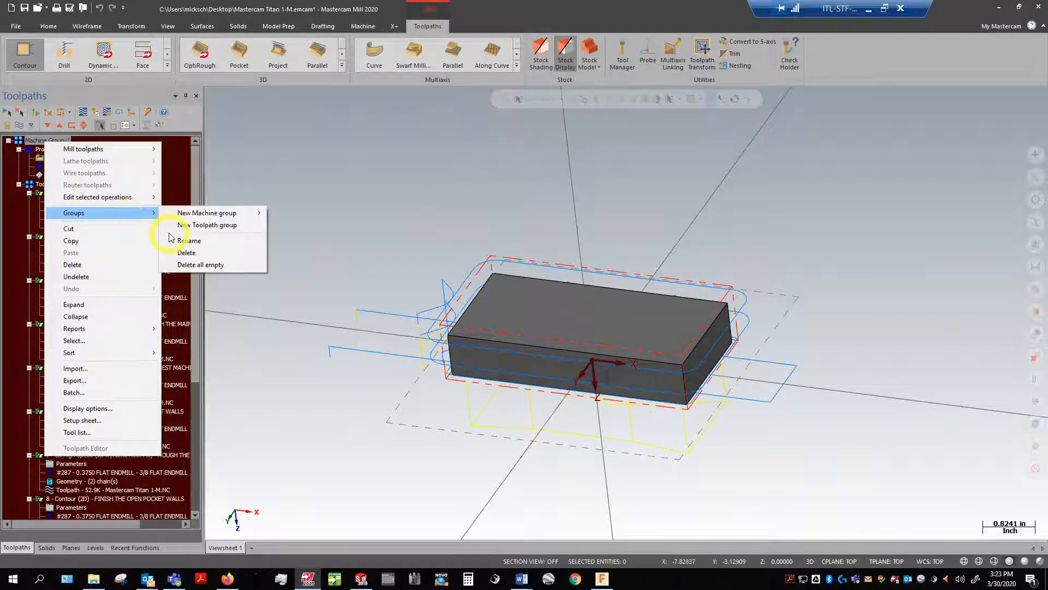
click(211, 225)
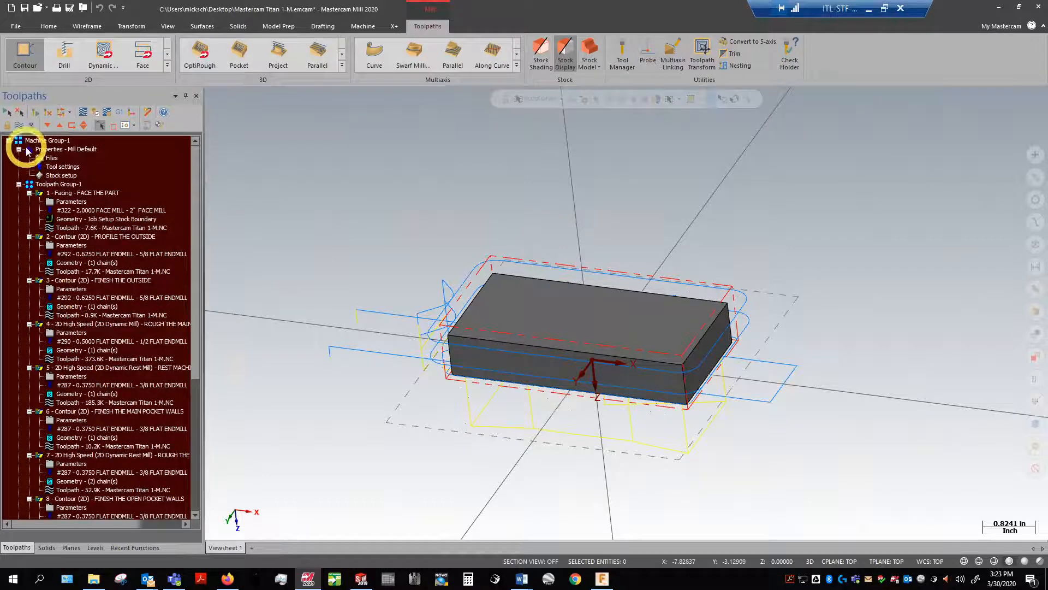
scroll(down, 3)
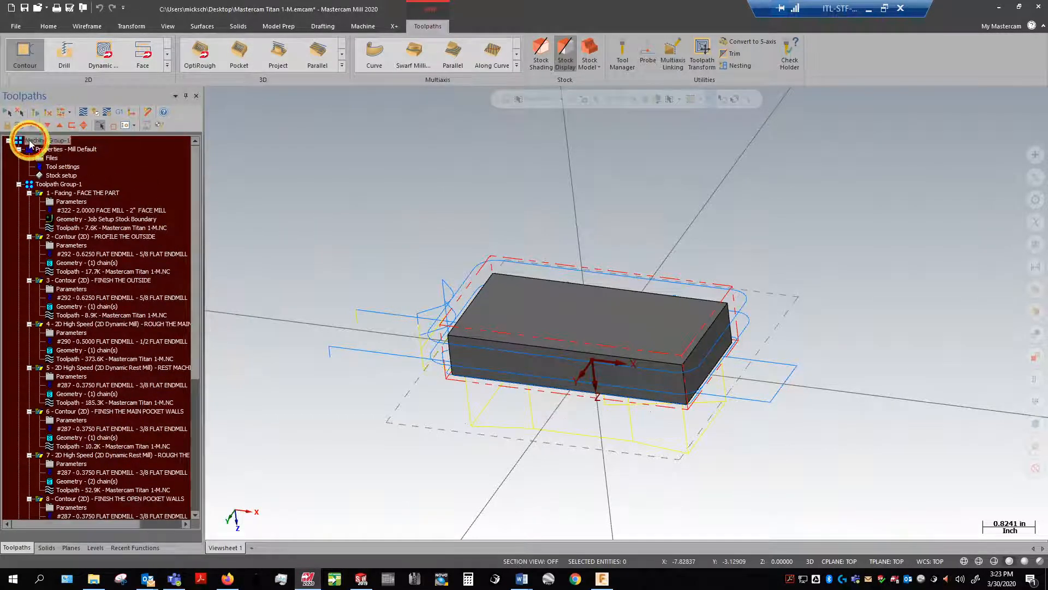
Step: Add Toolpath Group-4 and set the second group's stock origin to X/Y/Z 0
right_click(21, 141)
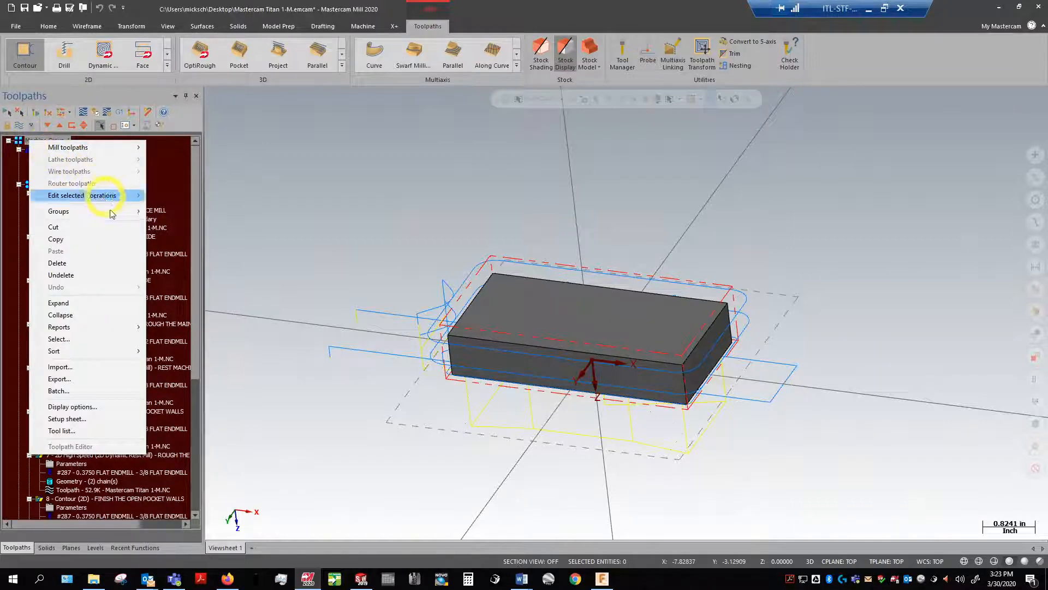
mouse_move(58, 210)
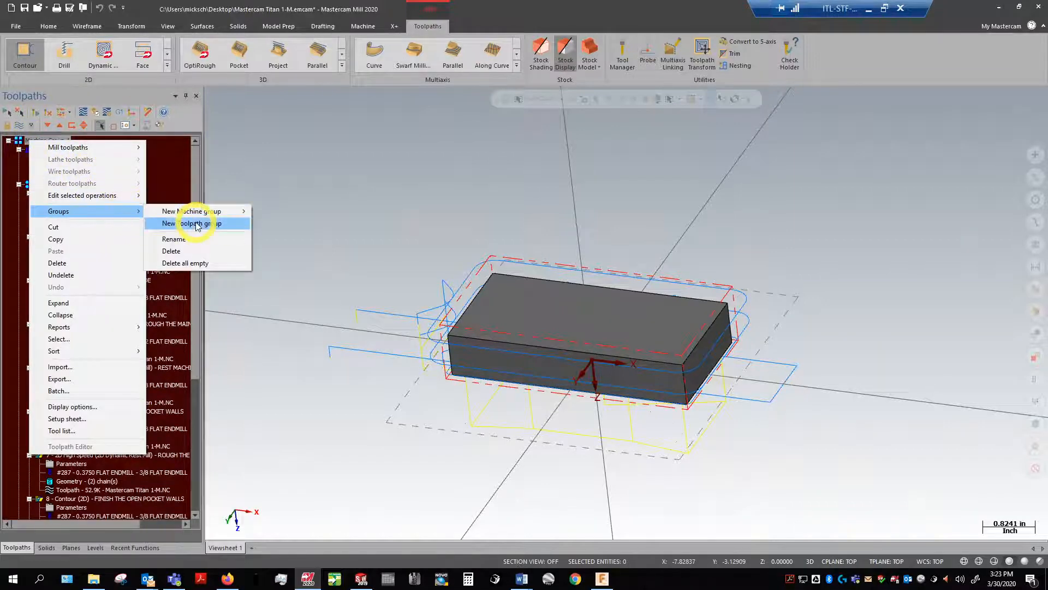
click(190, 223)
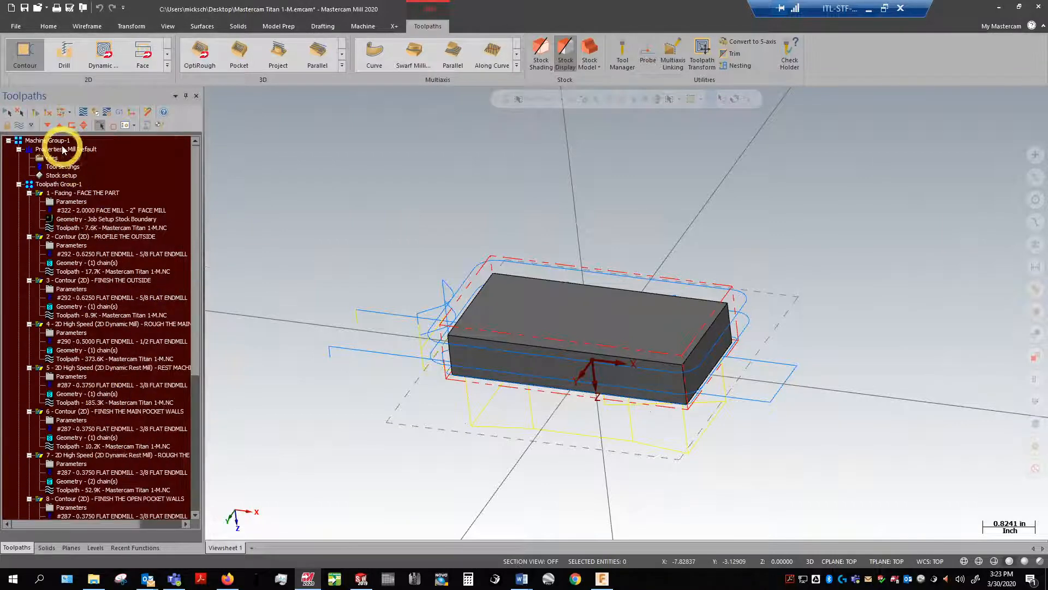
right_click(52, 148)
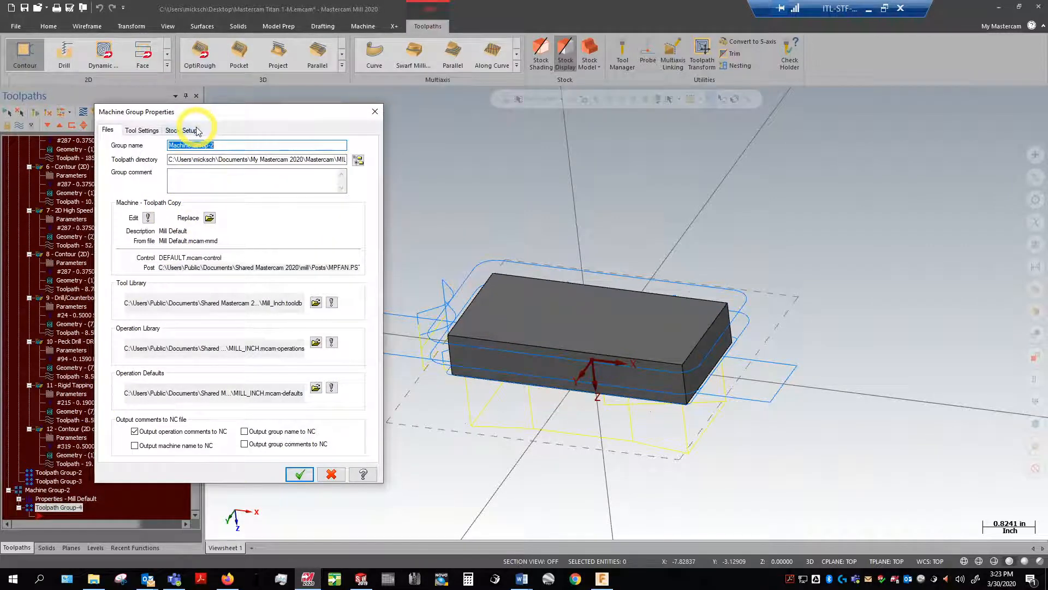
click(190, 130)
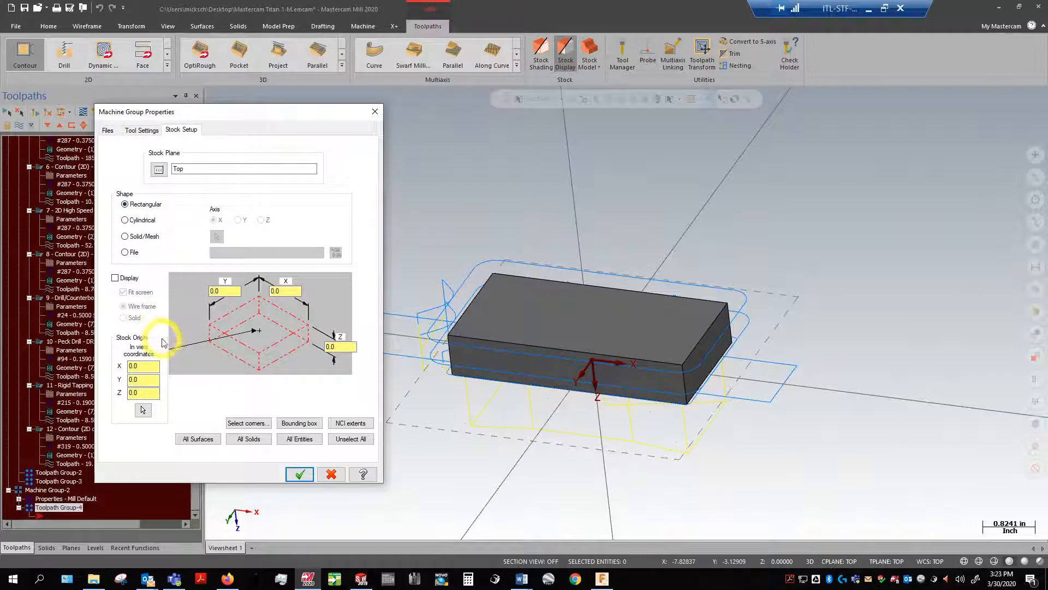
click(299, 474)
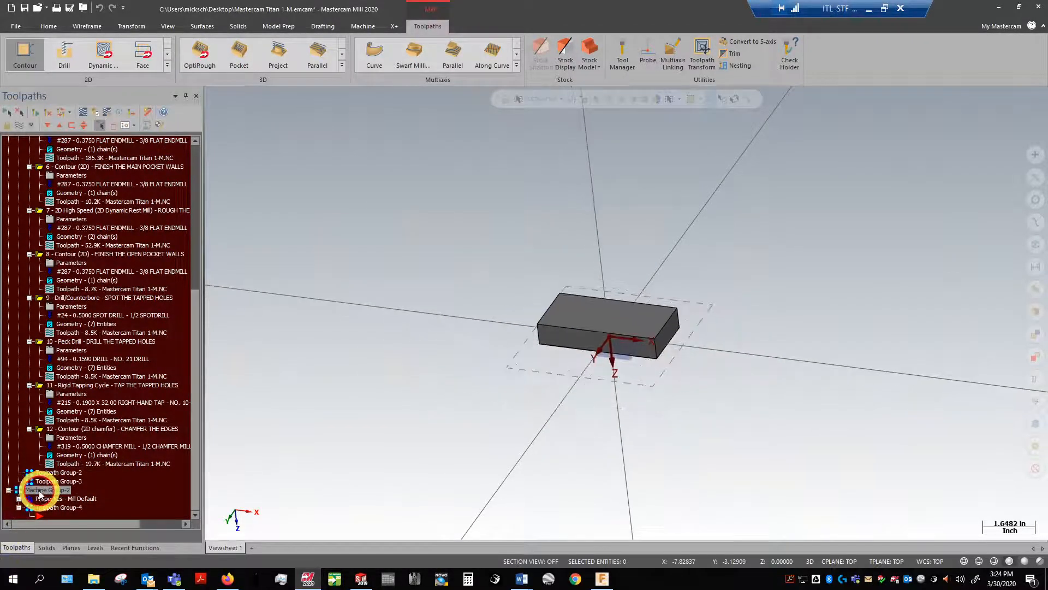
Step: Rename Machine Group-2 to SECOND OP and collapse Machine Group-1's operations
click(47, 489)
text(SECOND OP)
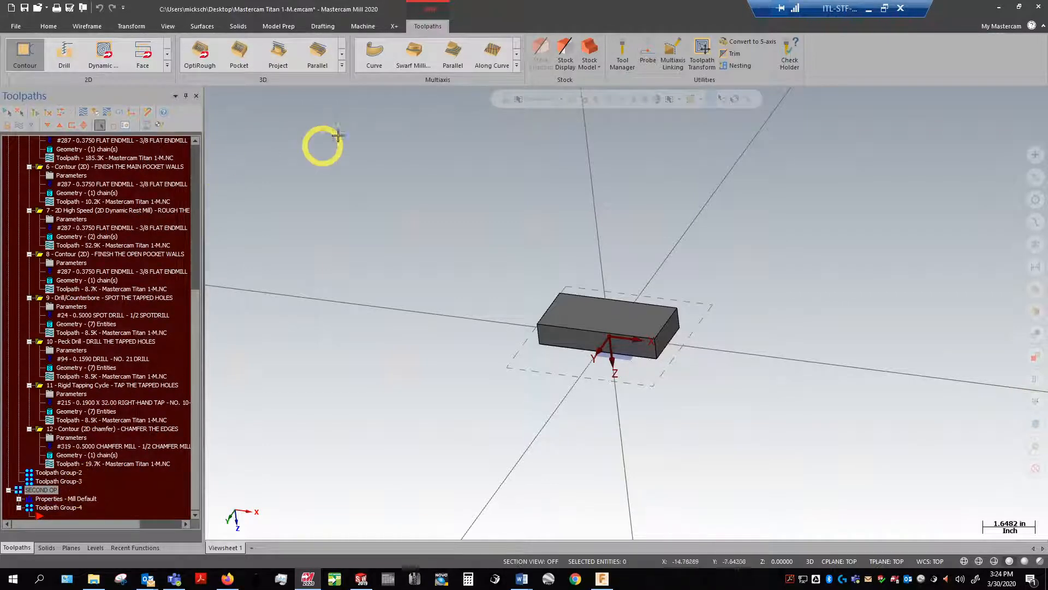
mouse_move(659, 278)
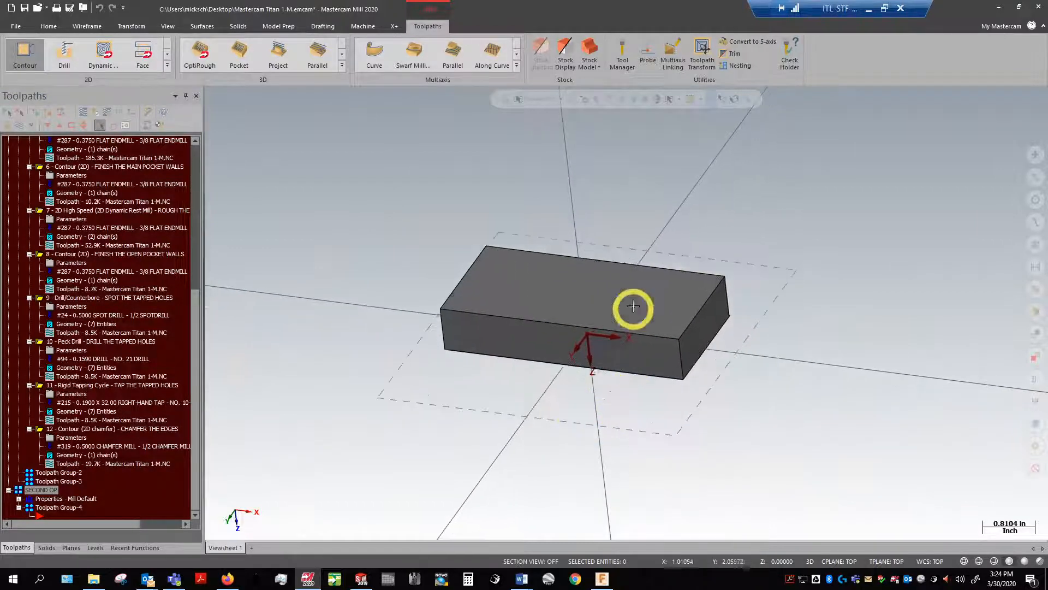
click(632, 306)
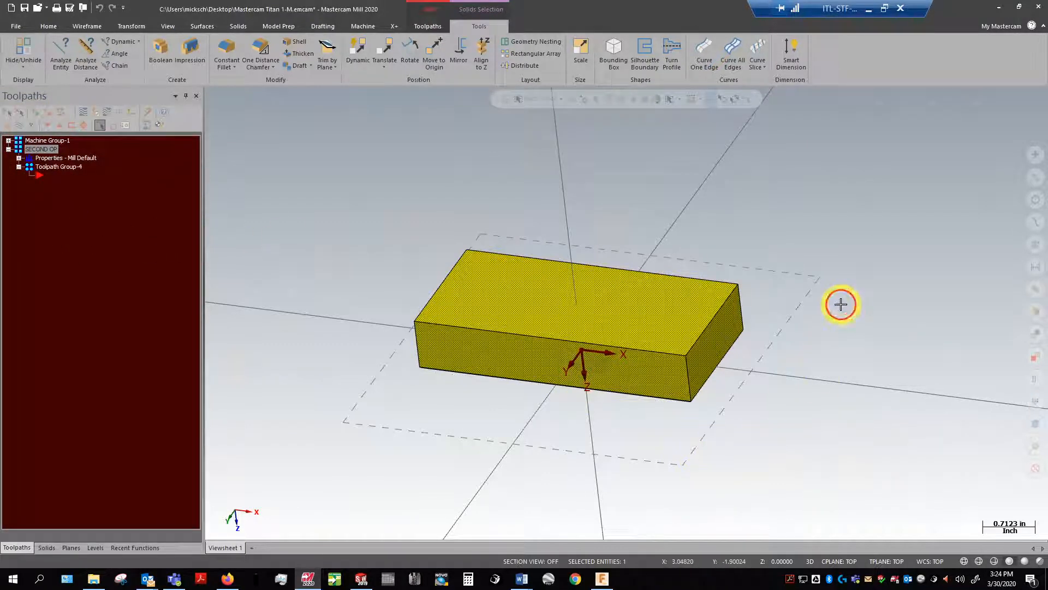
Step: Place a new plane's origin at the midpoint between two opposite top edges
click(394, 26)
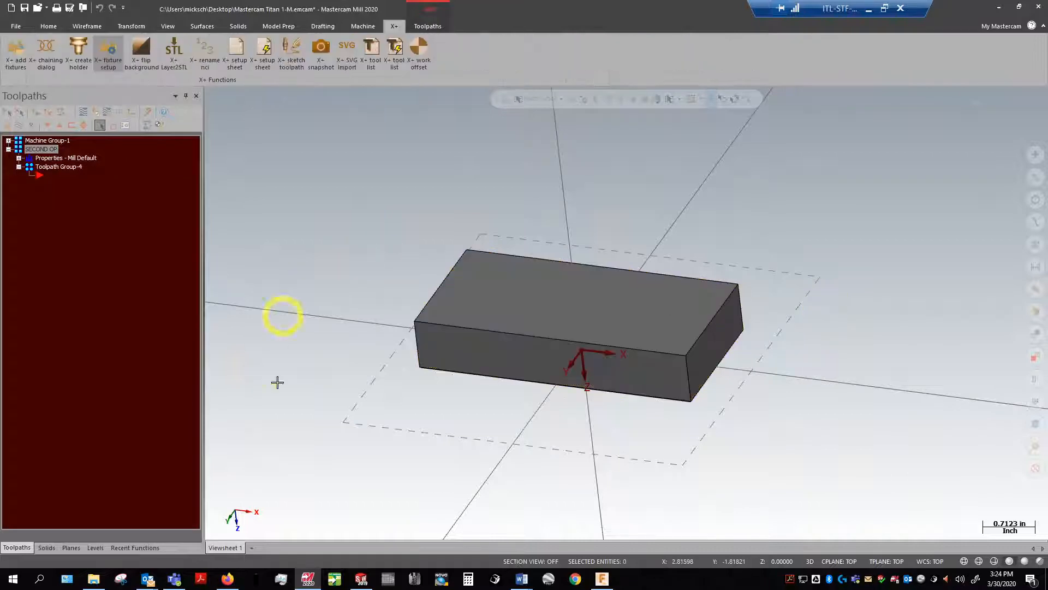
mouse_move(287, 556)
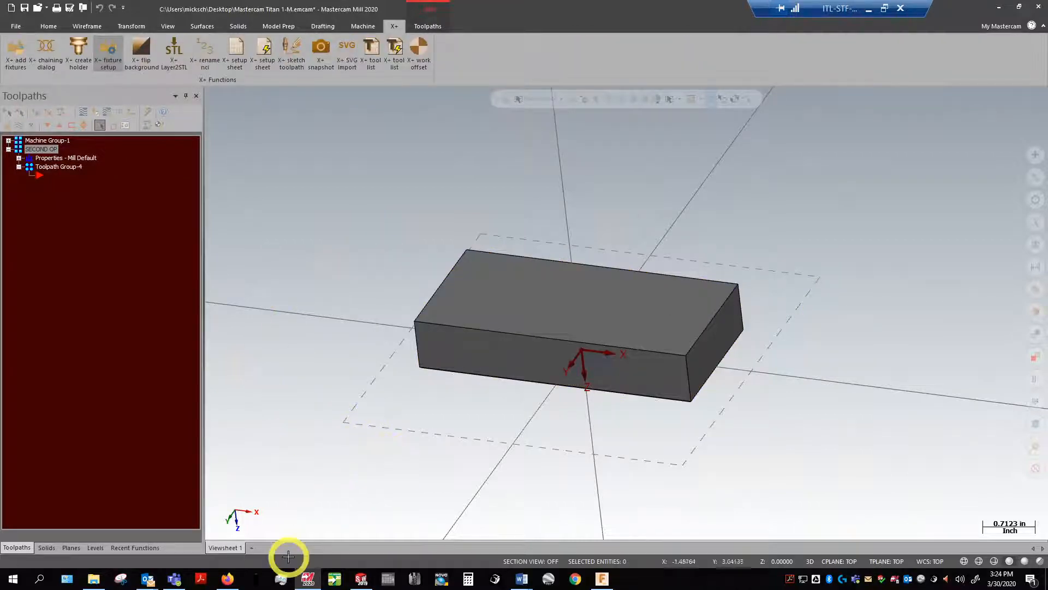
mouse_move(238, 510)
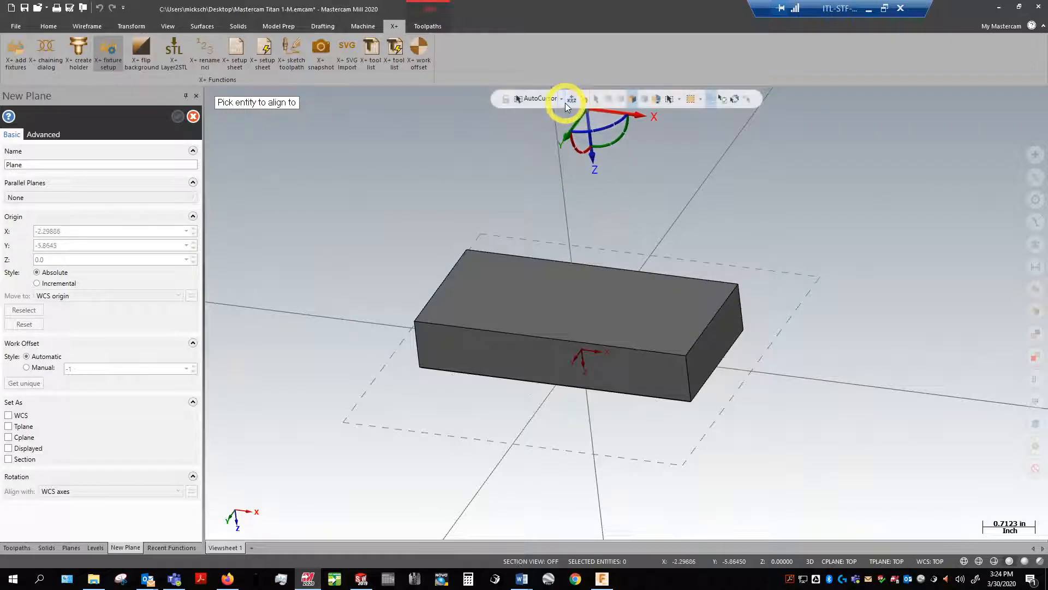
click(562, 98)
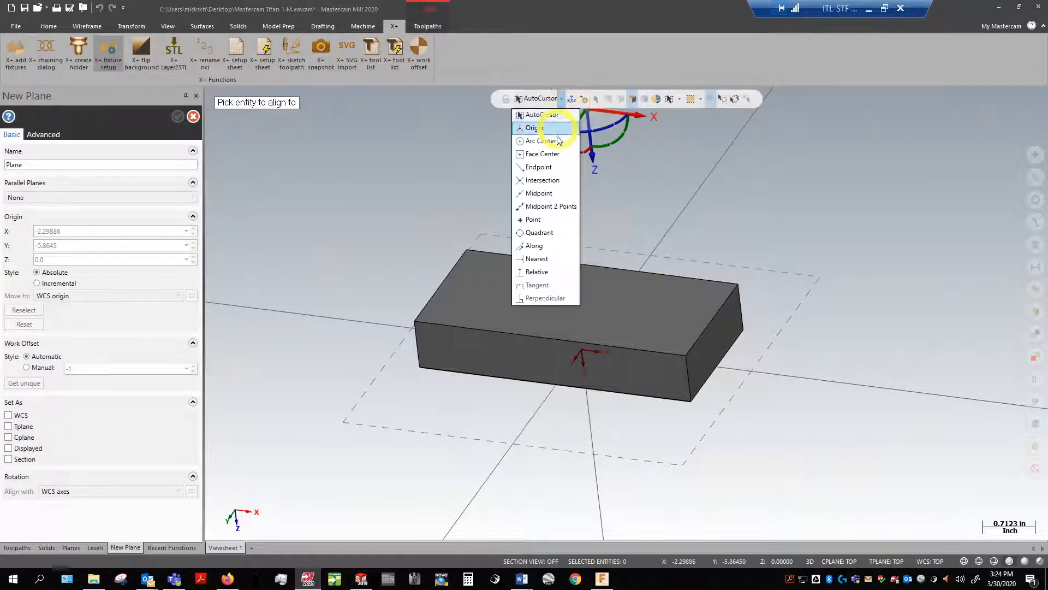
mouse_move(550, 211)
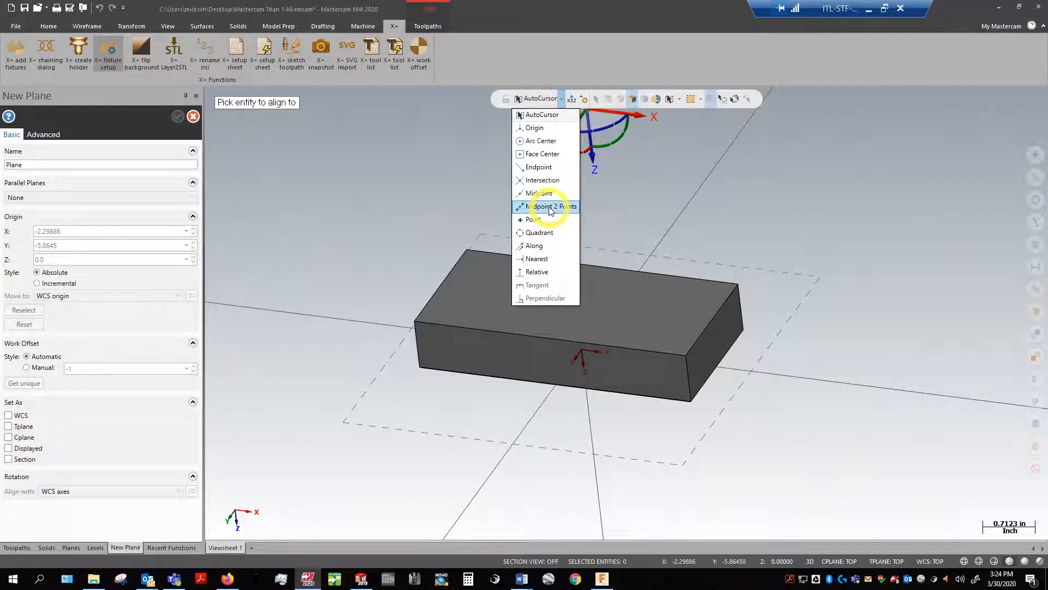
click(547, 207)
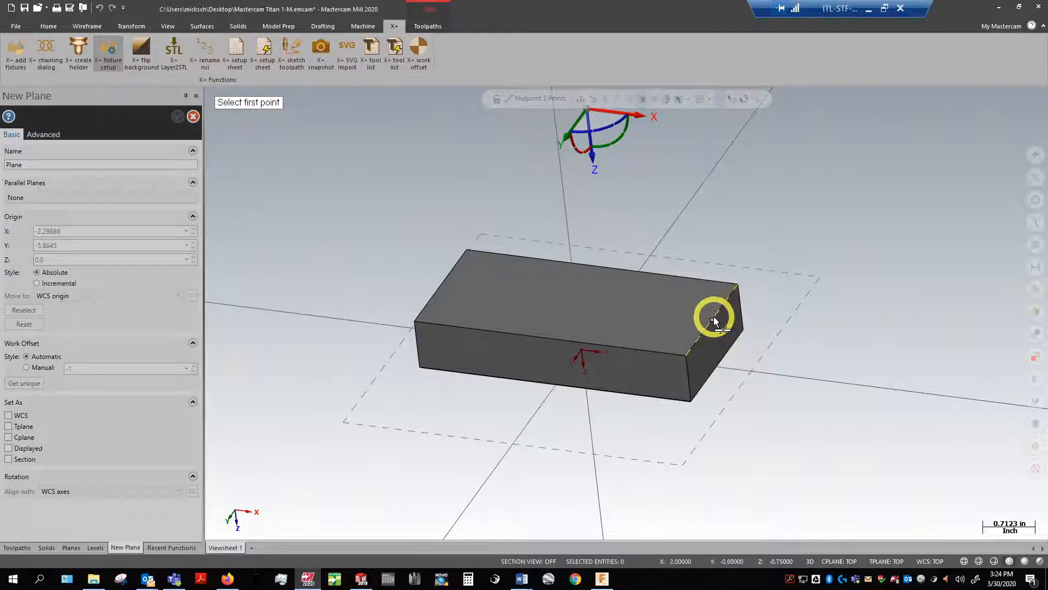
click(715, 321)
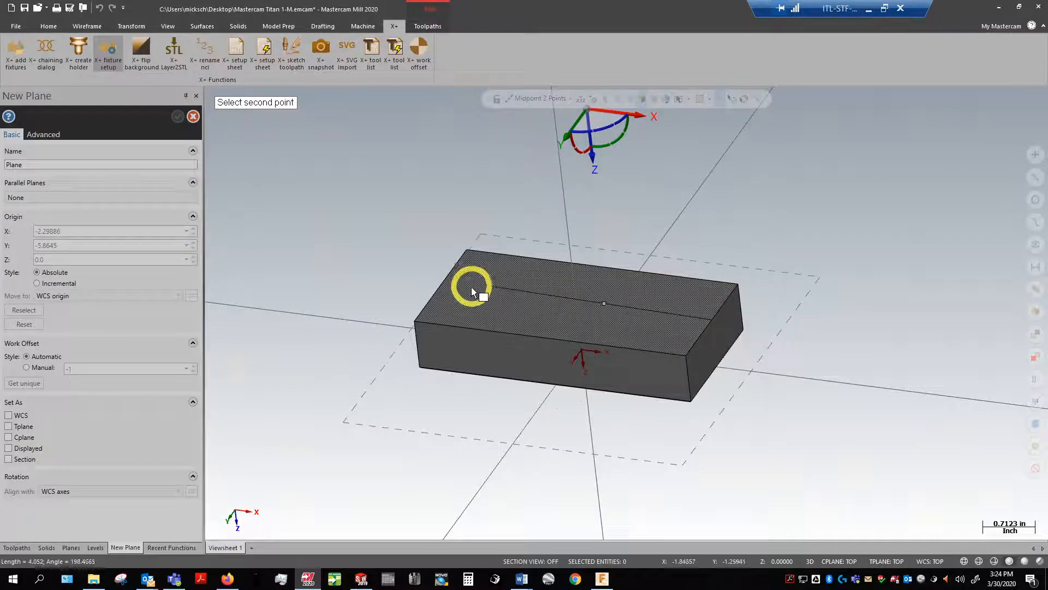
click(472, 292)
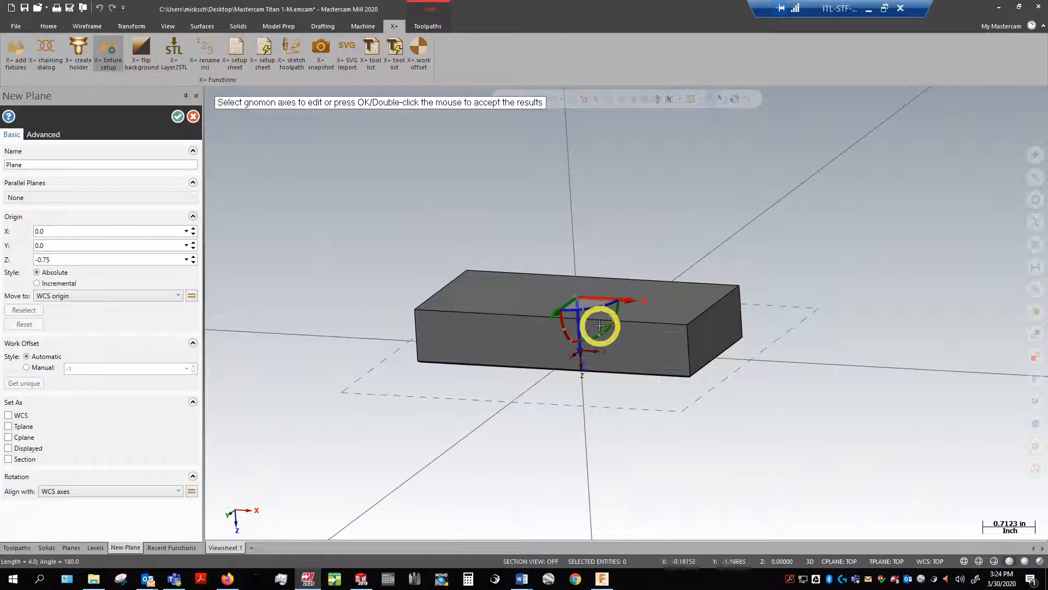
Step: Flip the plane's Z axis, check its orientation, and accept it as SECOND OP FACE
click(602, 327)
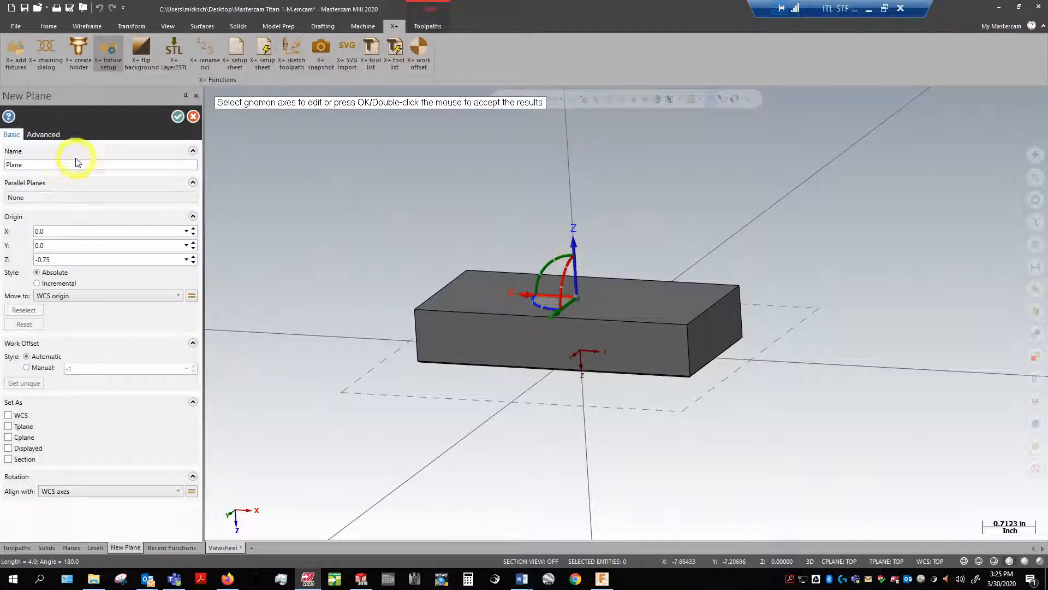
mouse_move(372, 305)
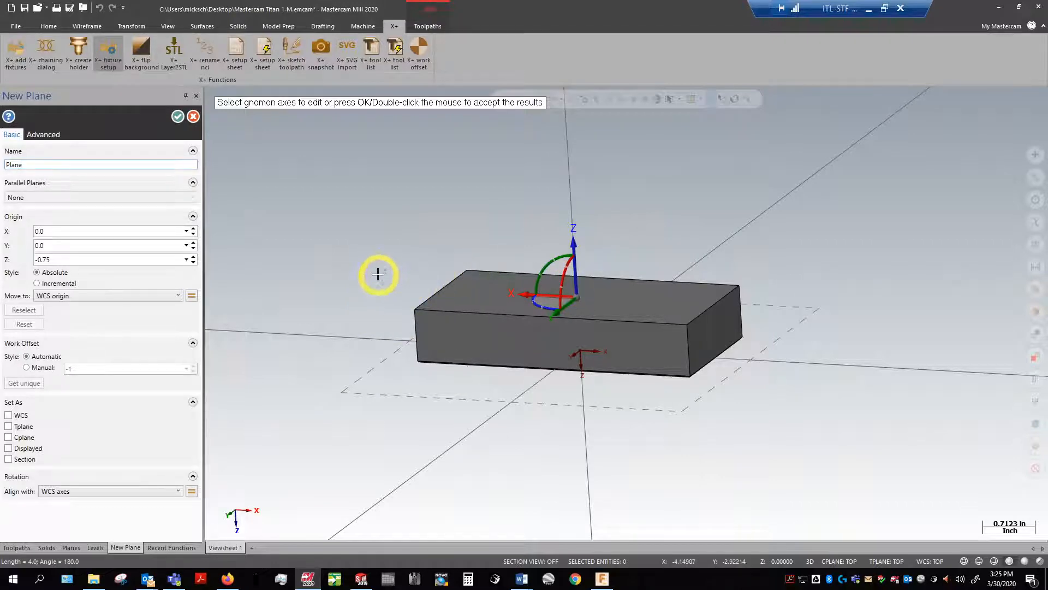
drag(378, 274, 864, 298)
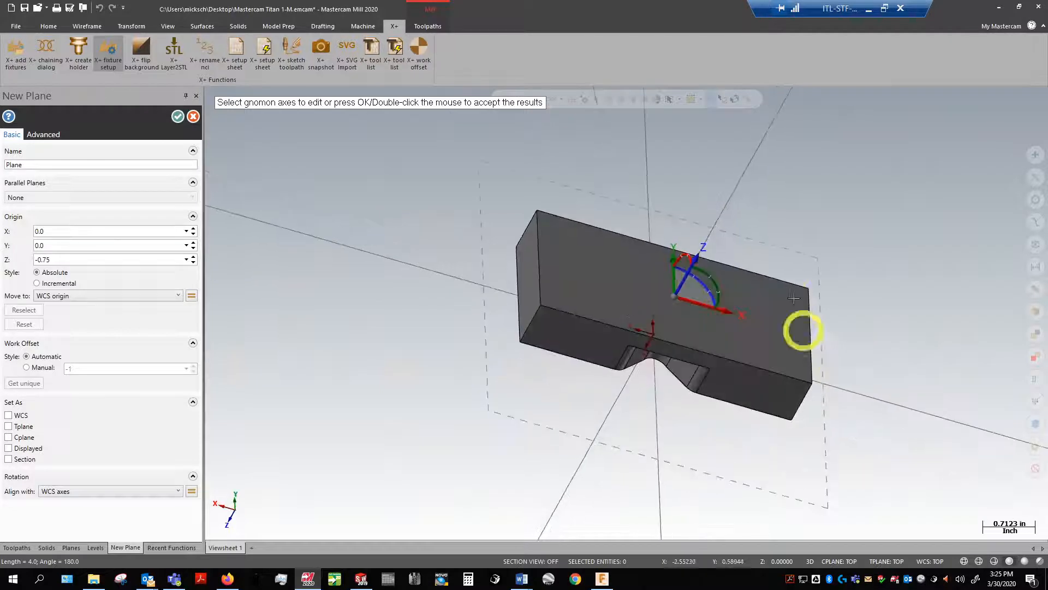
drag(802, 328, 743, 221)
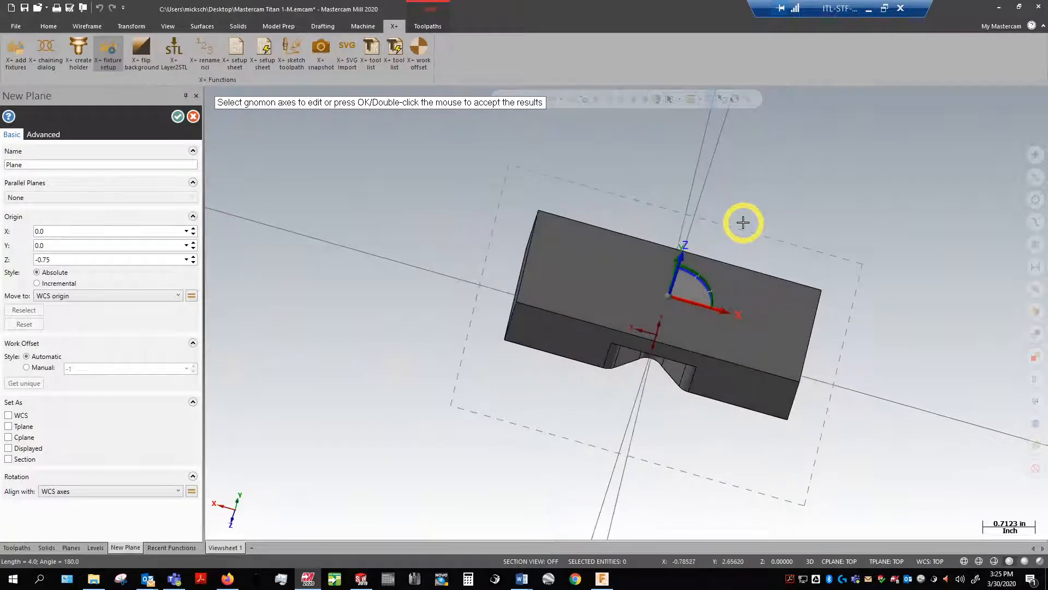
mouse_move(738, 258)
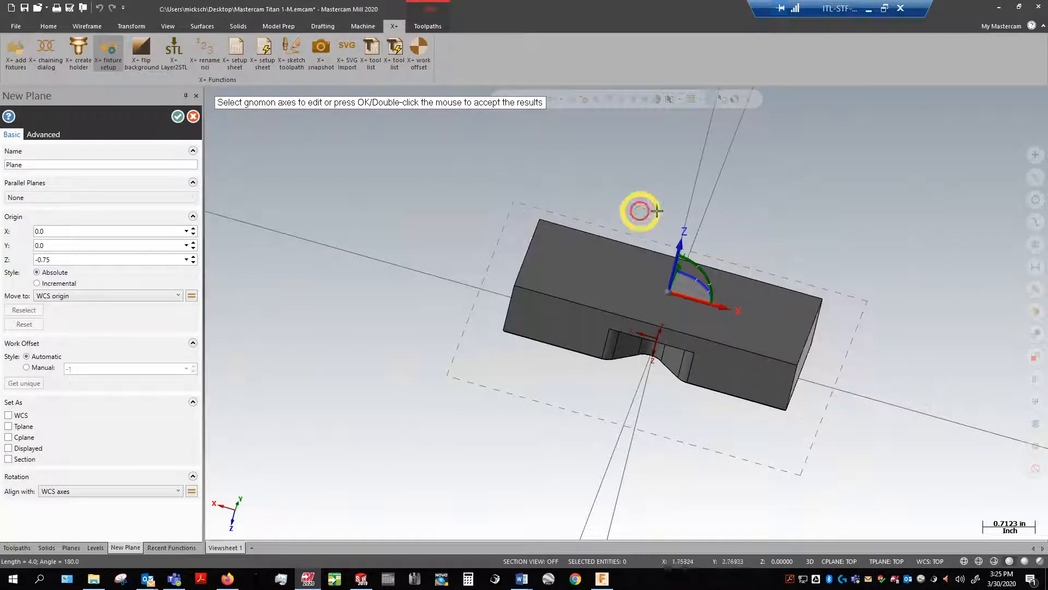
drag(640, 211, 713, 305)
text(SECOND OF FACE)
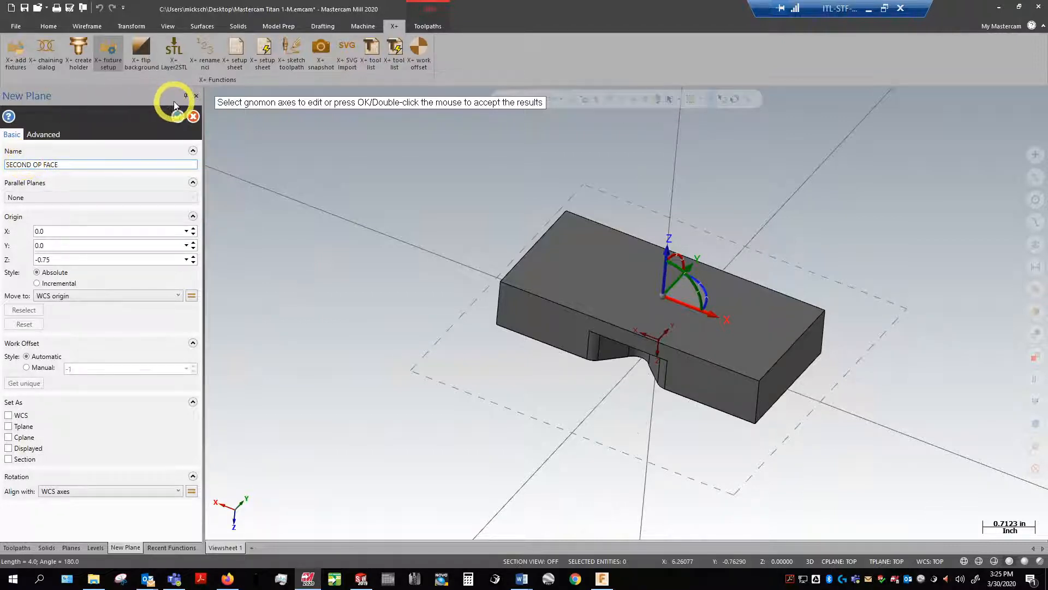
click(194, 116)
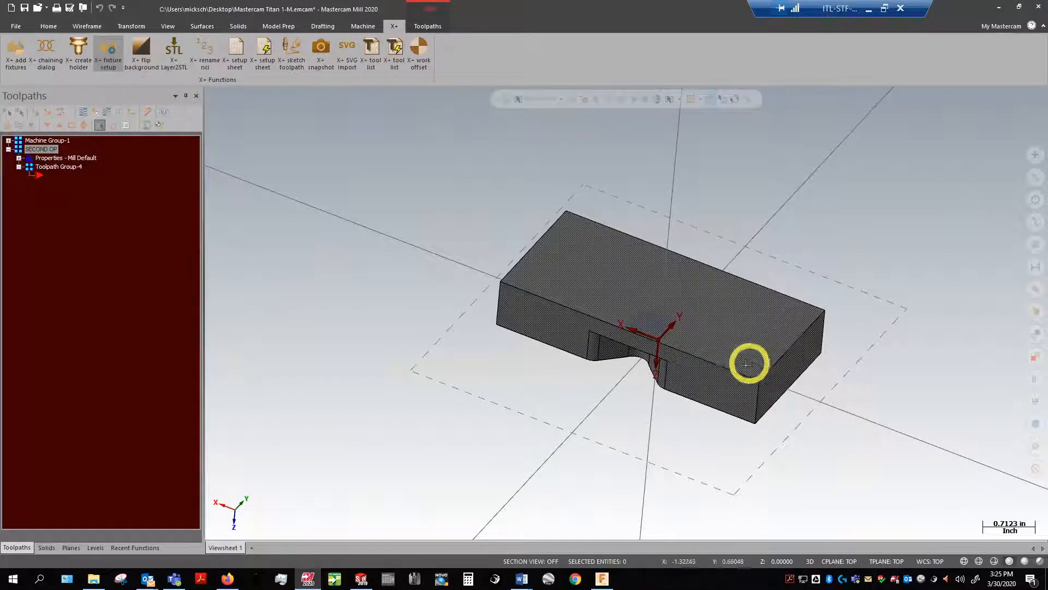
Step: Orbit the view and show the Planes list with SECOND OP FACE at Z 0.75
drag(745, 364, 742, 344)
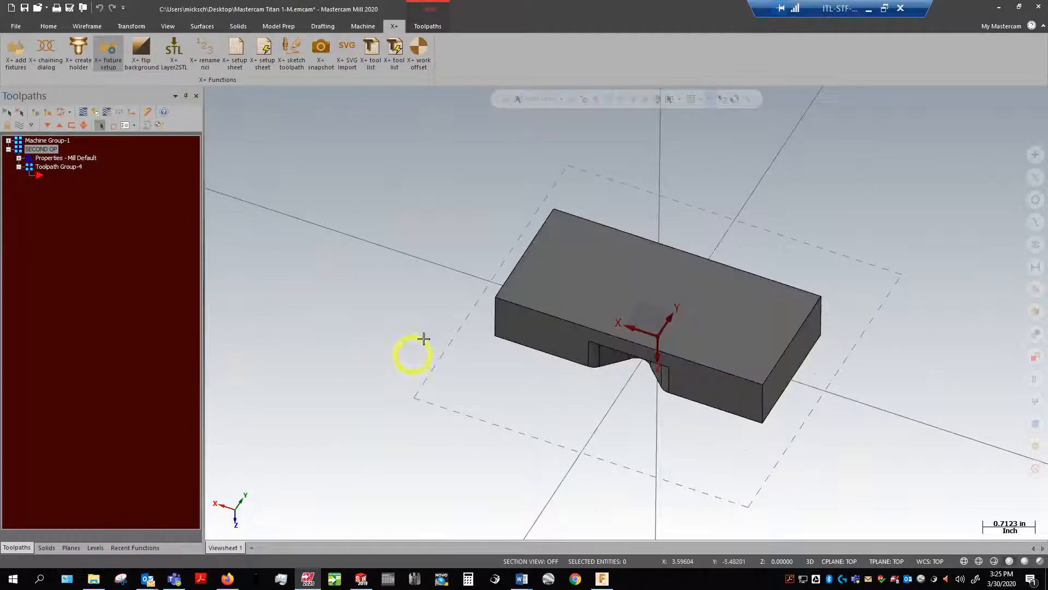
mouse_move(13, 483)
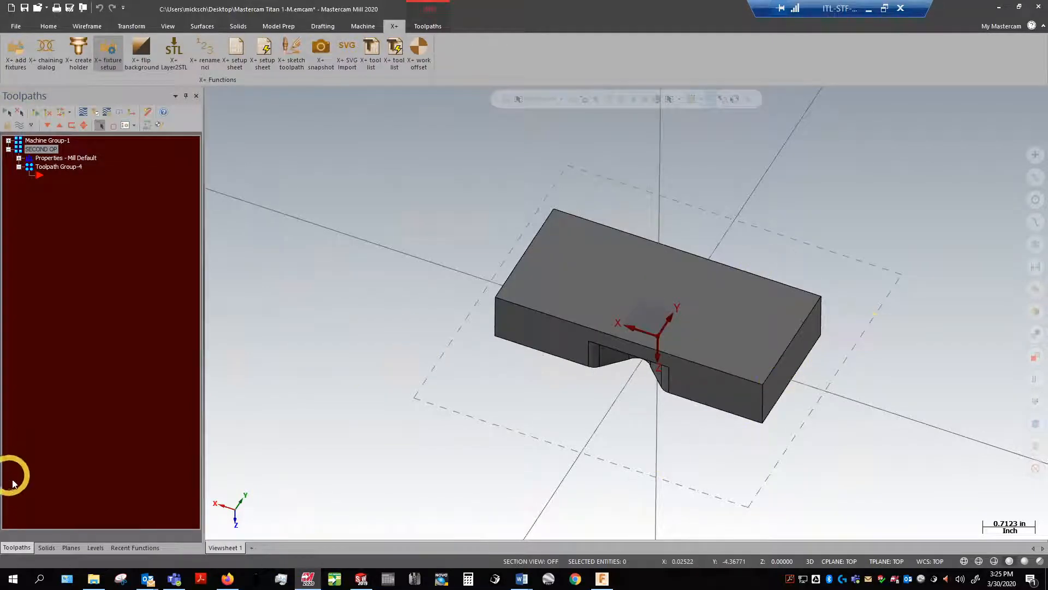
click(71, 547)
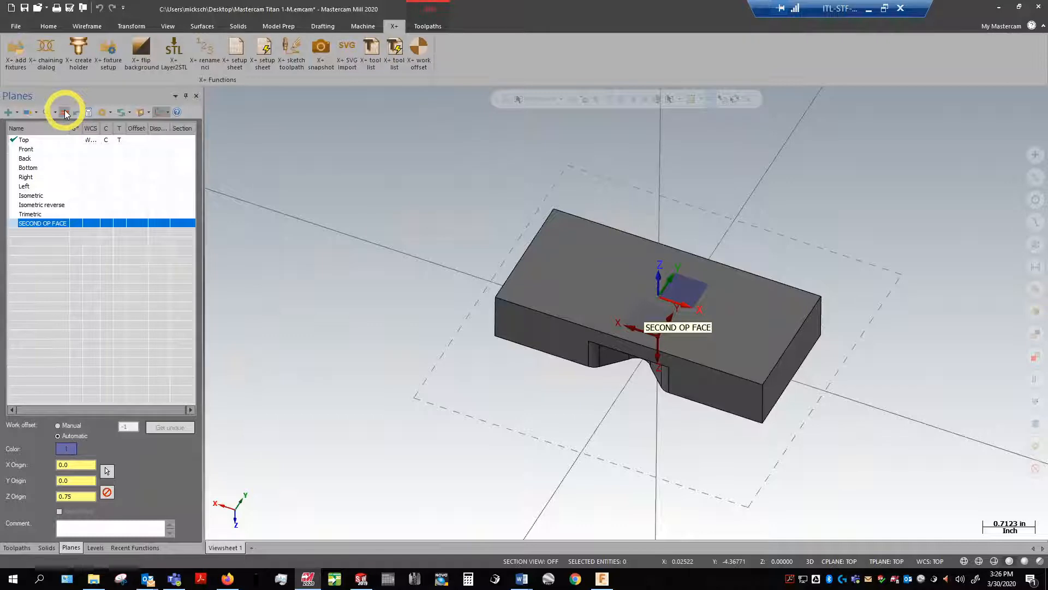
Step: Set SECOND OP FACE as current WCS, Cplane and Tplane, then orbit to check it
click(63, 113)
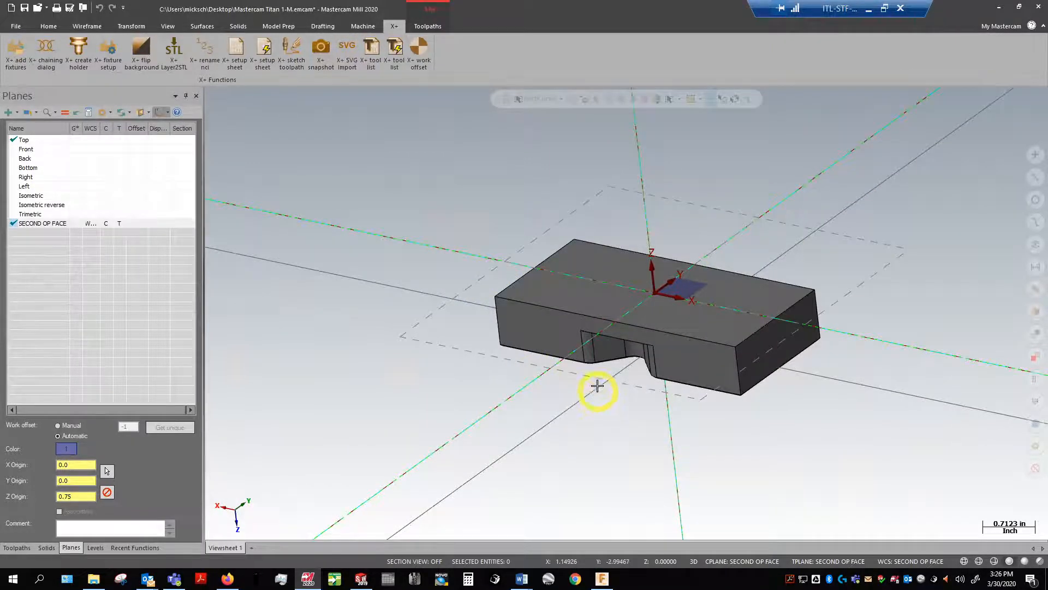
drag(597, 387, 656, 337)
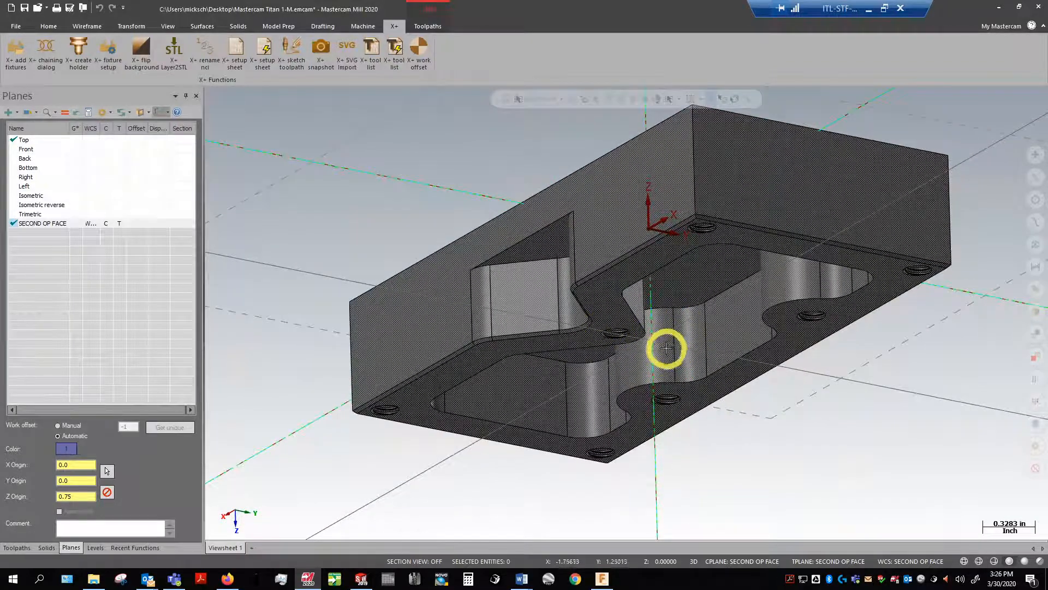
drag(665, 348, 620, 296)
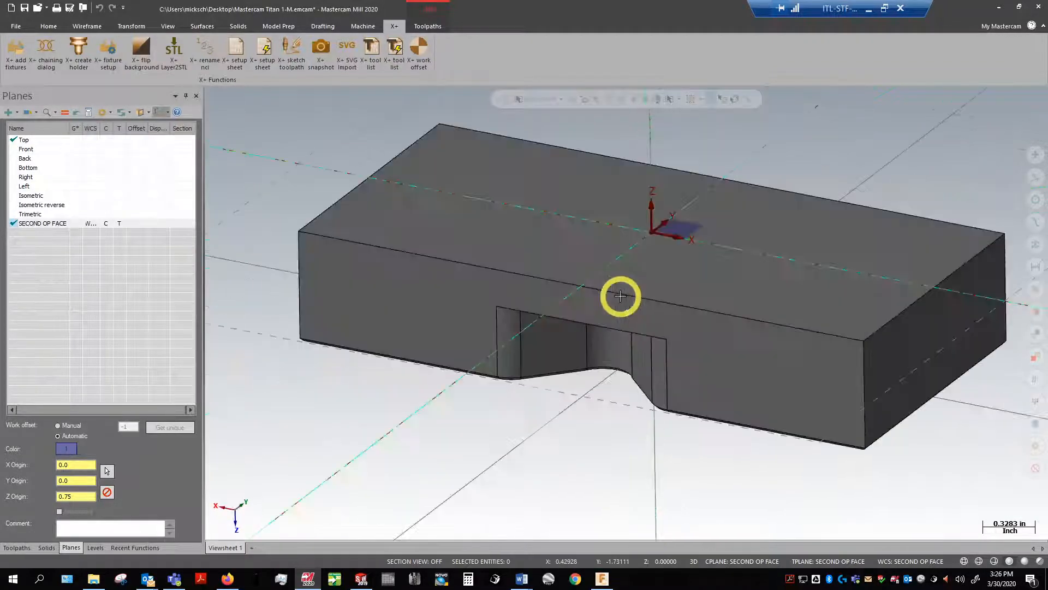
drag(621, 296, 718, 275)
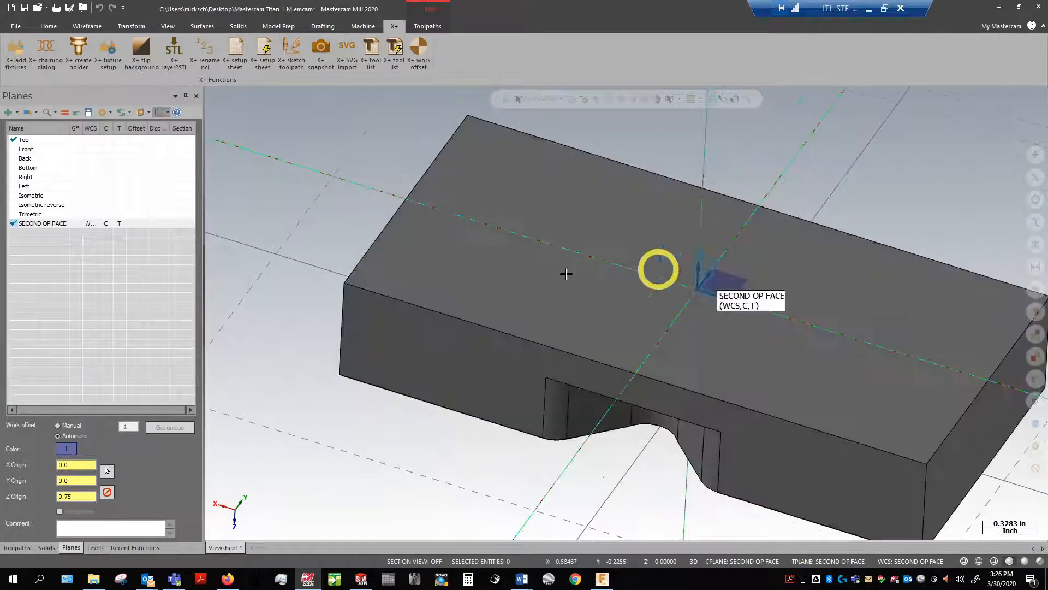
click(238, 26)
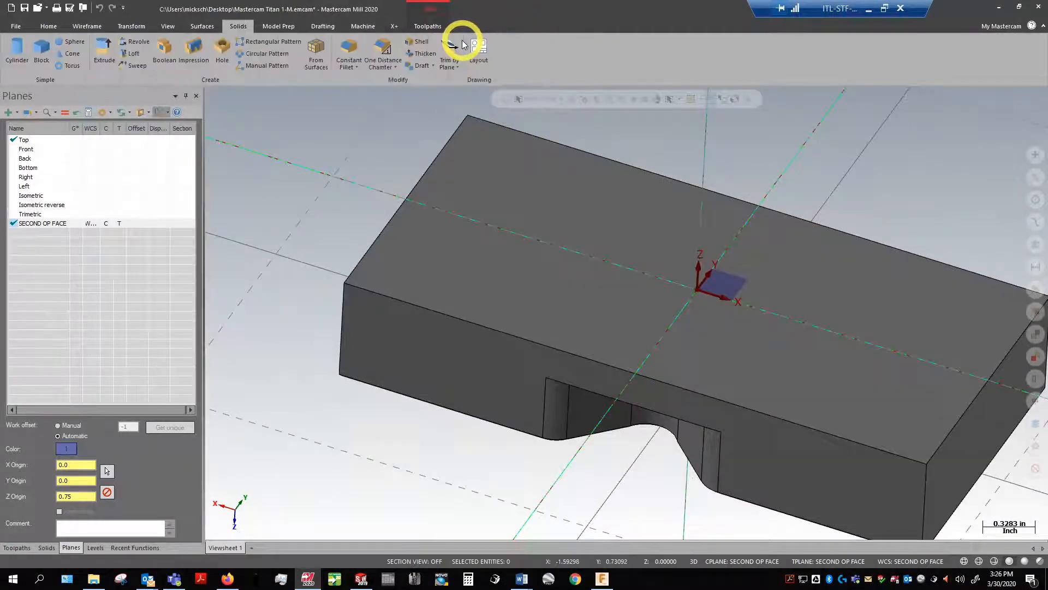
Step: Fit the part in the view and return to the Toolpaths list for SECOND OP
click(168, 26)
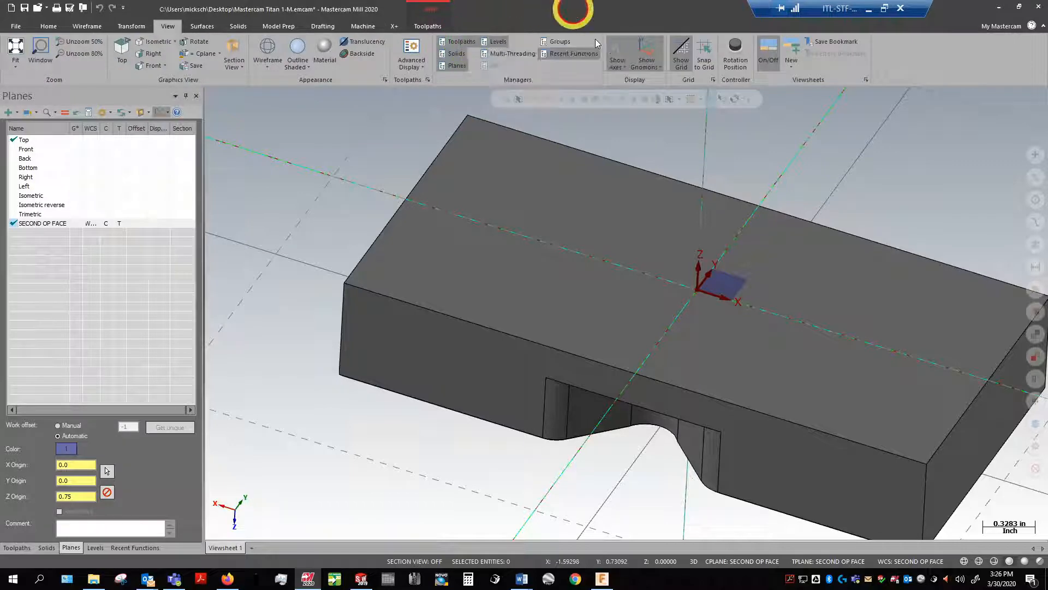
click(646, 53)
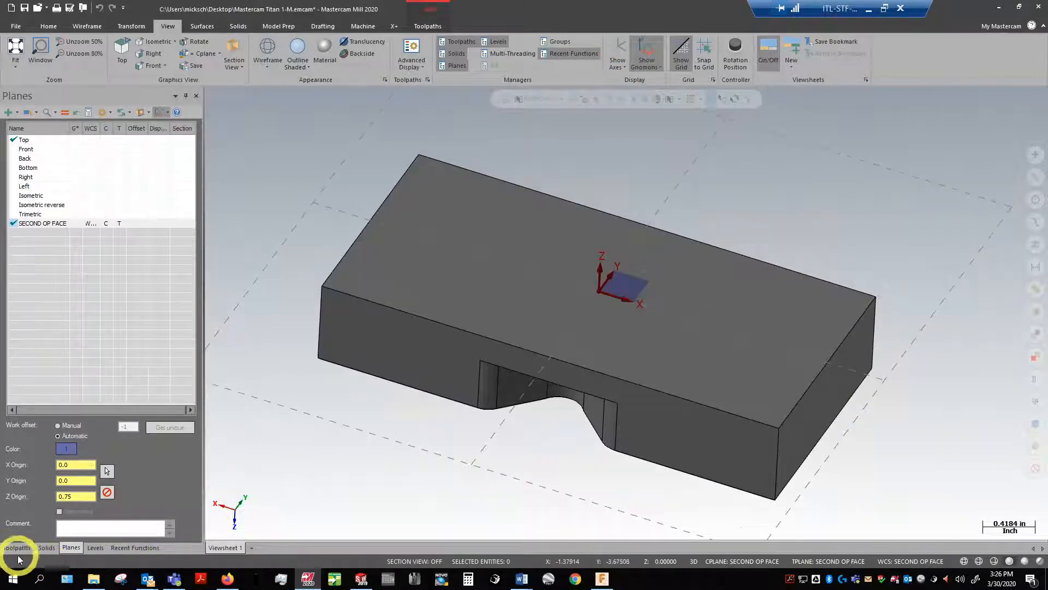
click(16, 547)
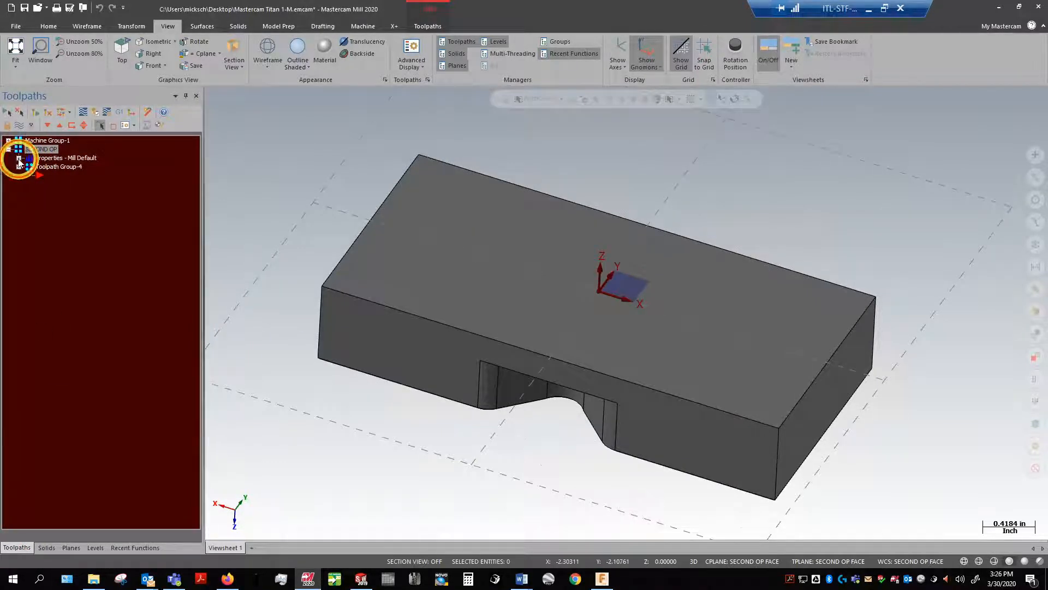
Step: Set SECOND OP's Stock setup shape to File and browse for the stock file
click(17, 157)
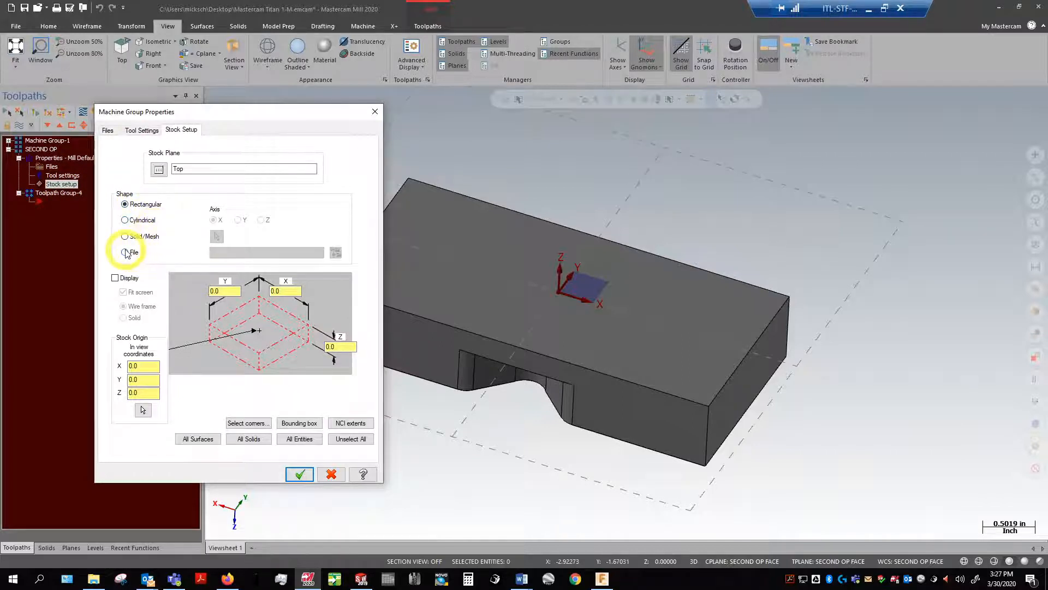
click(125, 252)
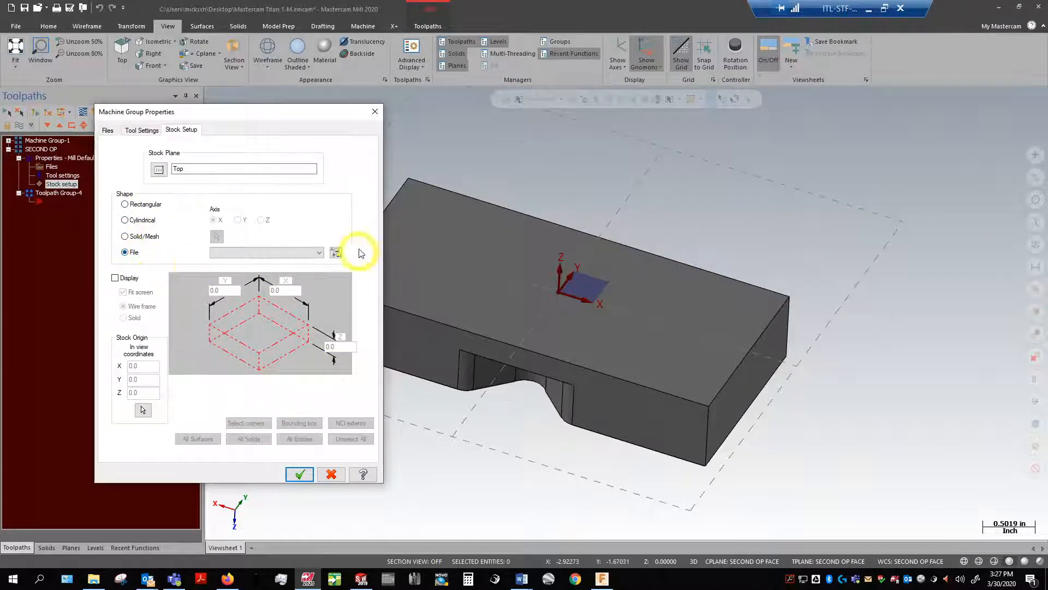
click(299, 474)
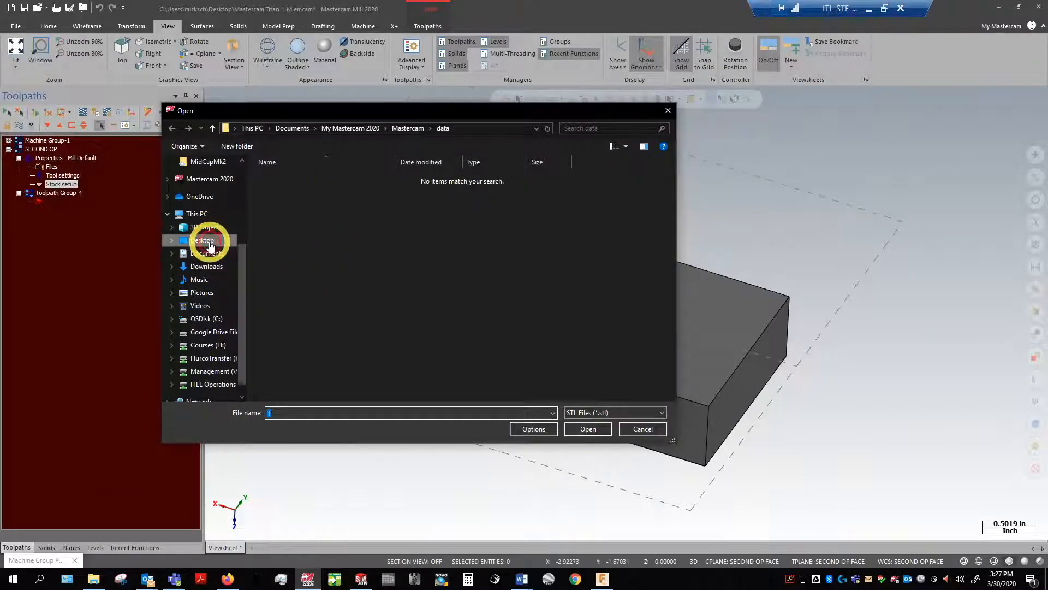
Step: Select the Desktop STL file 'Mastercam Titan 1-M SECOND OP STOCK' as the stock
click(202, 241)
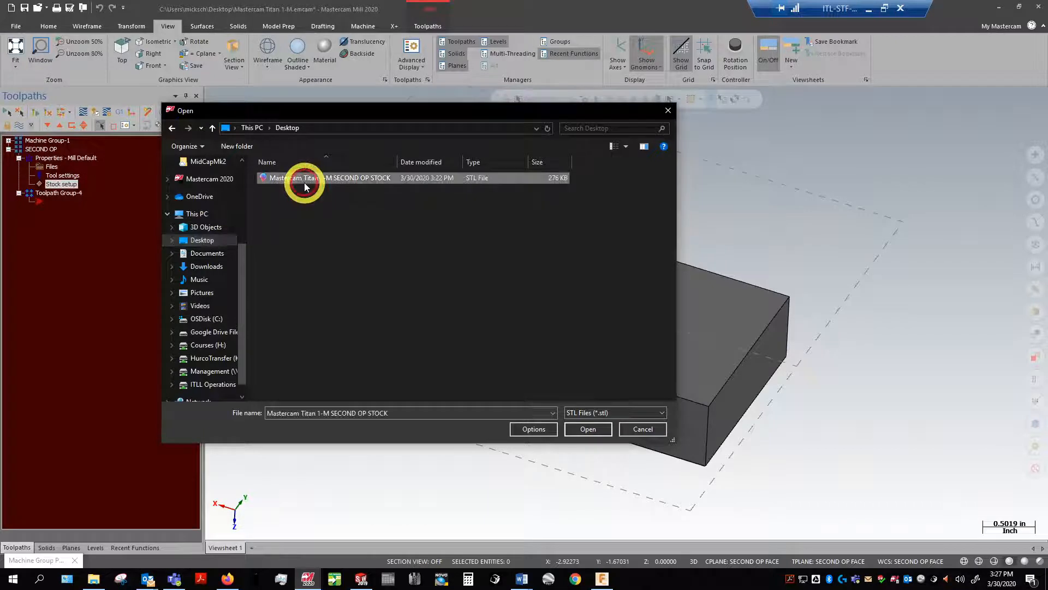
click(661, 413)
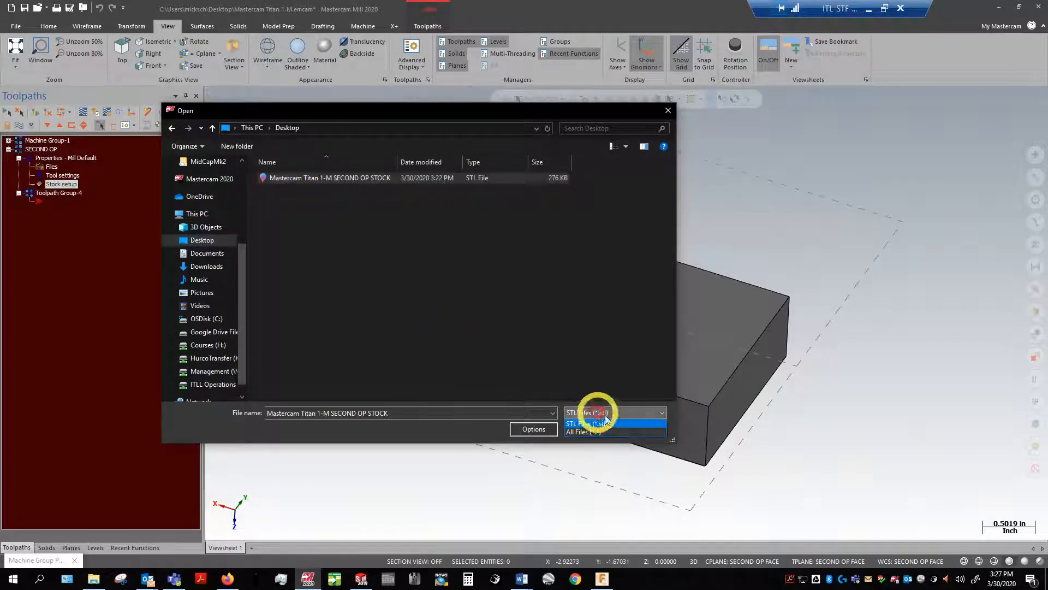
click(590, 423)
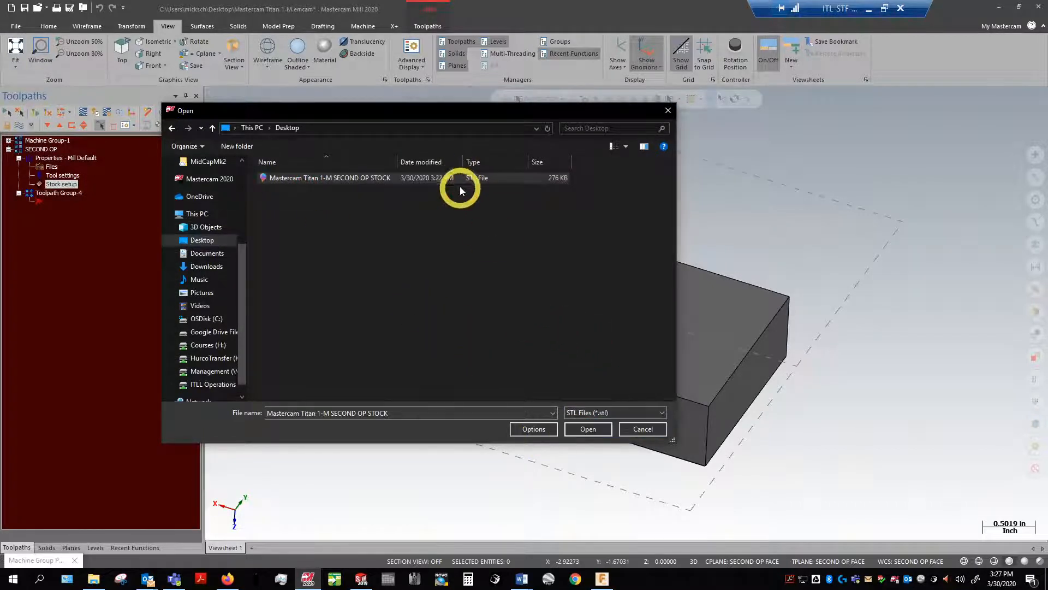
click(588, 429)
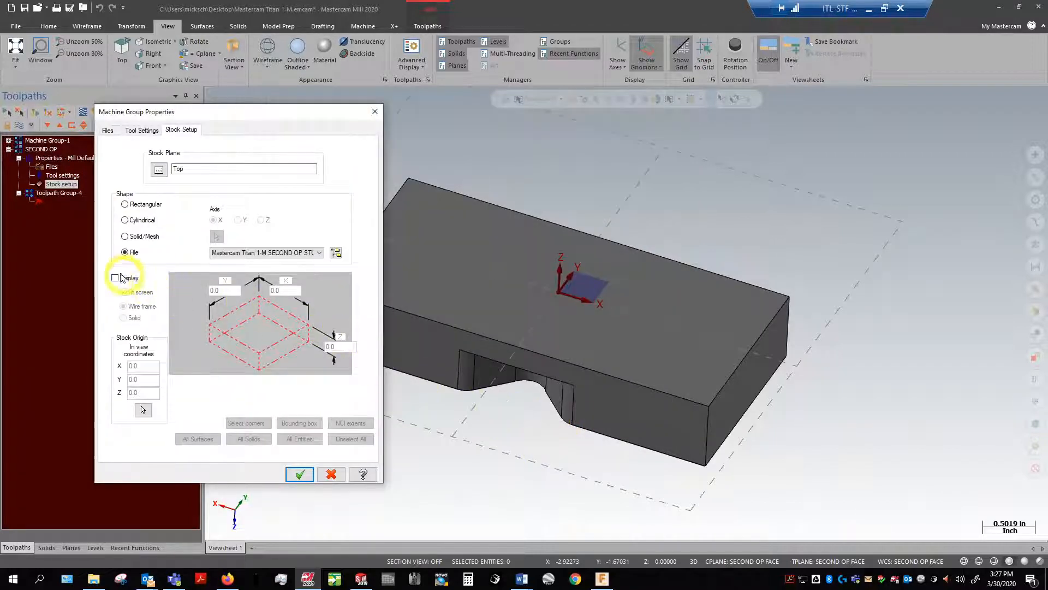
Step: Show the SECOND OP STOCK model as solid stock over the part and accept Stock Setup
click(116, 278)
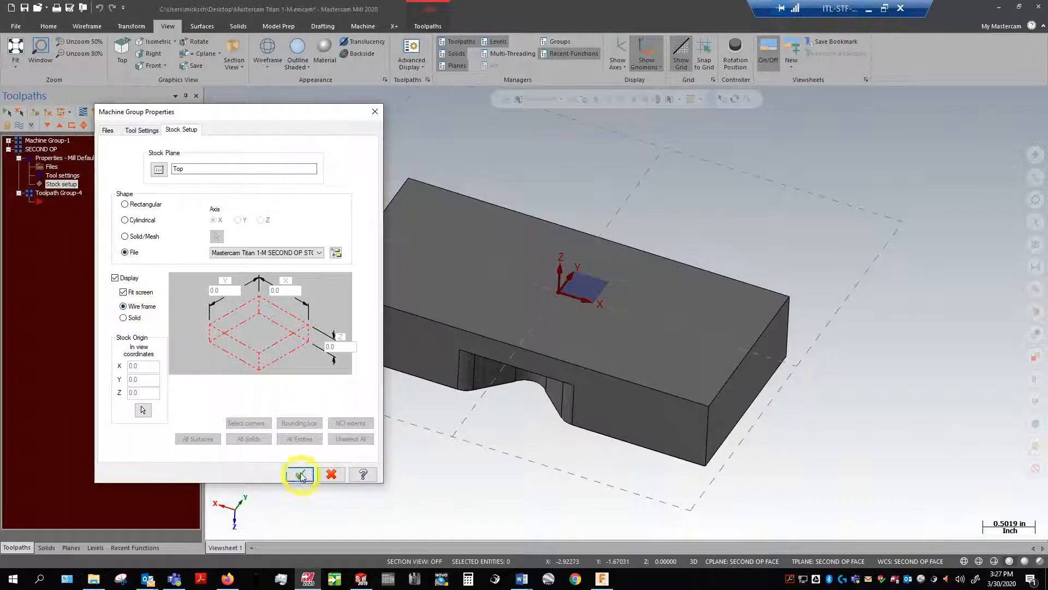
click(299, 475)
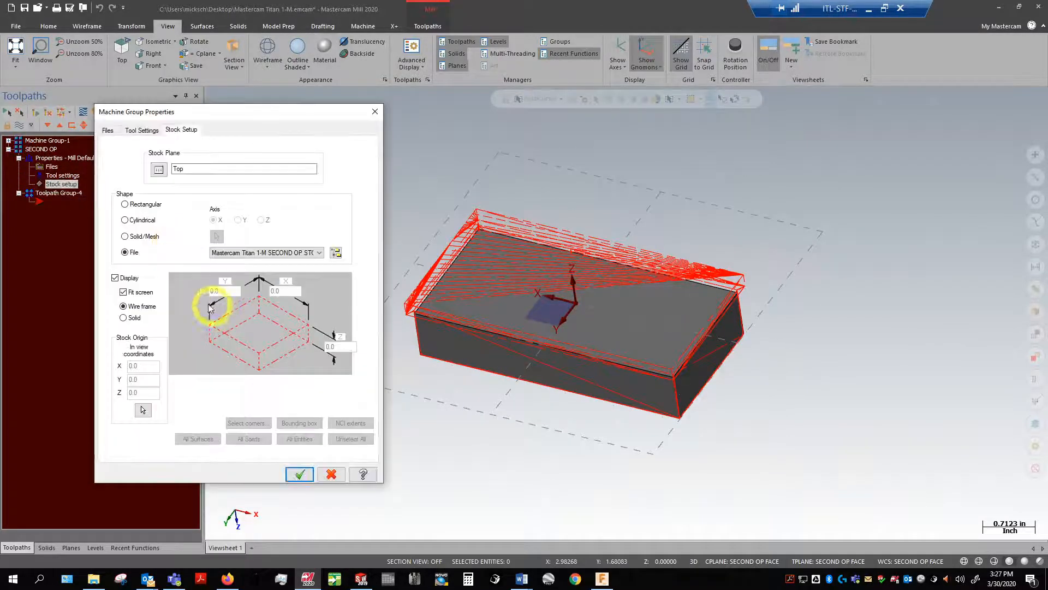
click(124, 318)
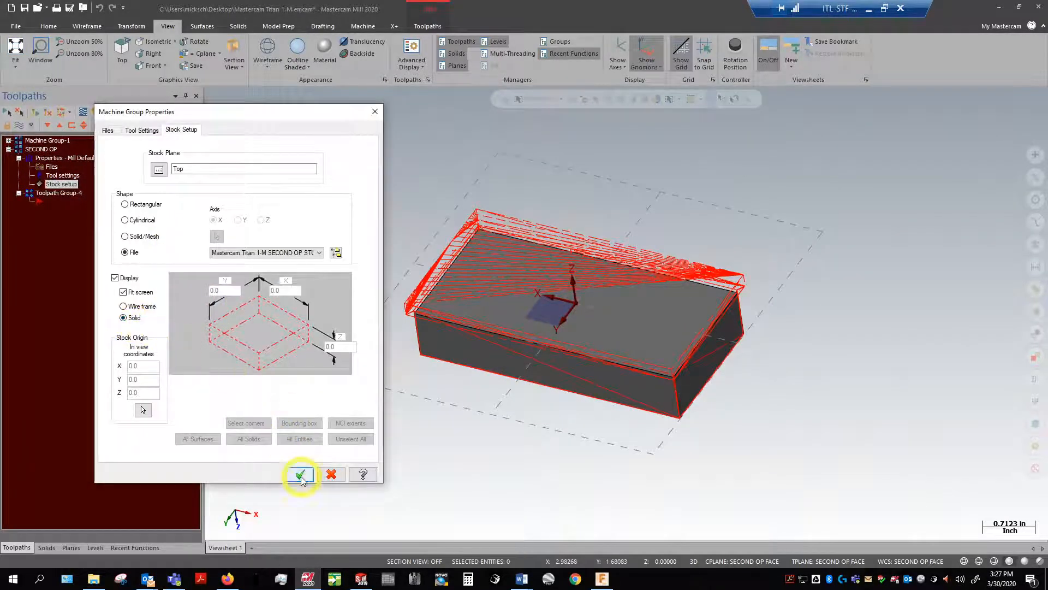
click(300, 474)
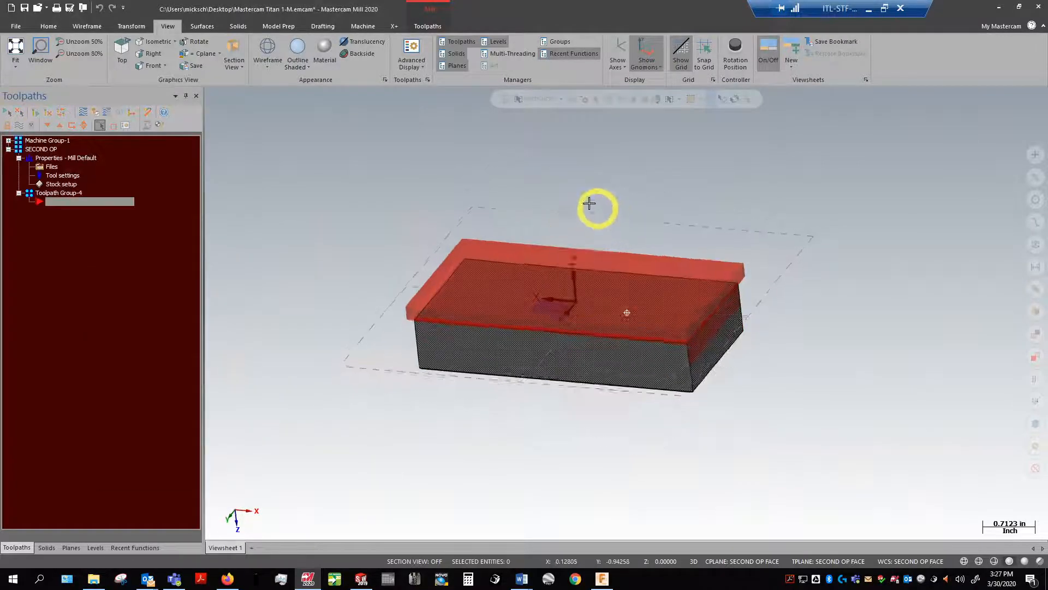
Step: Orbit around the solid stock from all sides, then reopen SECOND OP's machine group properties
drag(588, 204, 656, 212)
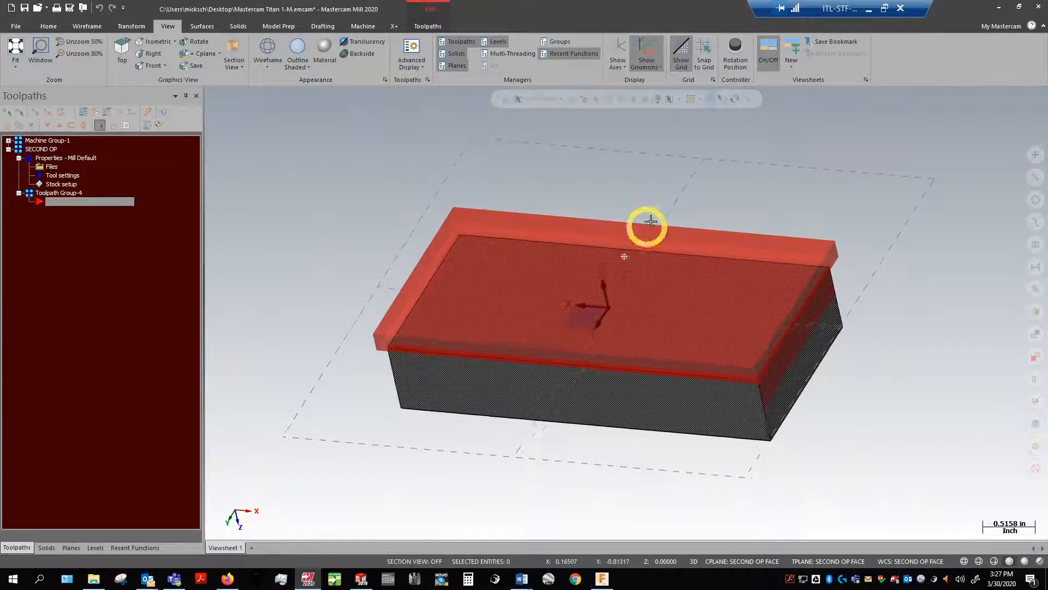
drag(648, 224, 596, 120)
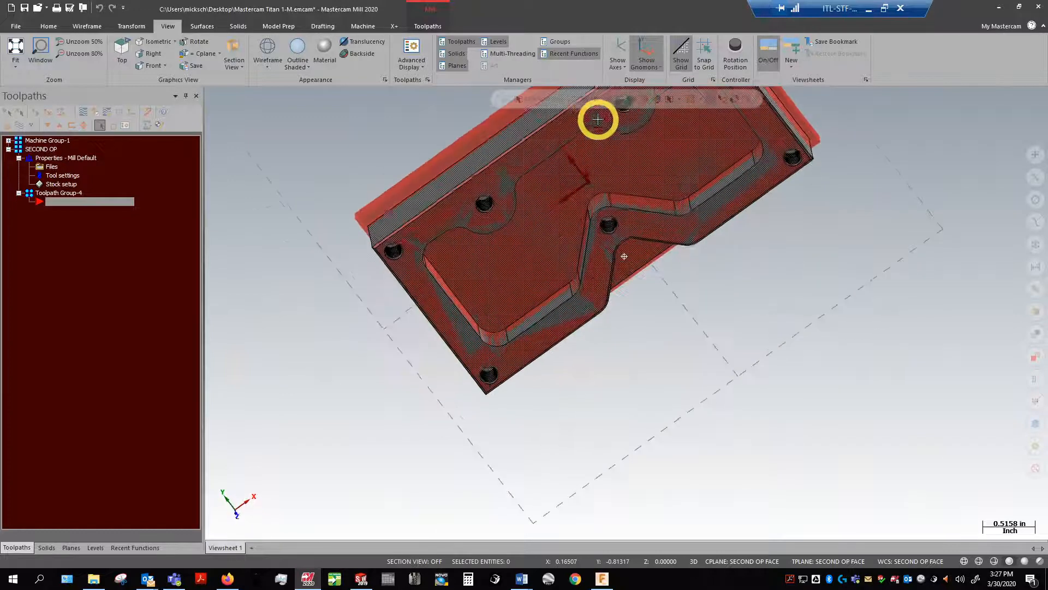
drag(596, 120, 627, 255)
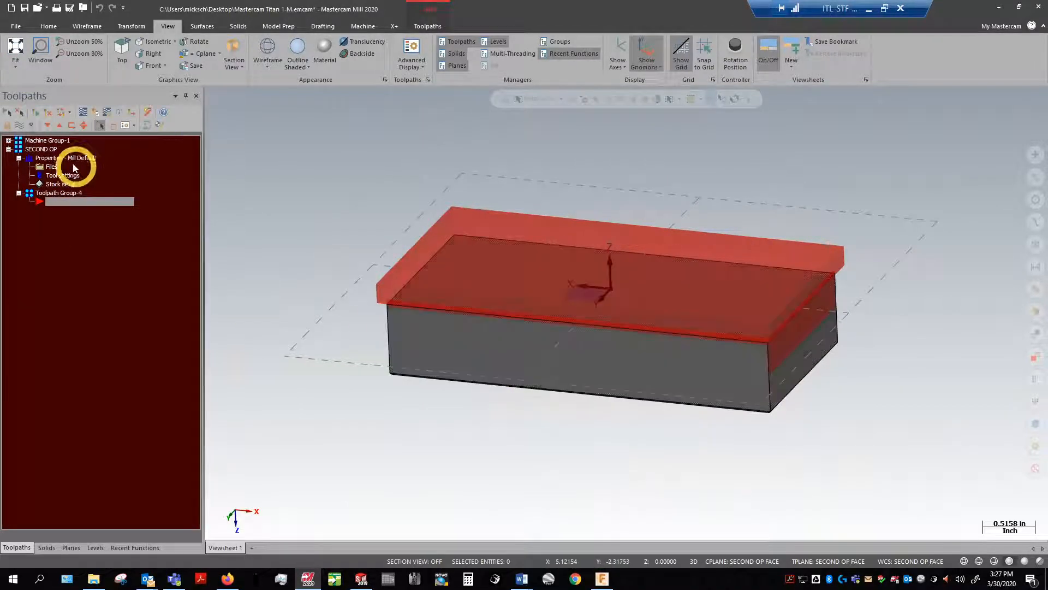
double_click(51, 166)
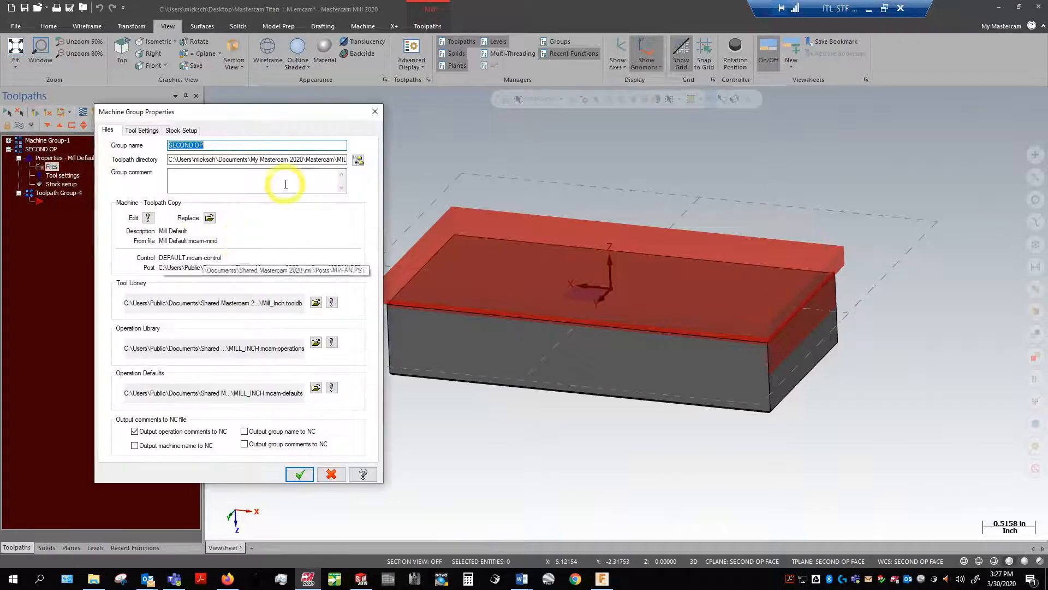
Step: Try the Front plane for the stock, then set it back to Top
click(299, 474)
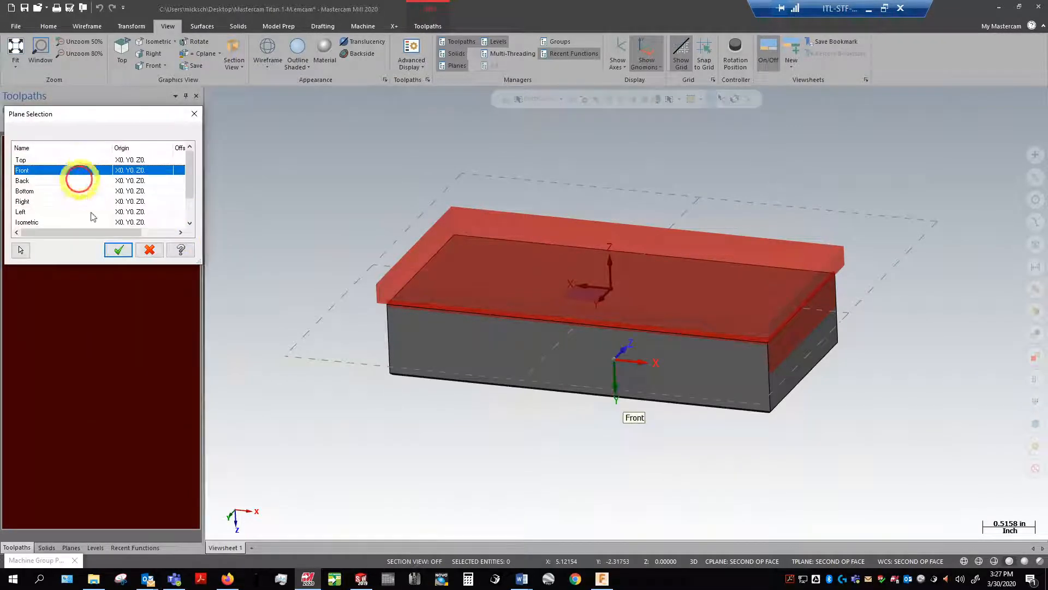
click(117, 249)
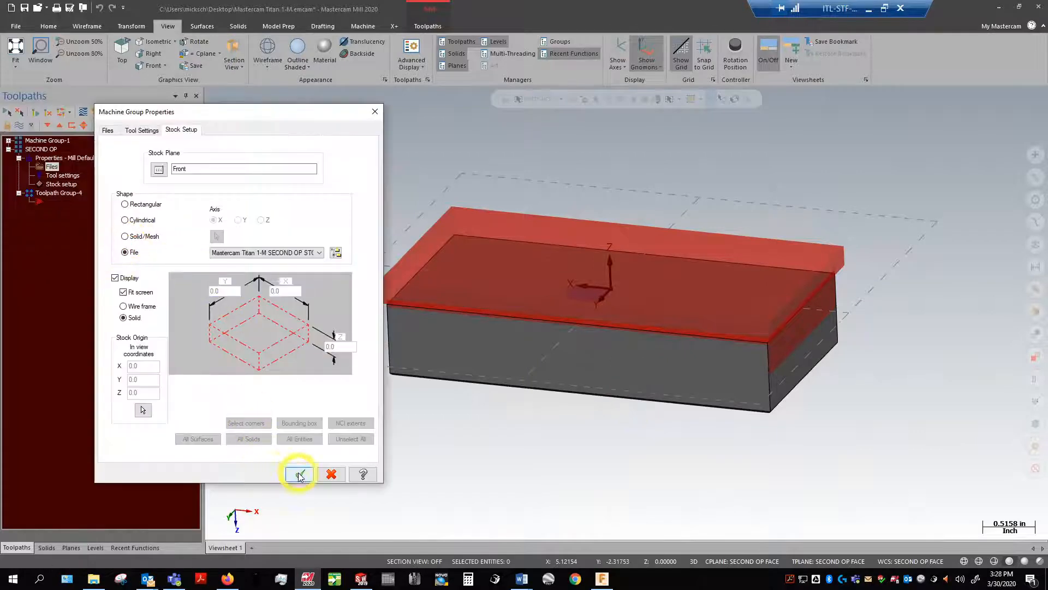
click(298, 475)
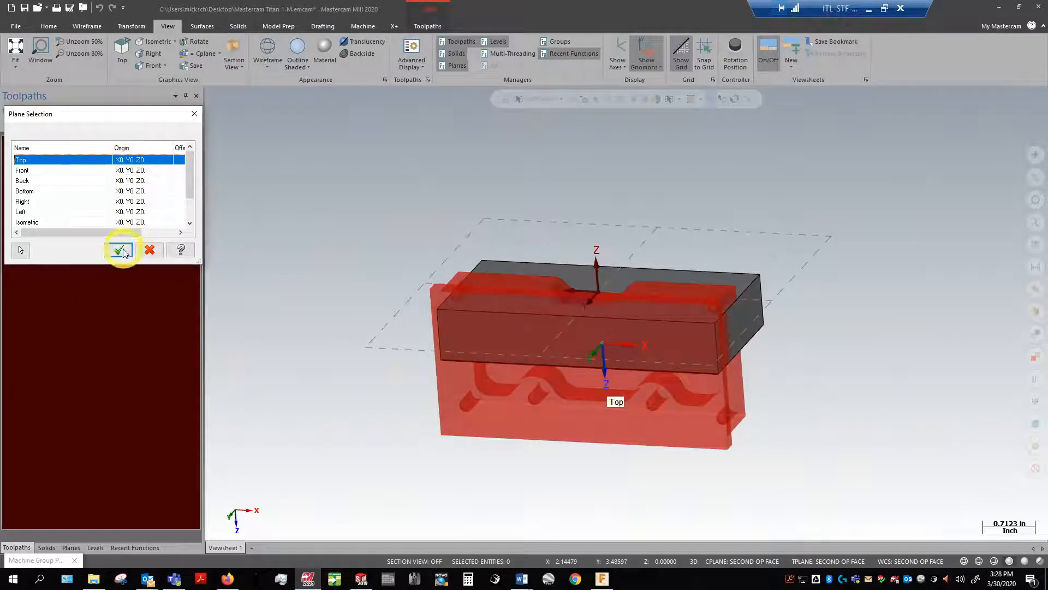
click(121, 250)
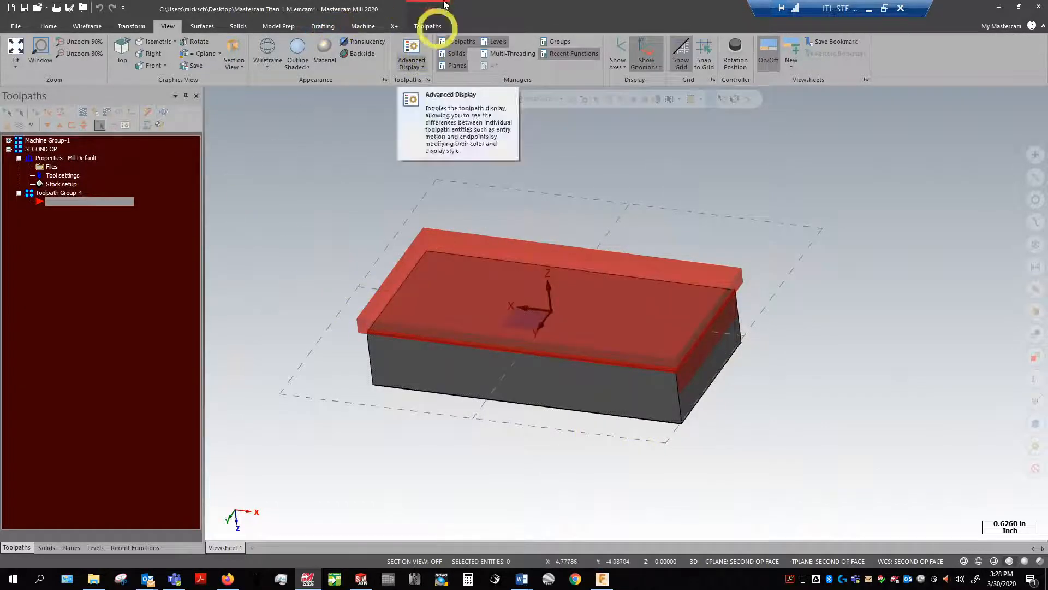
Step: Create a Facing toolpath chained to the part's top face, accepting the reference face
click(427, 27)
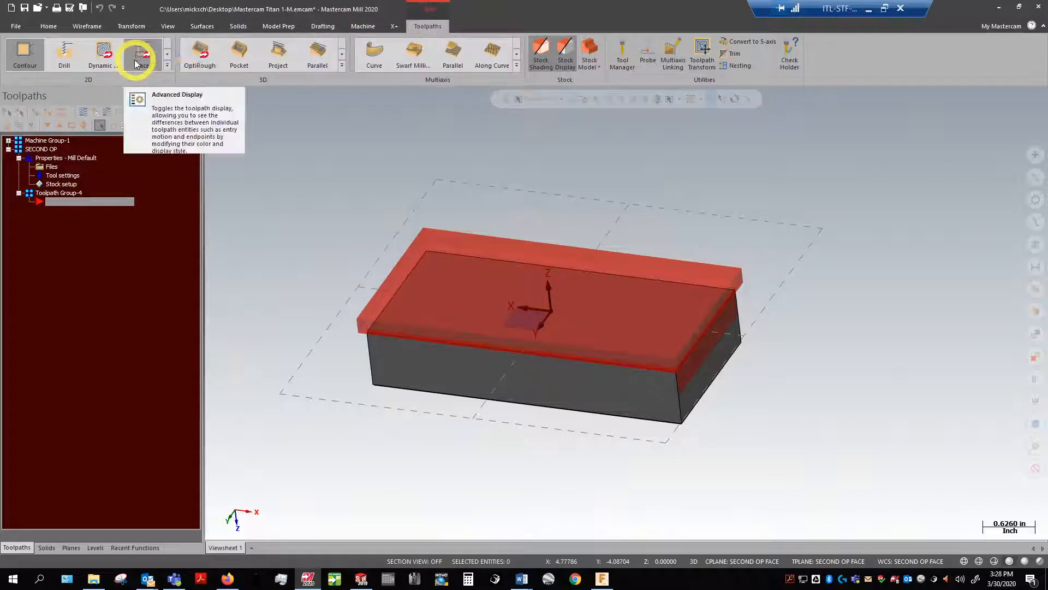
click(143, 53)
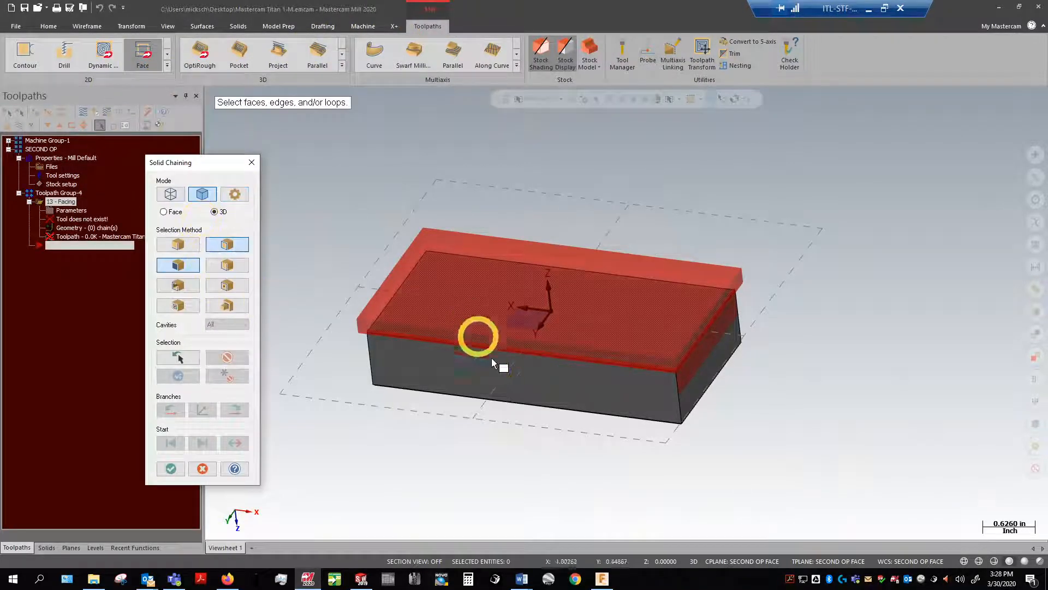
mouse_move(549, 264)
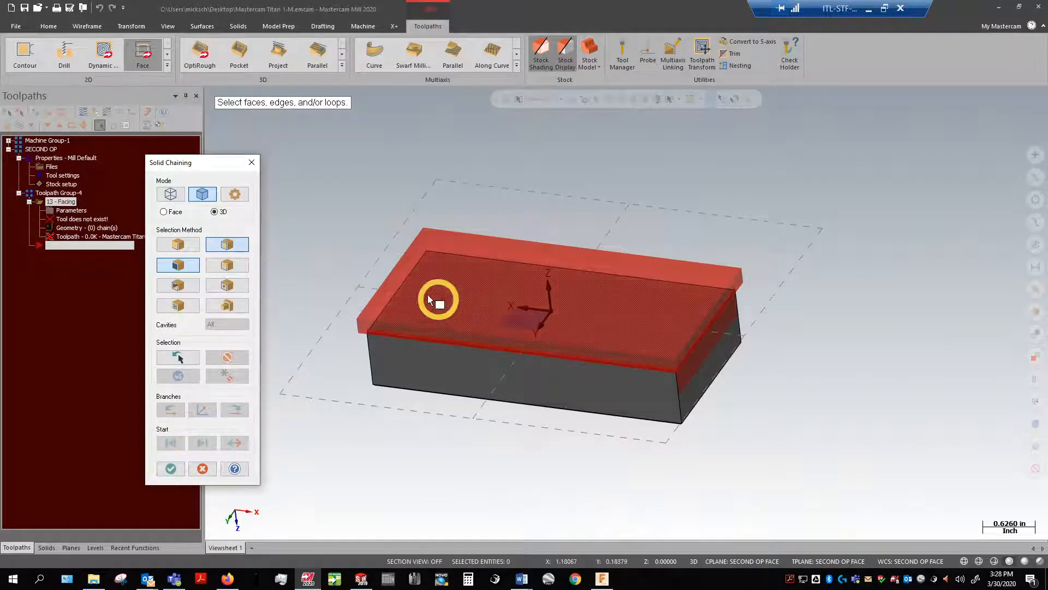
click(437, 299)
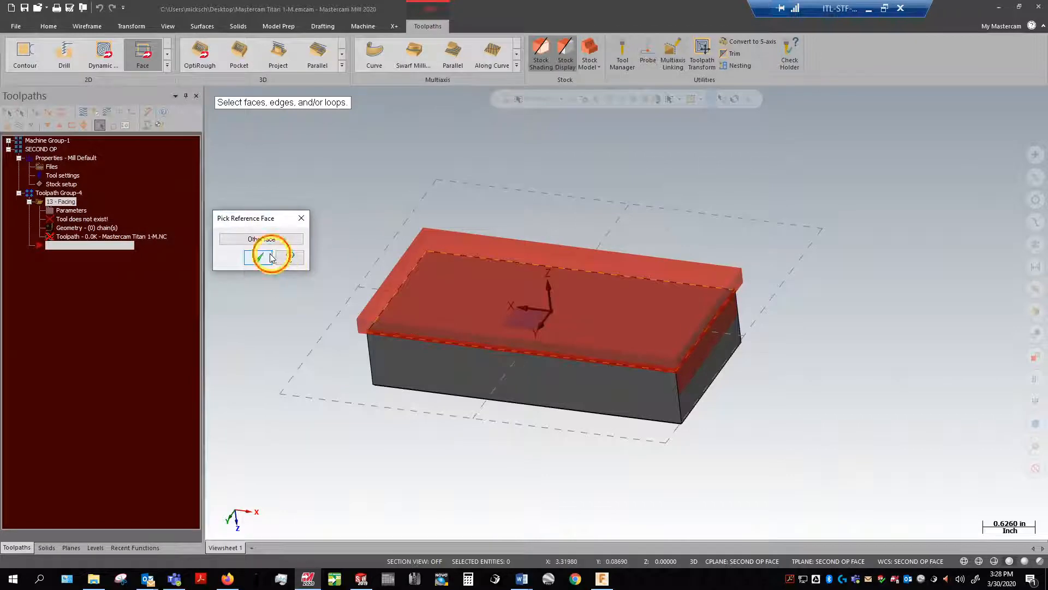
click(272, 257)
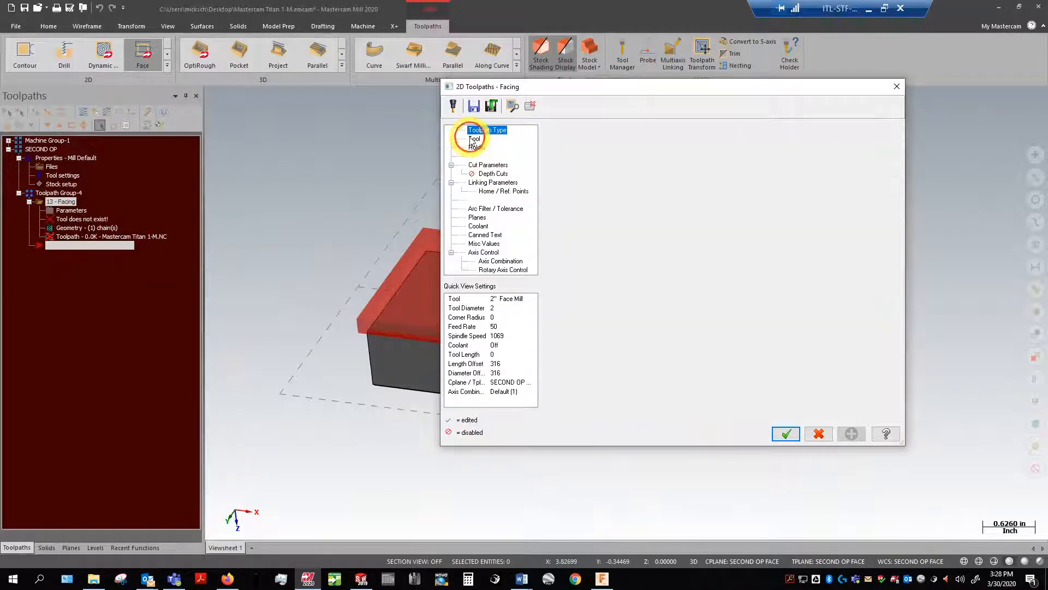
Step: Assign library tool #322 2" FACE MILL and comment the operation FACE TO HEIGHT
click(474, 138)
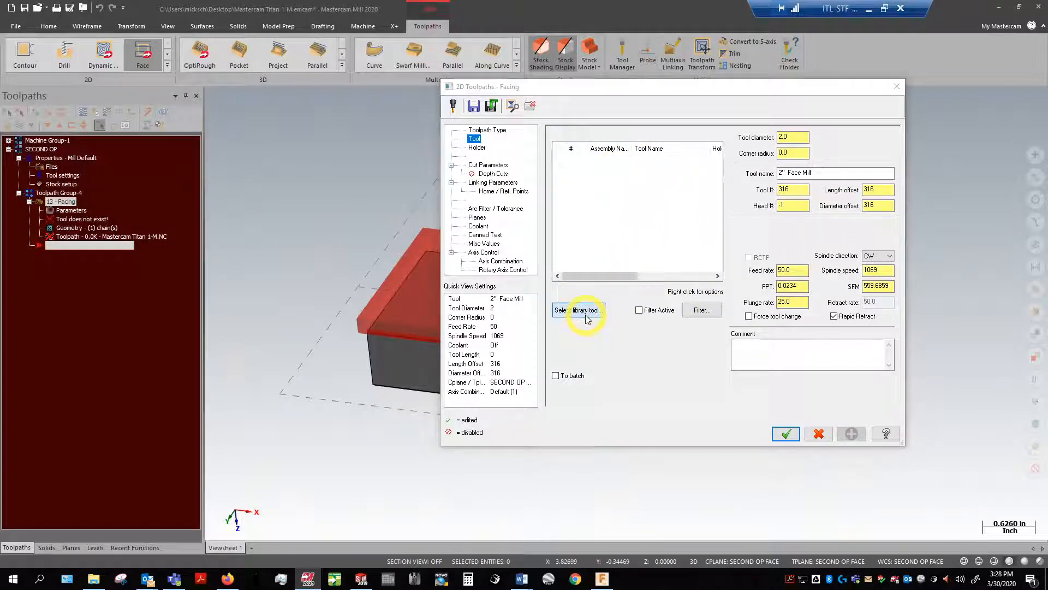
click(579, 310)
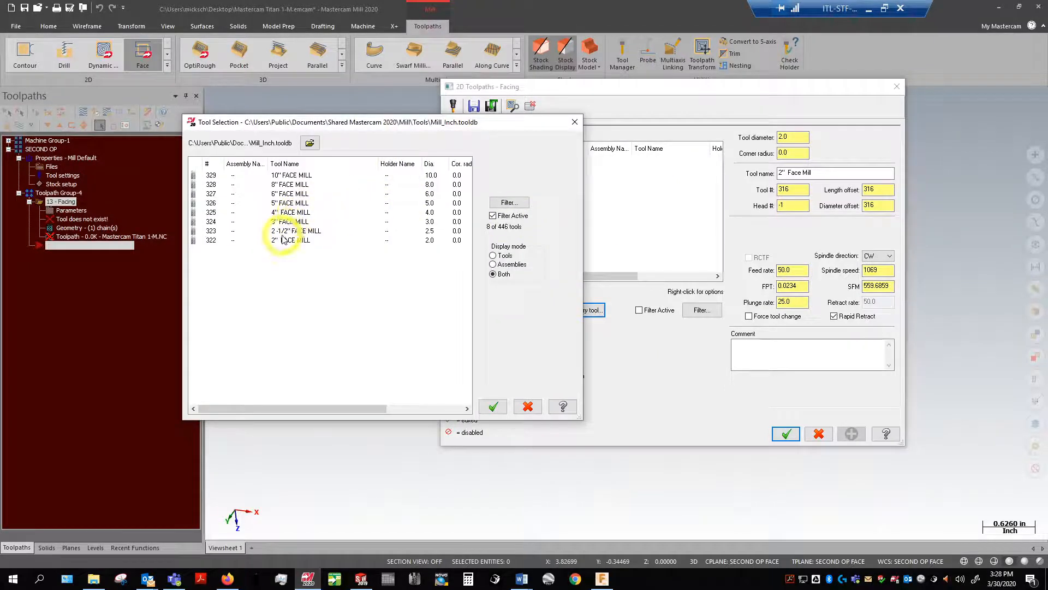
click(290, 239)
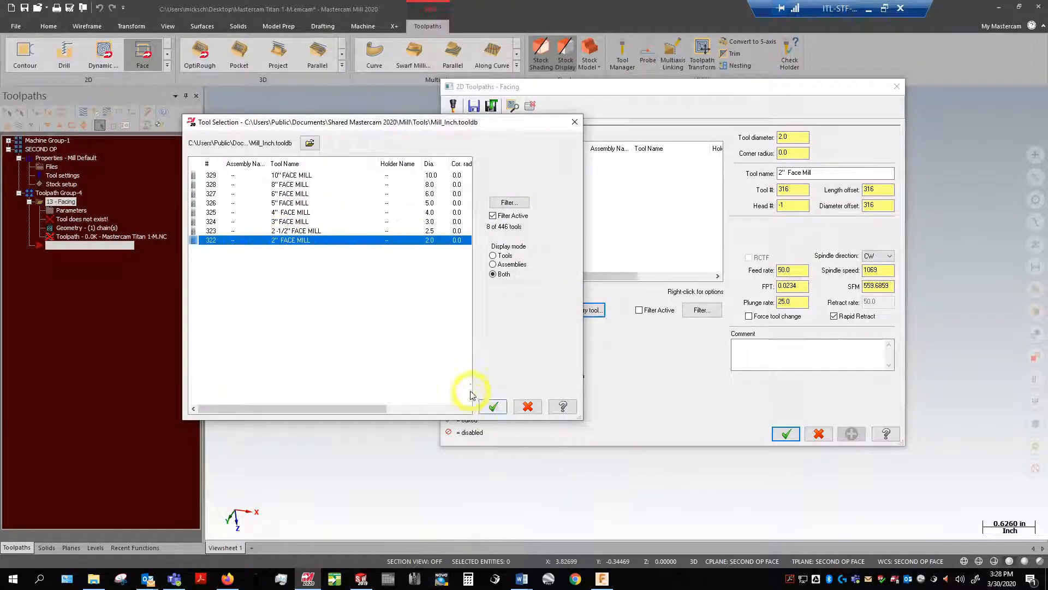
click(493, 406)
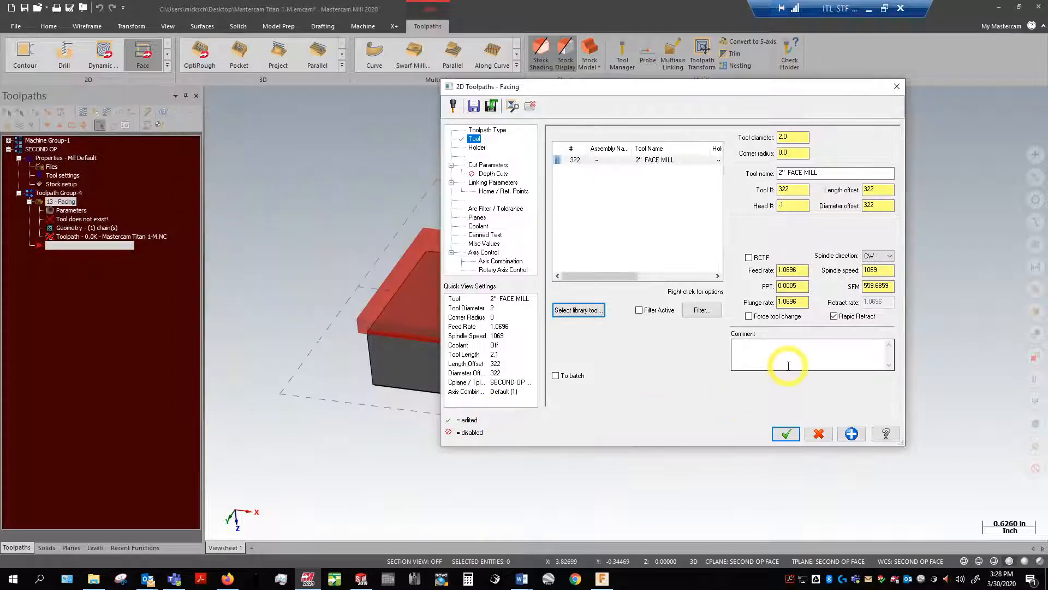
text(FACE TO HEIGHT)
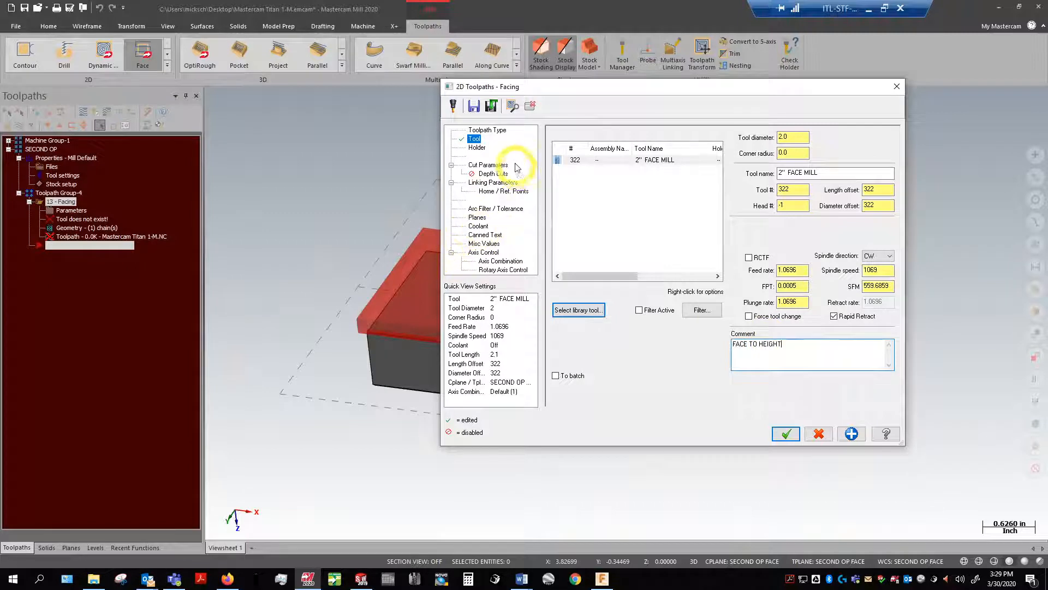
mouse_move(360, 317)
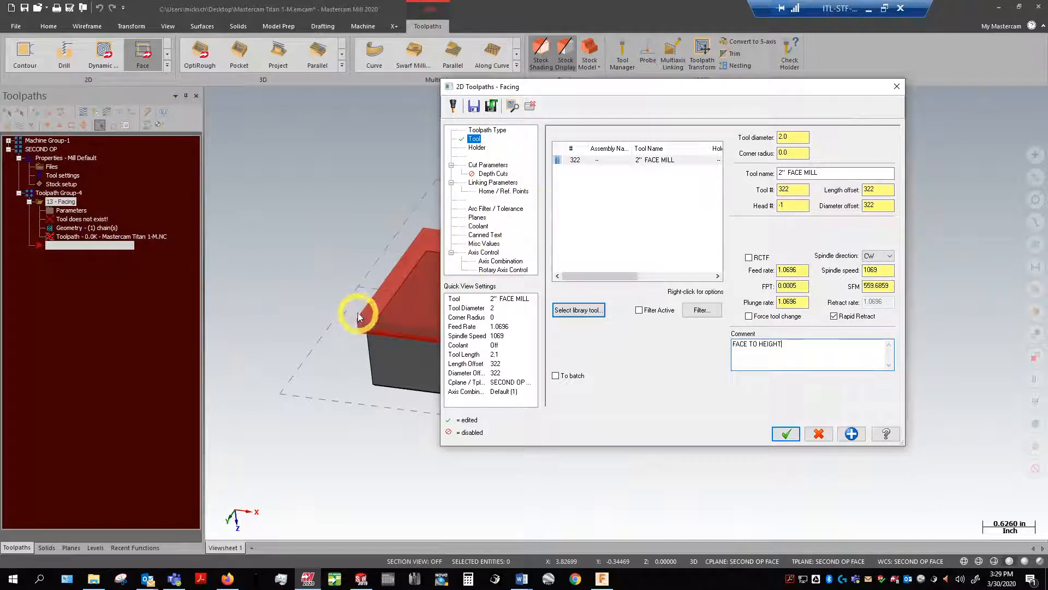
mouse_move(368, 336)
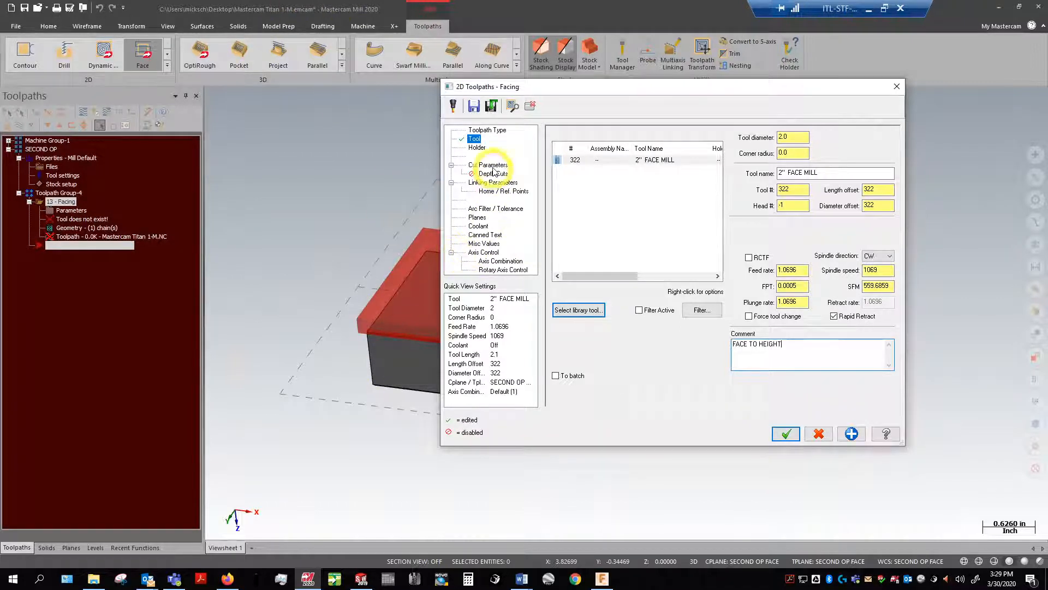
Step: Set facing style to Zigzag, roll cutter around All corners, and use High speed loops
click(487, 164)
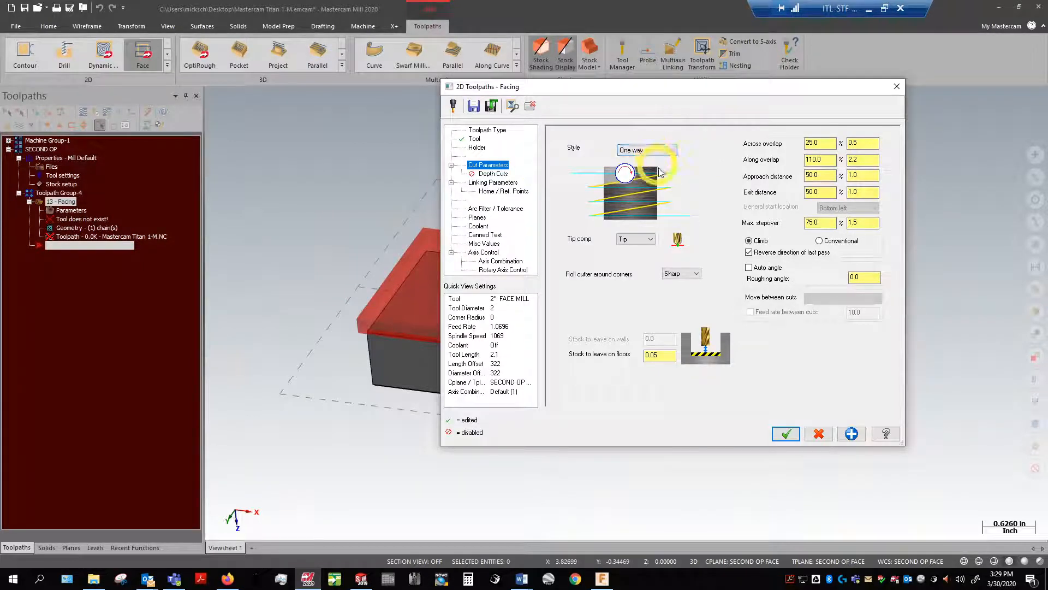
click(660, 150)
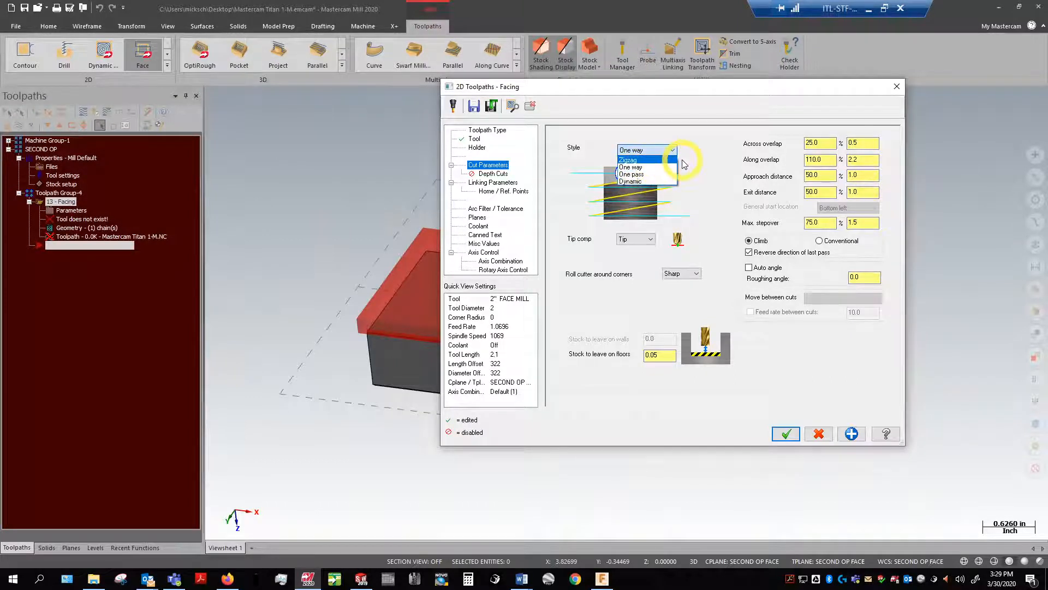
click(629, 160)
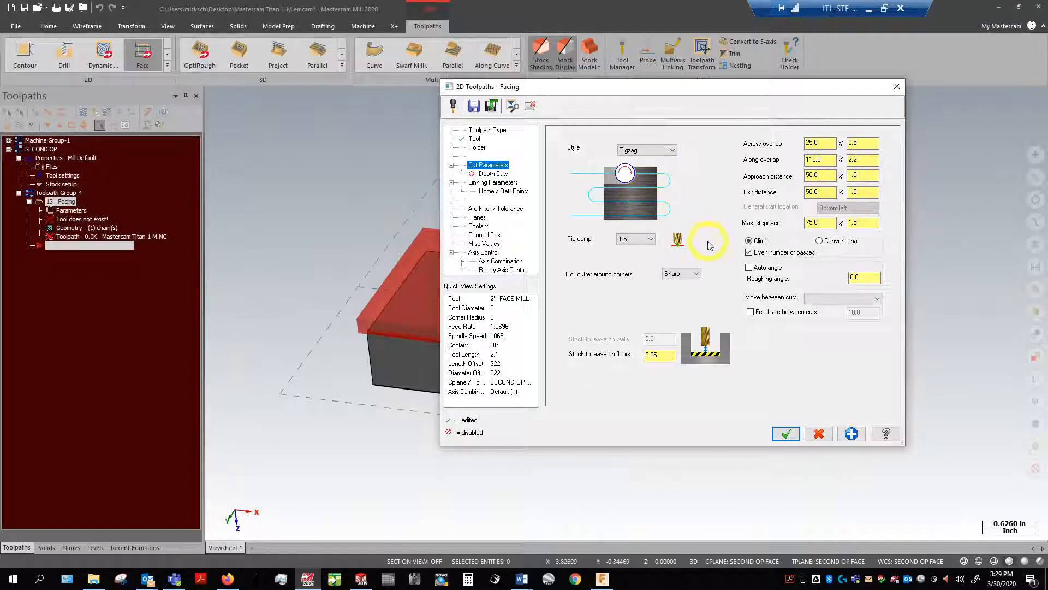
click(696, 273)
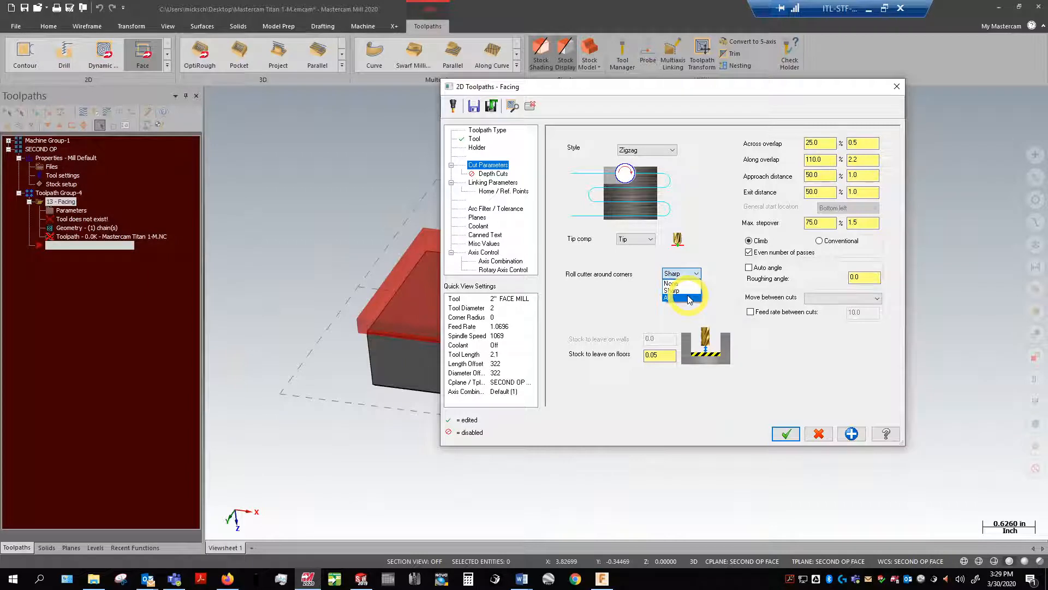
click(675, 290)
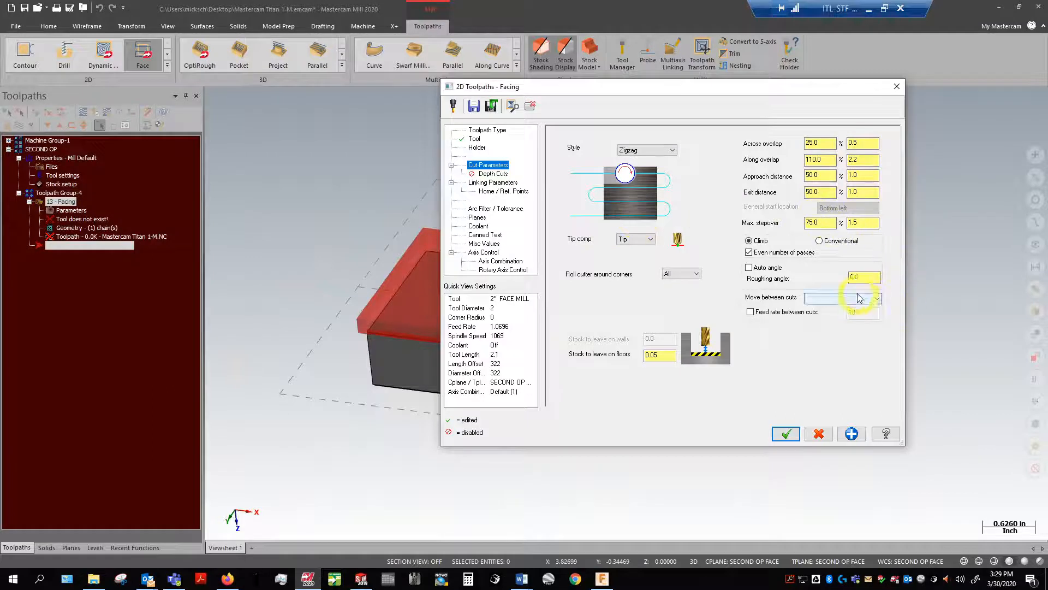
click(877, 297)
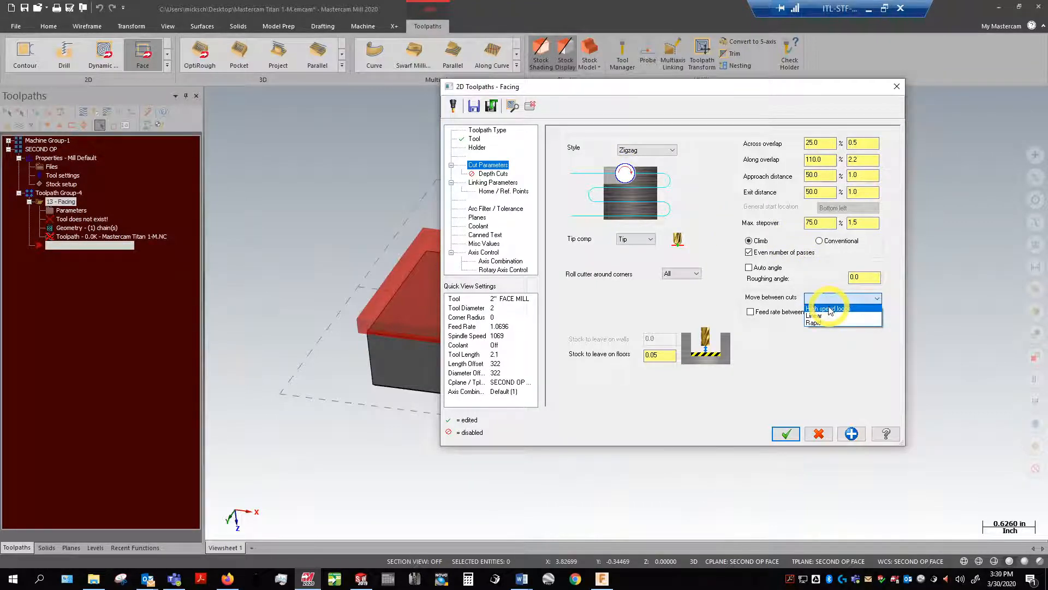
click(826, 307)
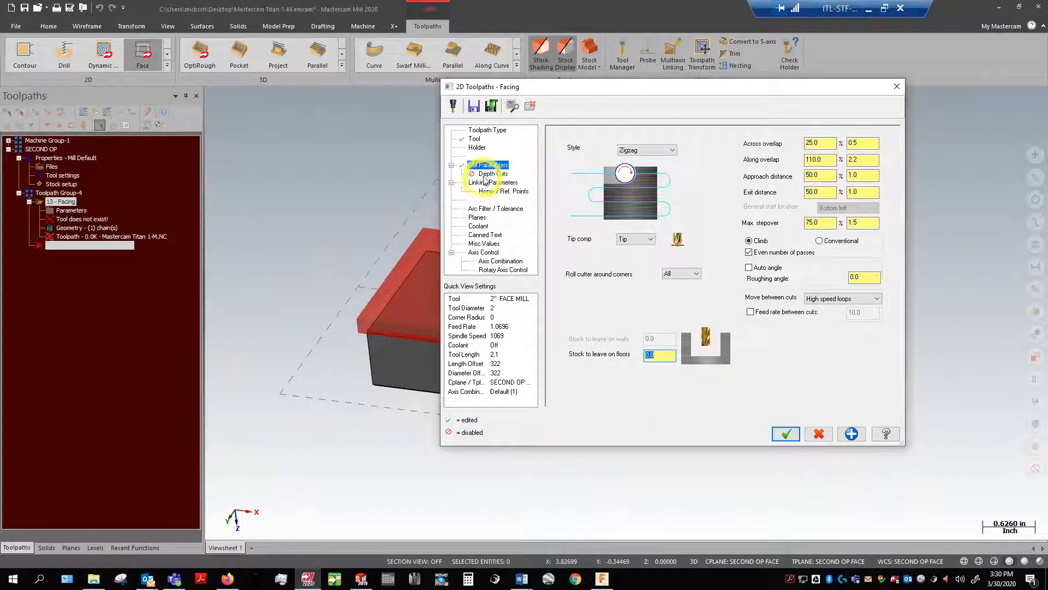
Step: Turn on depth cuts with a 0.05 max rough step and one finish cut
click(492, 173)
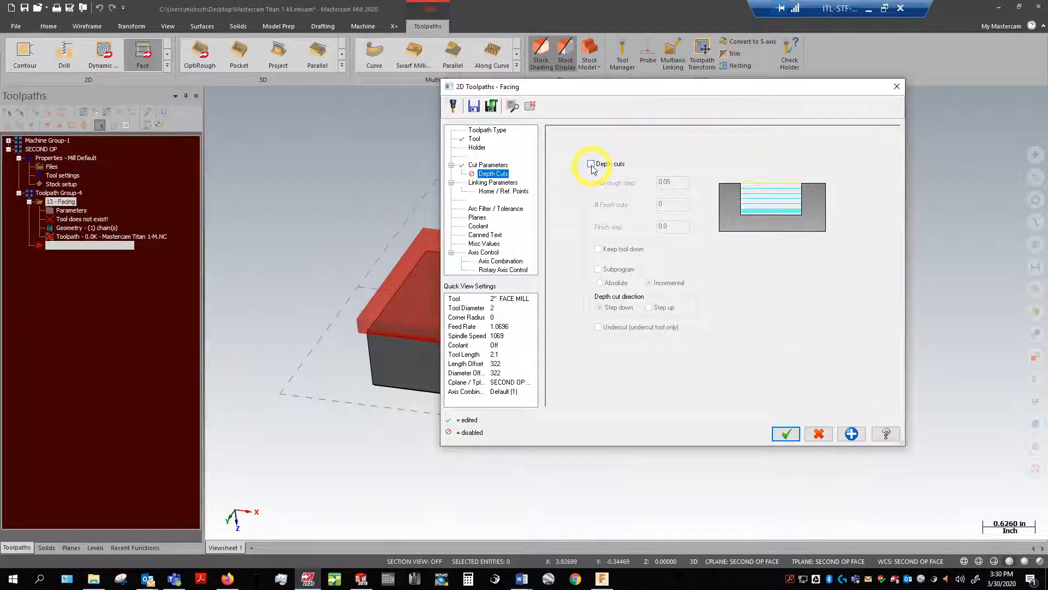
click(591, 163)
text(1)
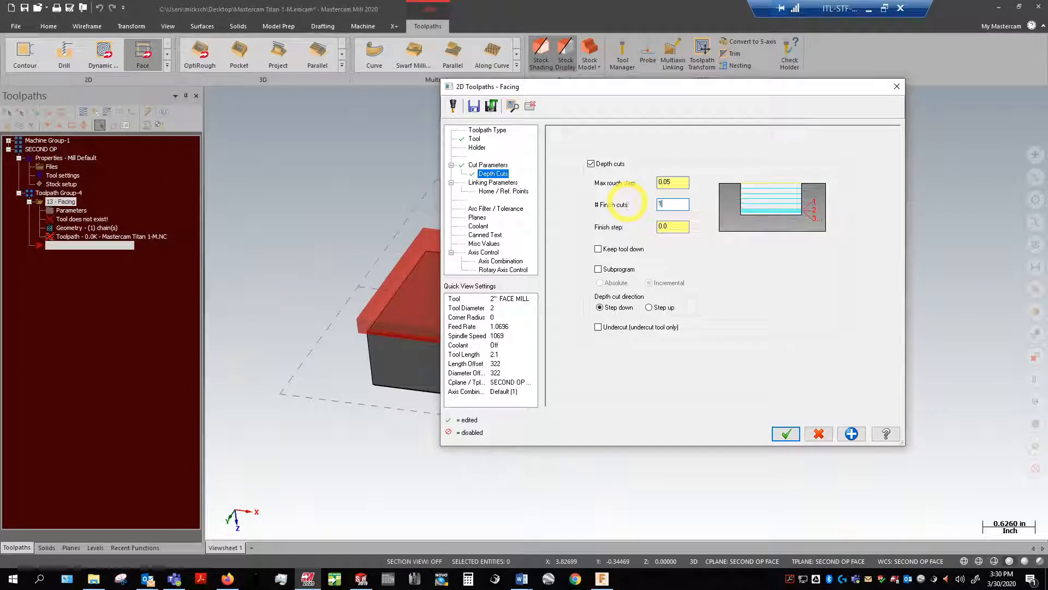
click(673, 227)
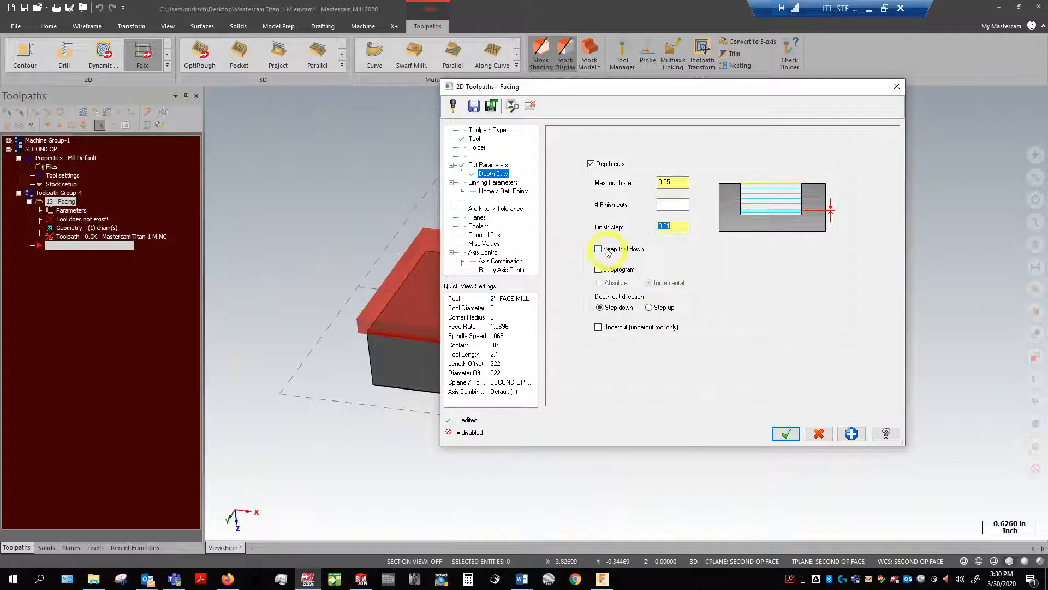
mouse_move(635, 259)
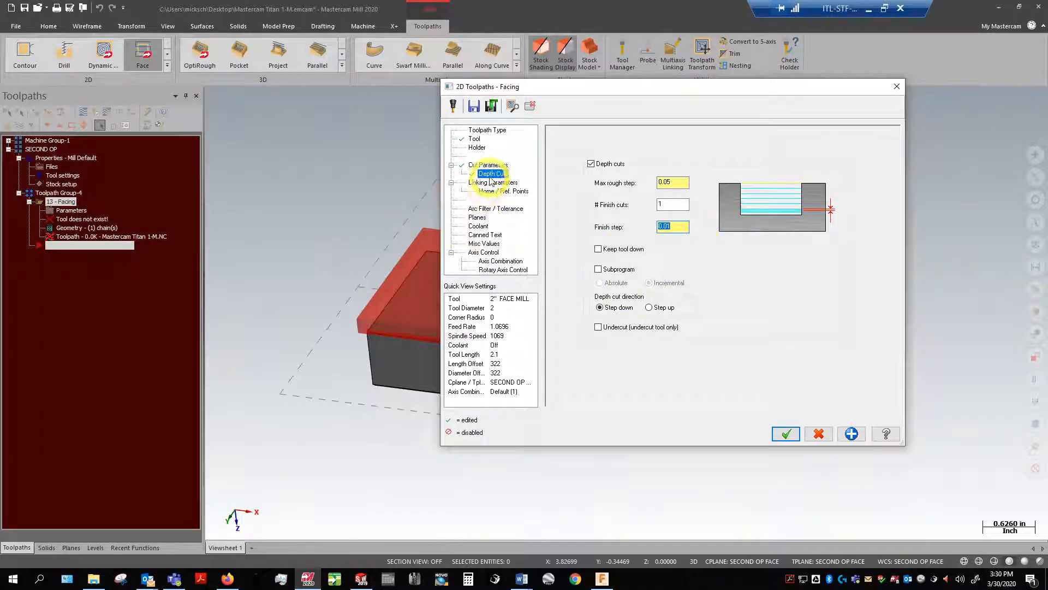
Step: Set the facing Depth to an absolute 0.0 in Linking Parameters
click(493, 181)
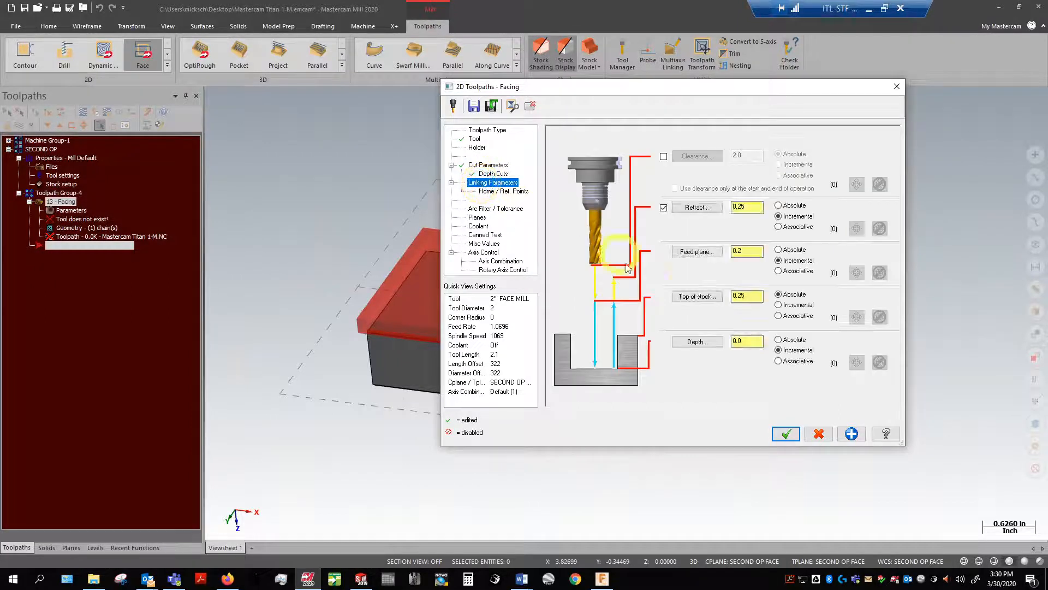
click(696, 342)
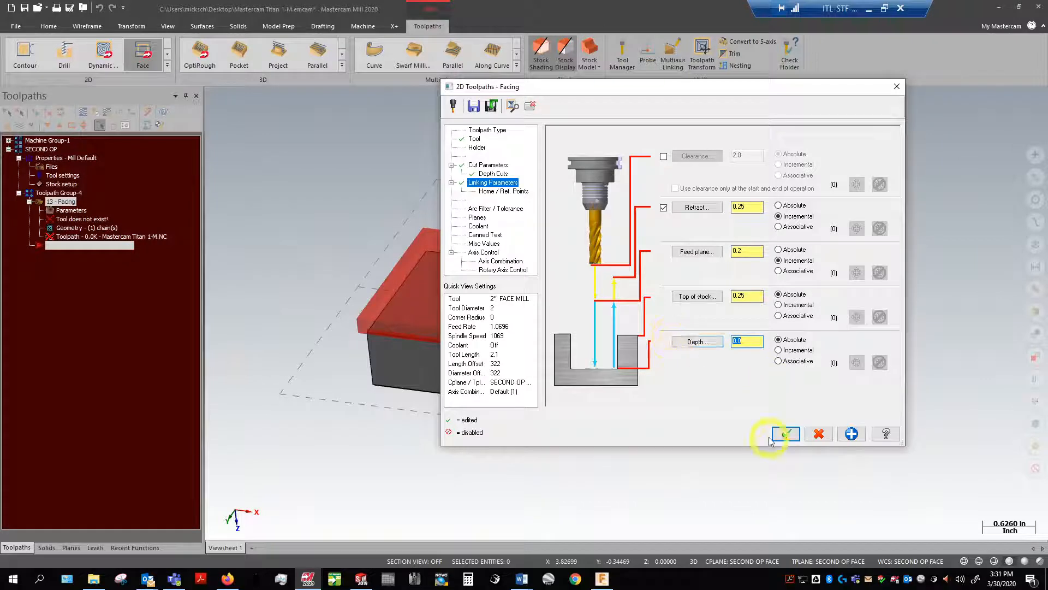
Step: Generate the FACE TO HEIGHT toolpath, view it from Front (WCS), and launch verification
click(785, 433)
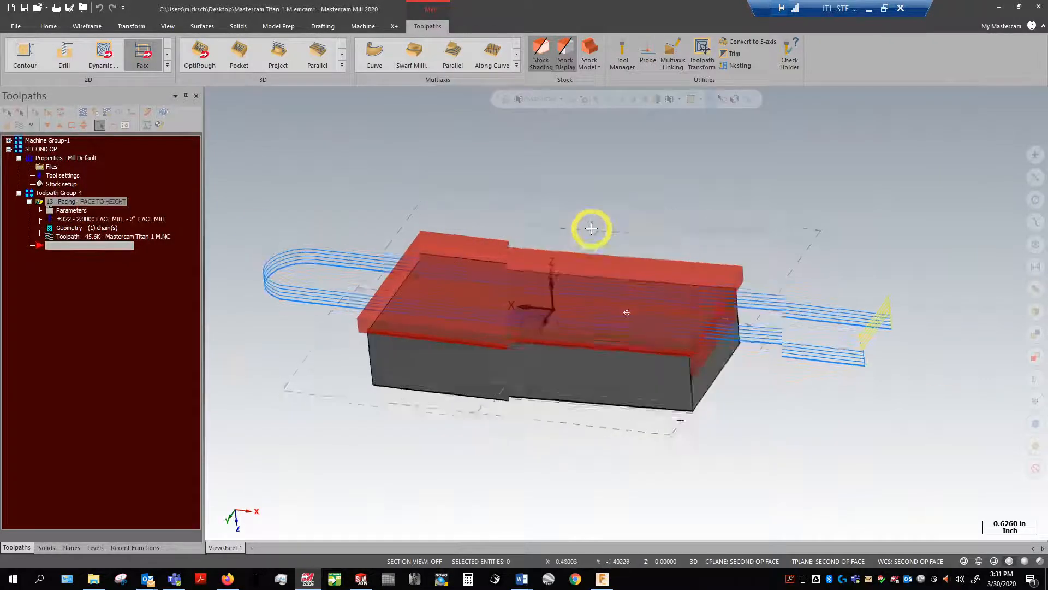
right_click(591, 229)
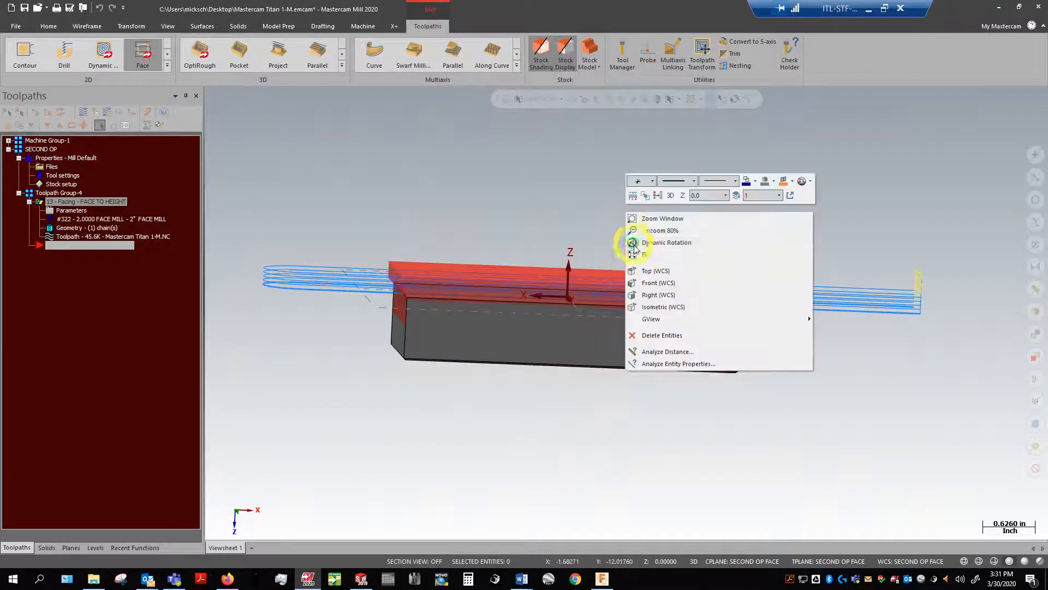
mouse_move(662, 291)
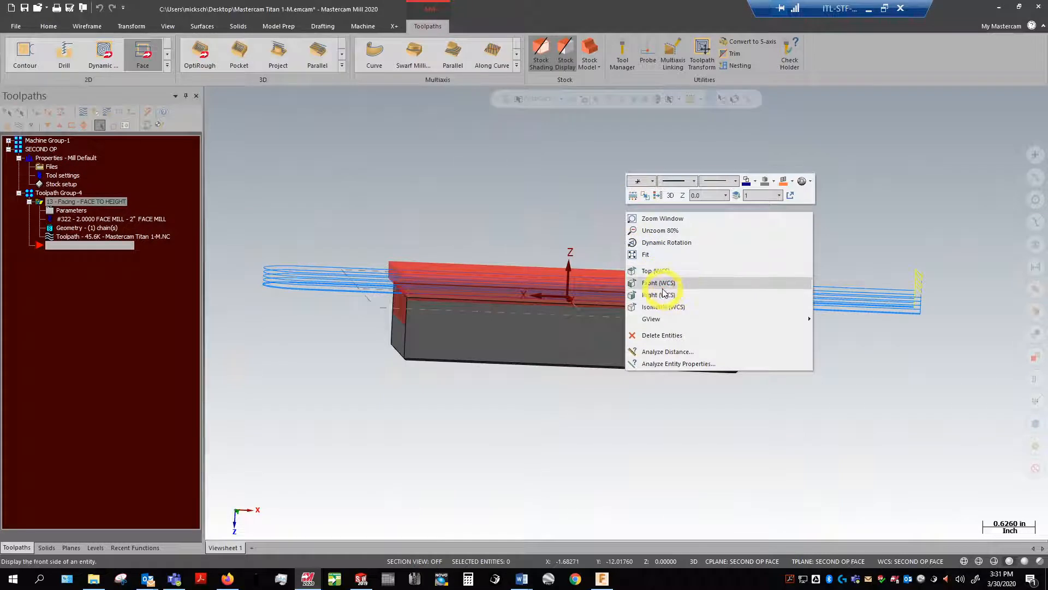
click(660, 283)
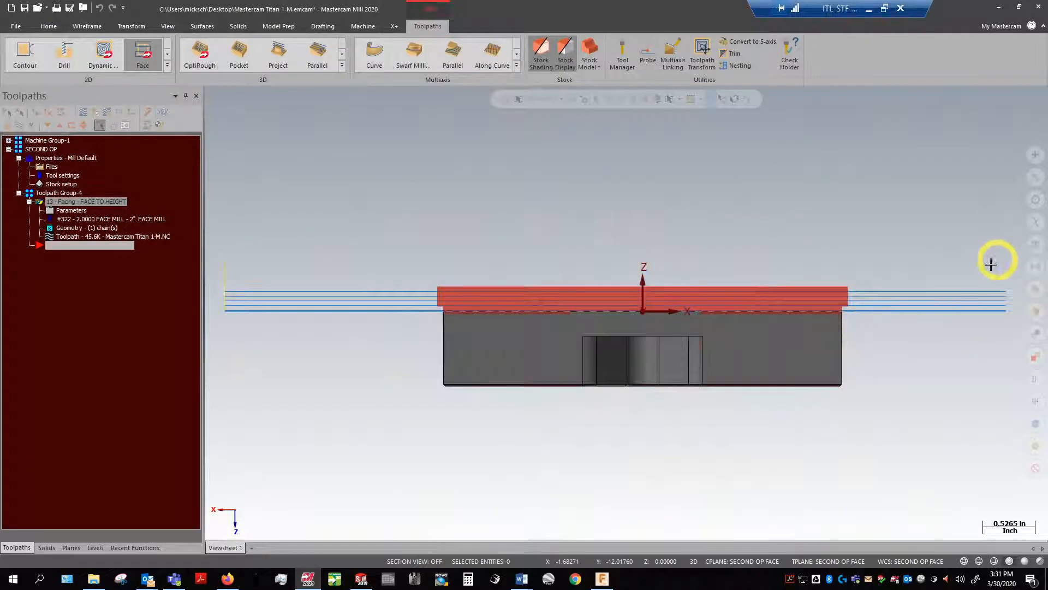
mouse_move(921, 389)
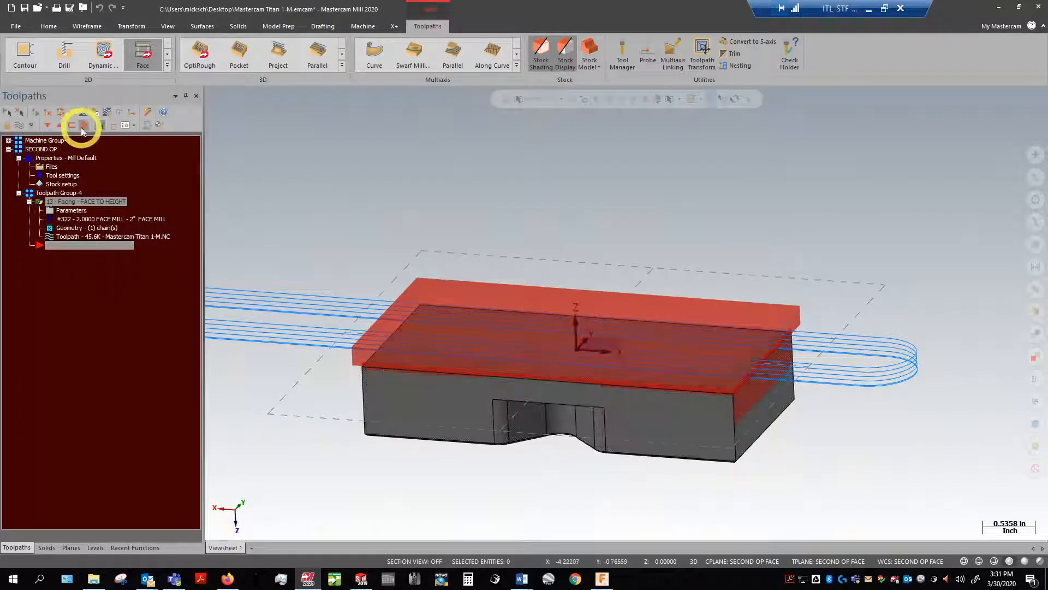
click(79, 126)
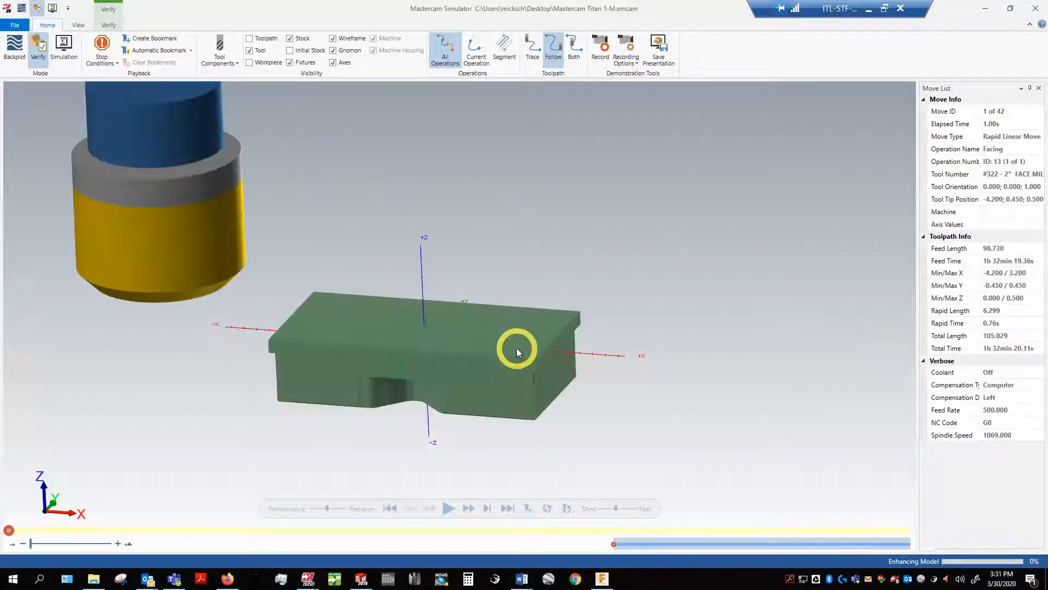
Step: Orbit the part in Simulator and play back the facing cut, scrubbing the timeline
drag(518, 352, 443, 277)
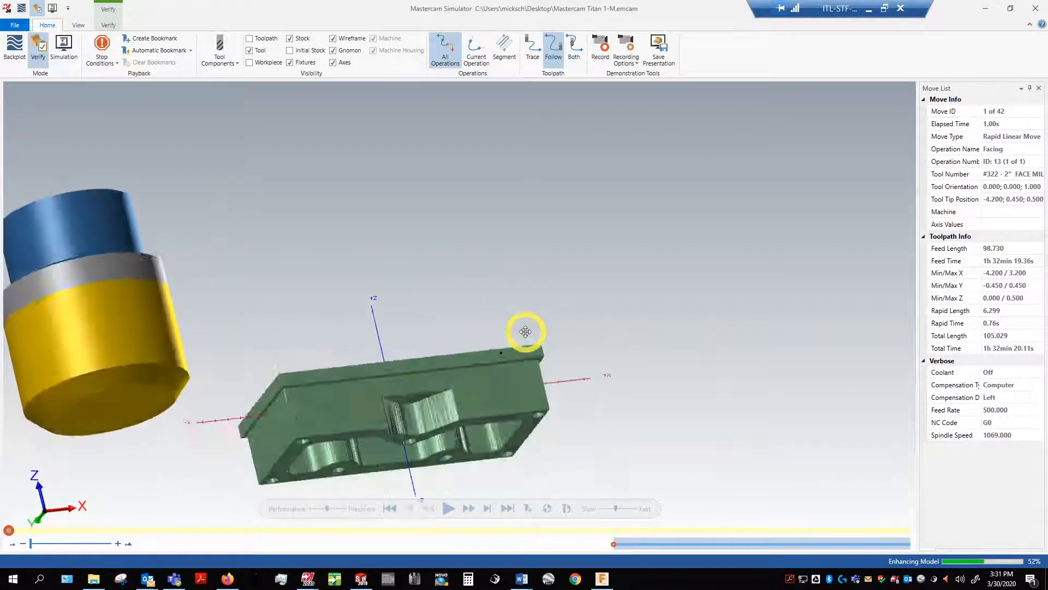
drag(526, 331, 431, 299)
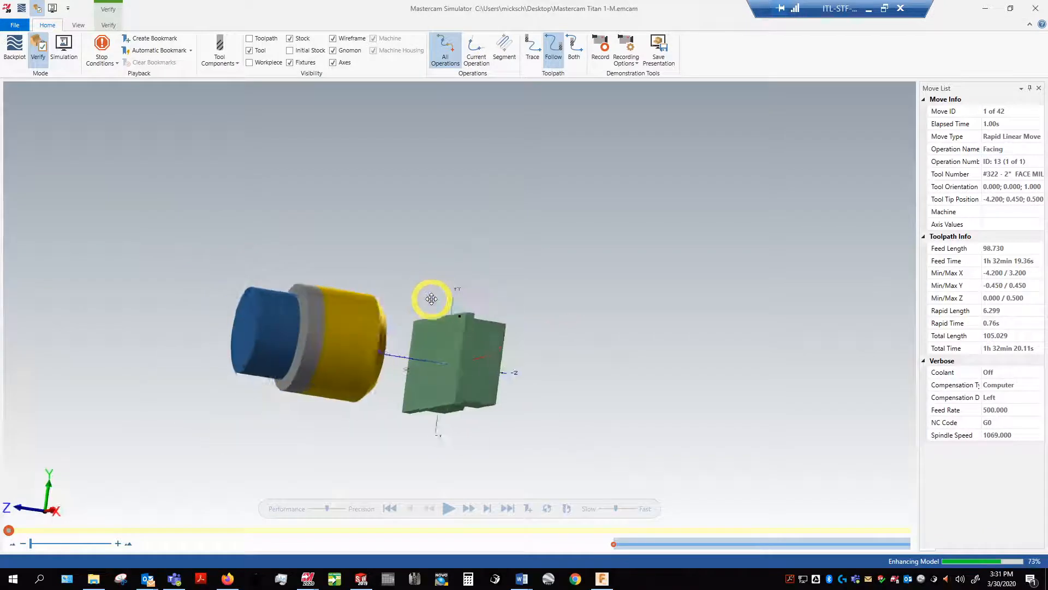
drag(431, 299, 451, 256)
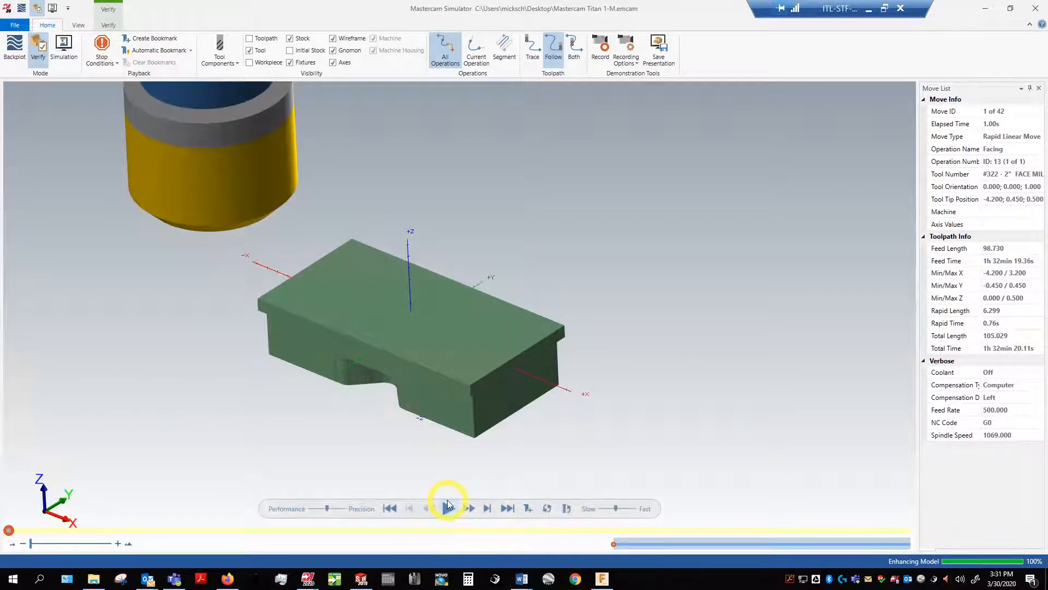
click(448, 508)
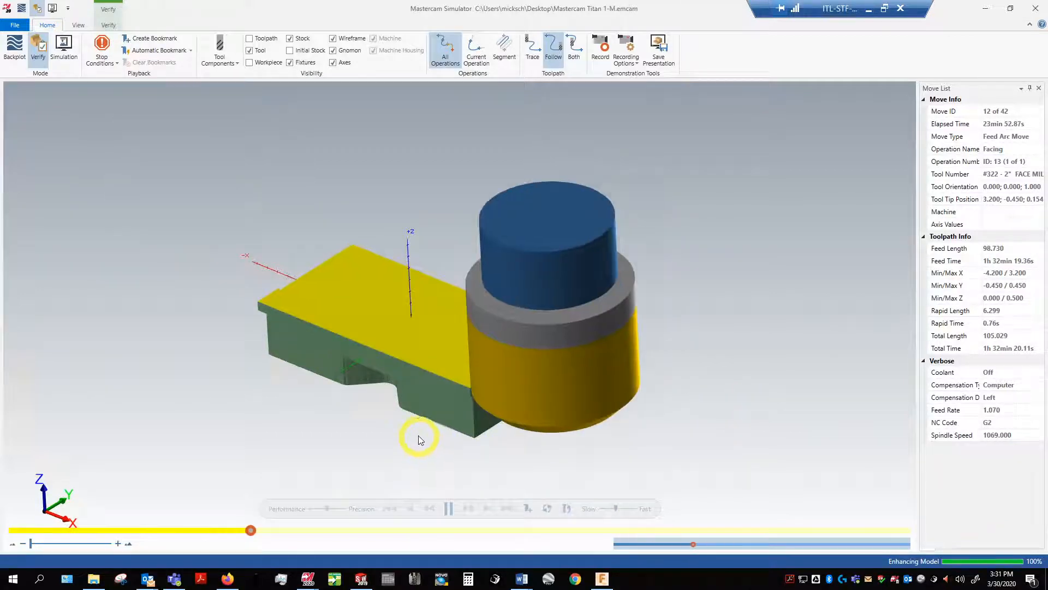
drag(250, 530, 669, 530)
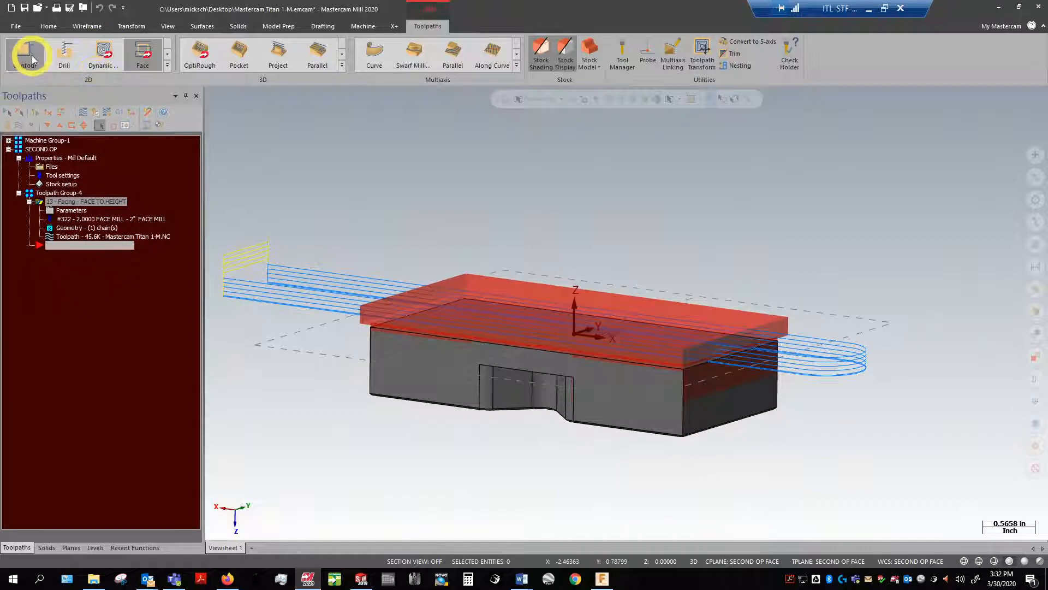
Step: Chain the part's top outer edge for a new contour, reversing the chain direction
click(25, 51)
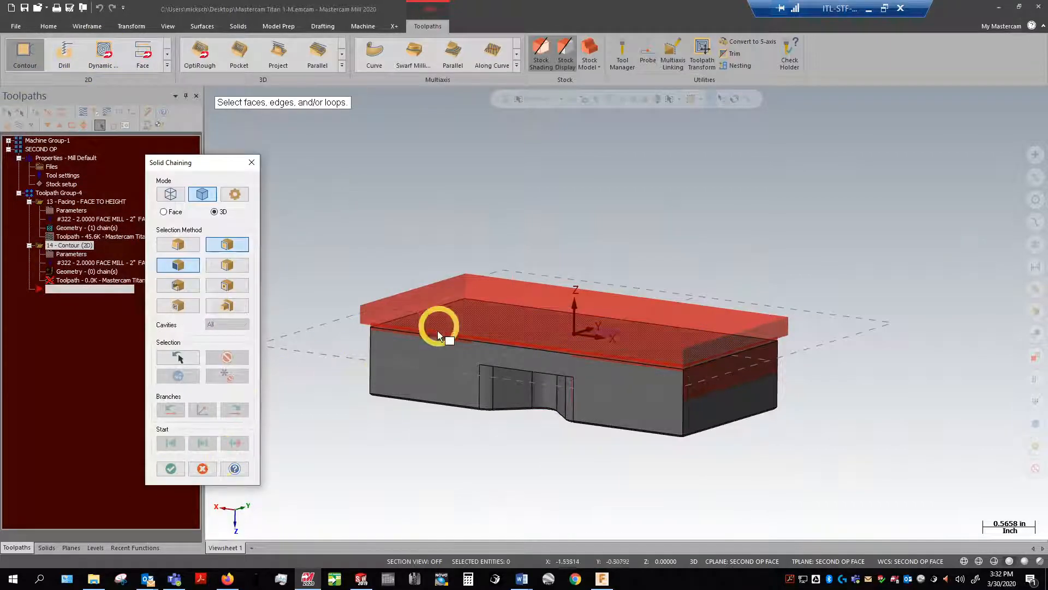
click(440, 337)
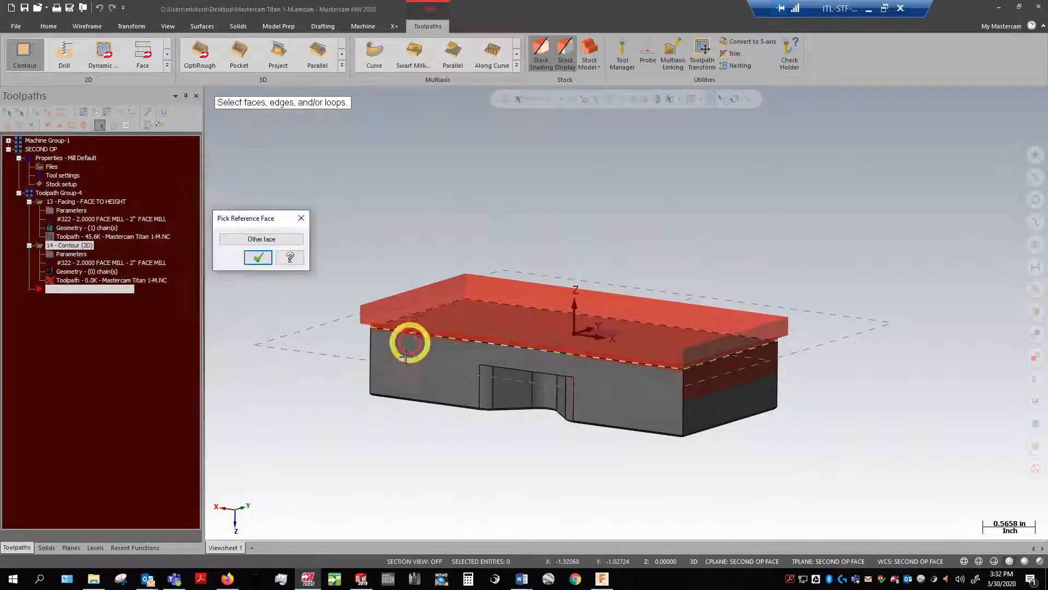
click(257, 257)
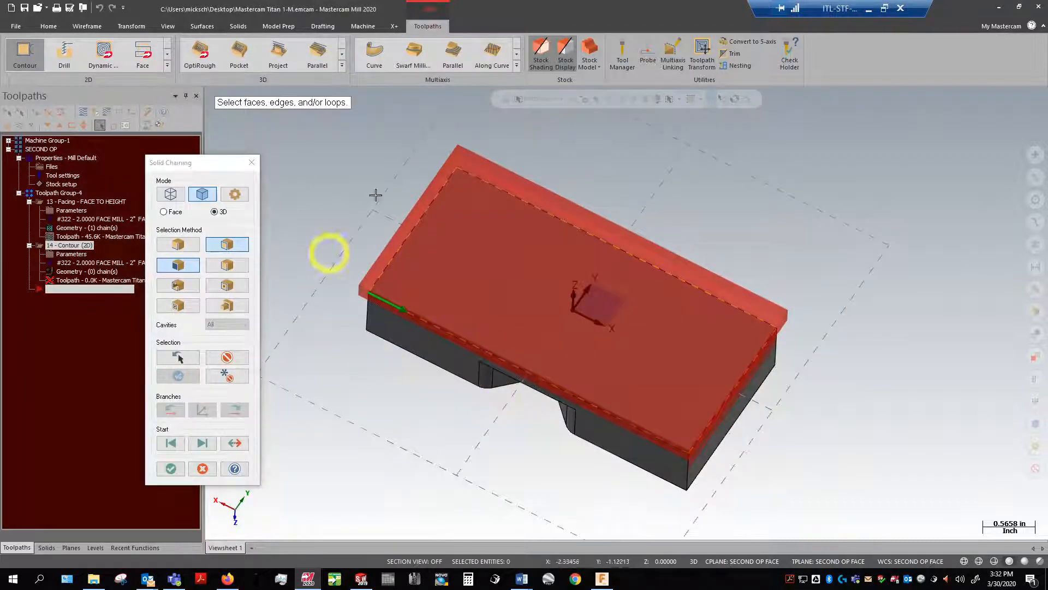
click(234, 443)
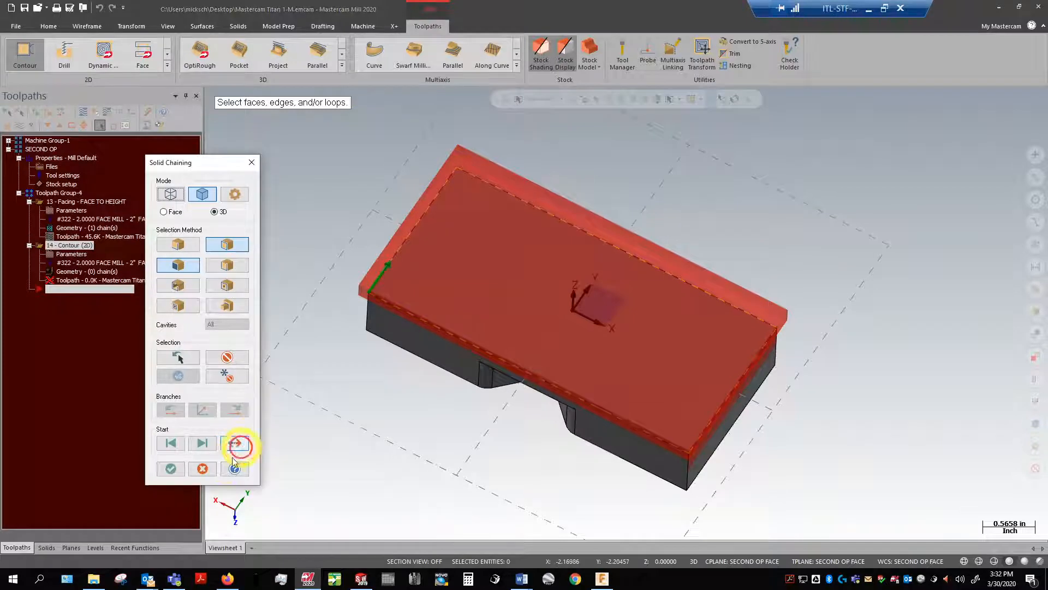
click(170, 468)
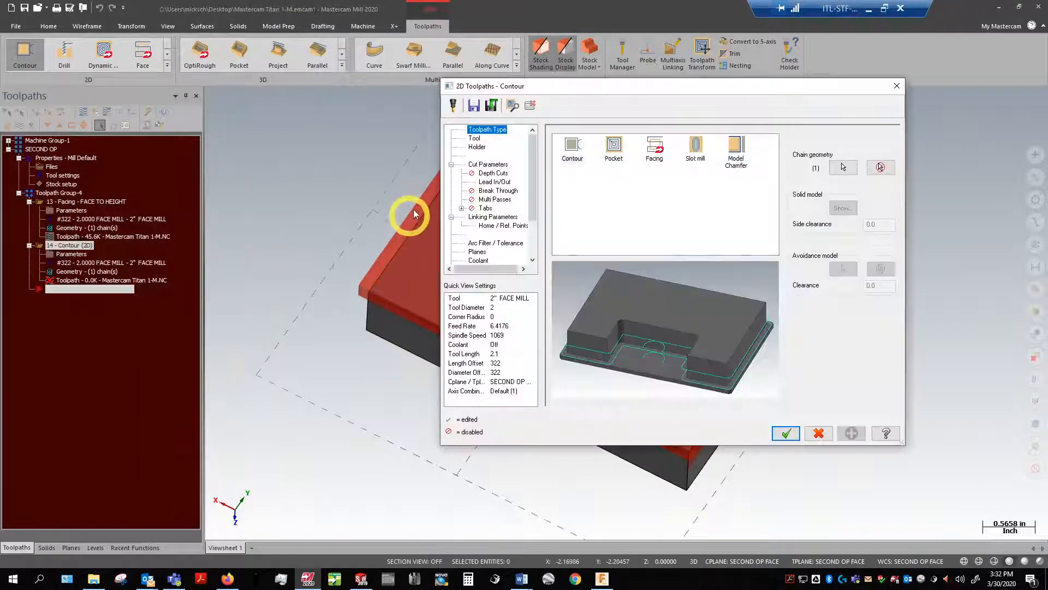
Step: Assign the 1/2 CHAMFER MILL from the library and comment the contour 'CHAMFER THE OUTSIDE'
click(473, 137)
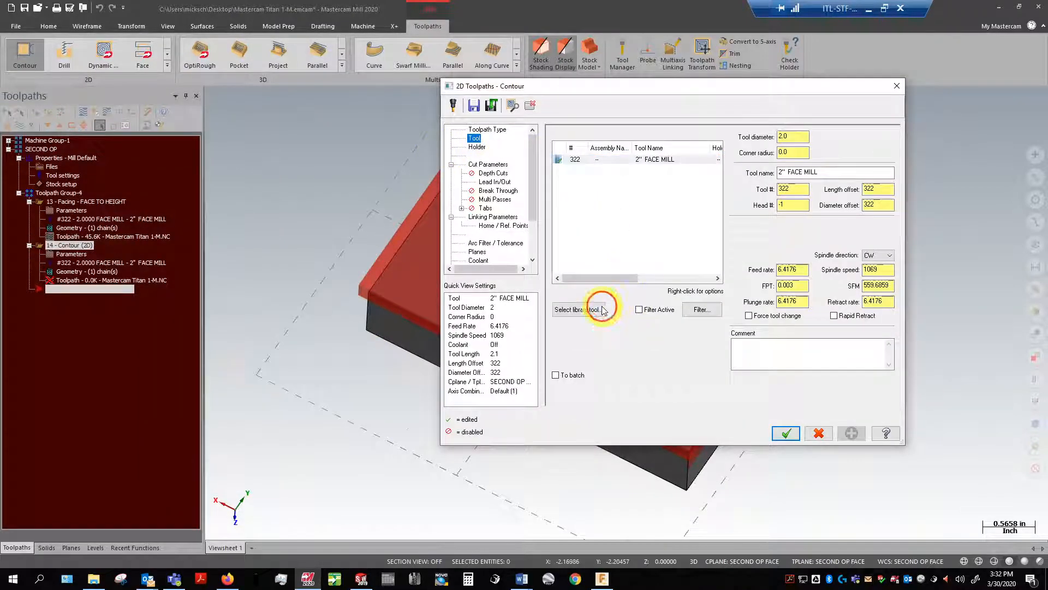
click(582, 310)
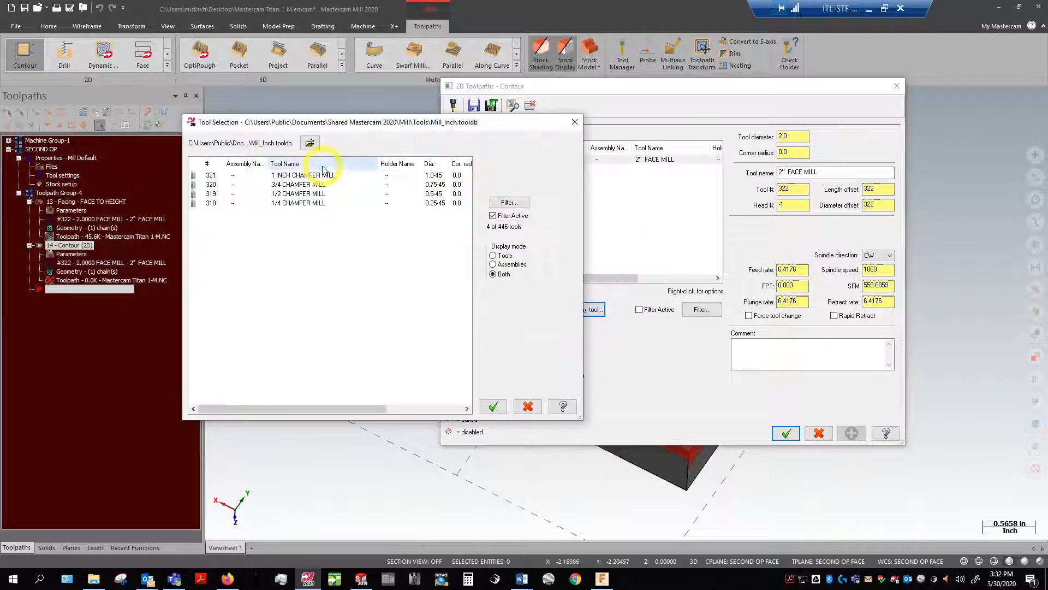
click(298, 193)
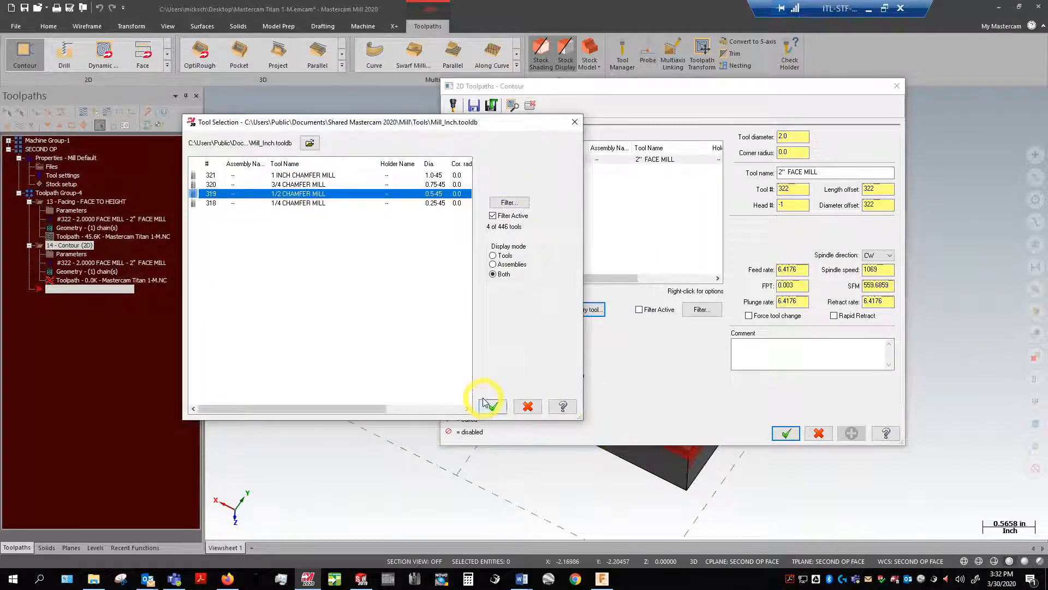
click(492, 406)
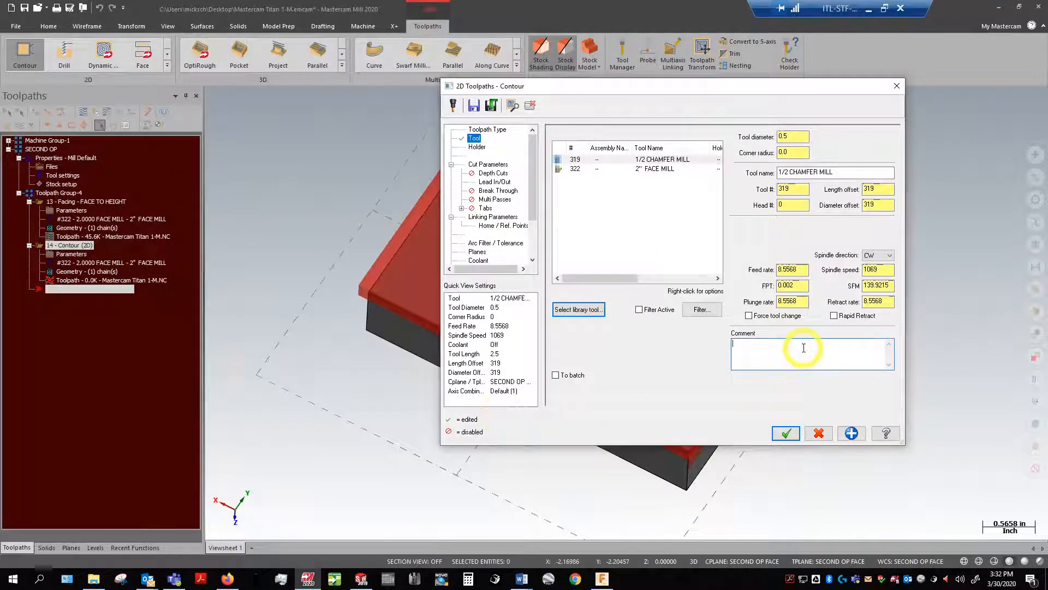
text(CHAMFER THE OUTSIDE)
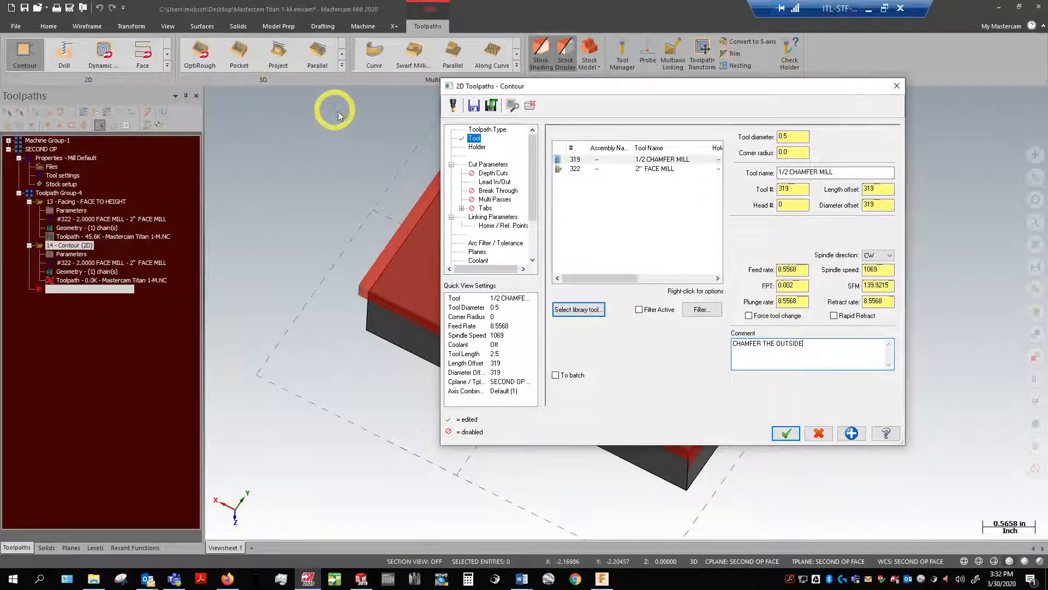
click(488, 164)
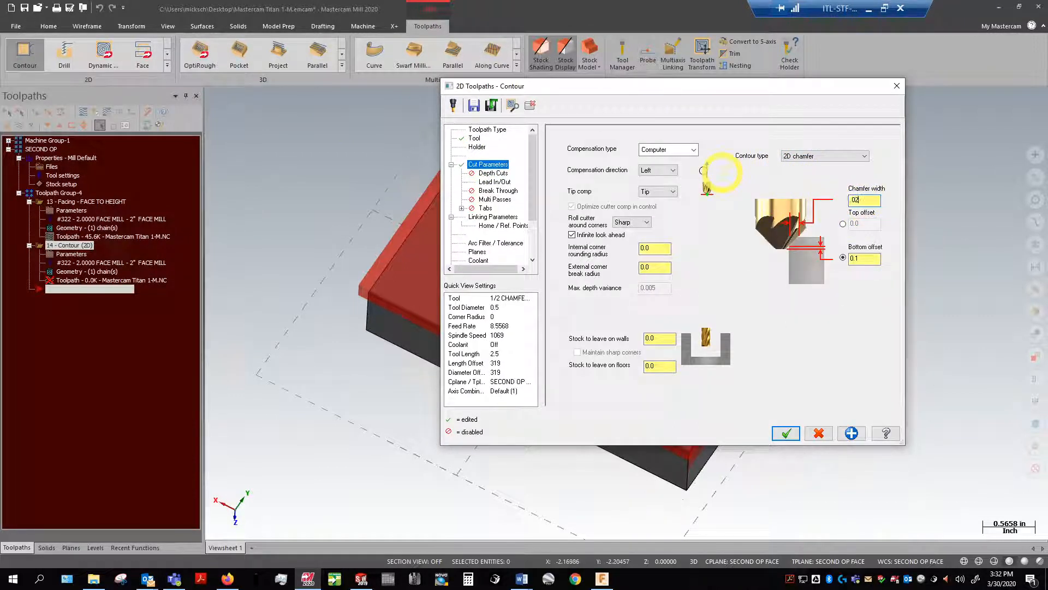
Step: Set a 0.02 chamfer width with Top of stock 0 at absolute depth, then generate the toolpath
click(864, 258)
text(0.05)
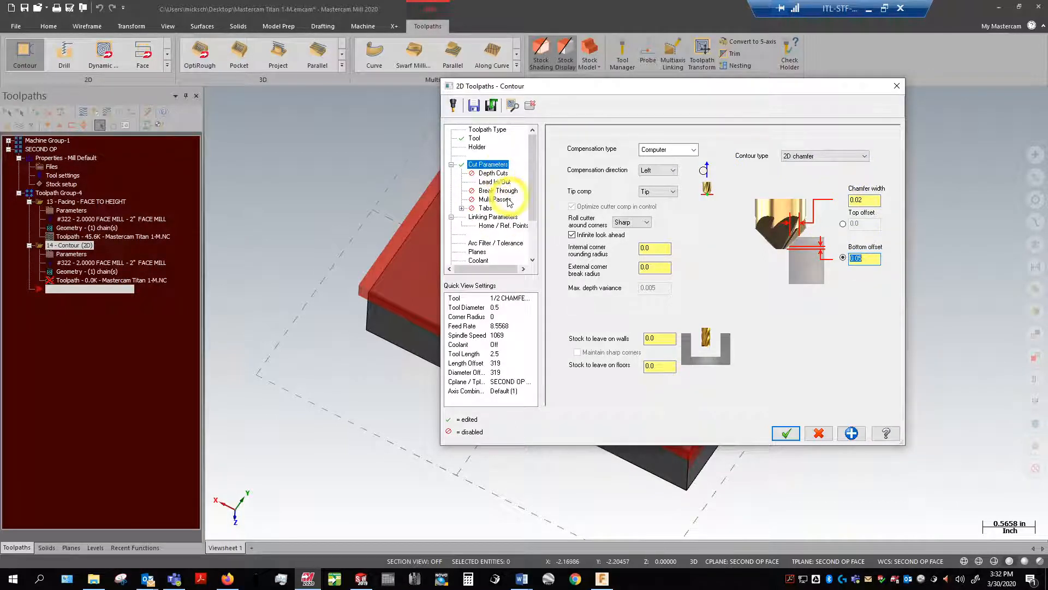
click(493, 216)
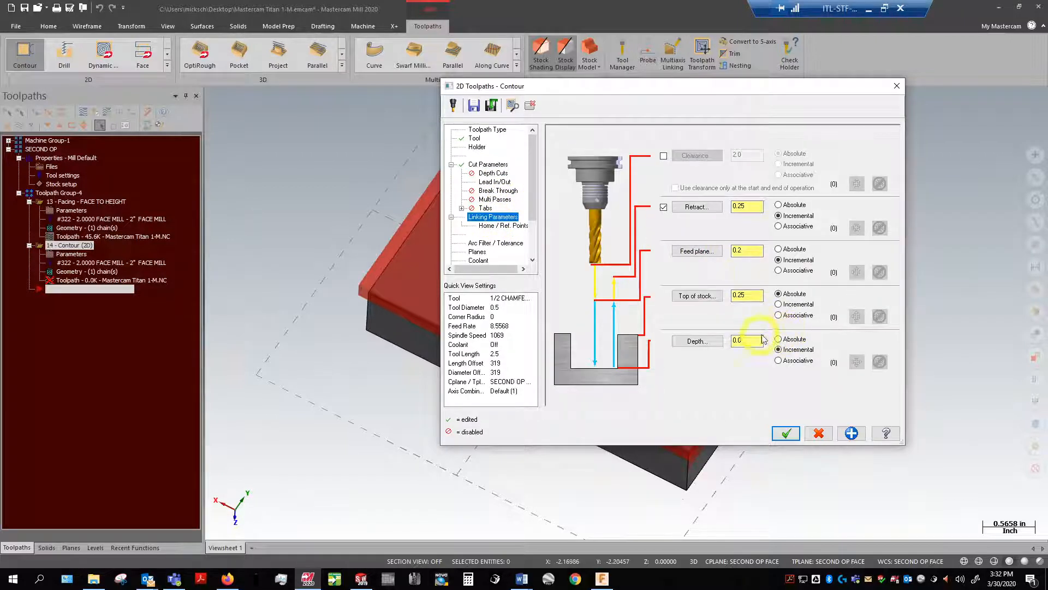
click(746, 340)
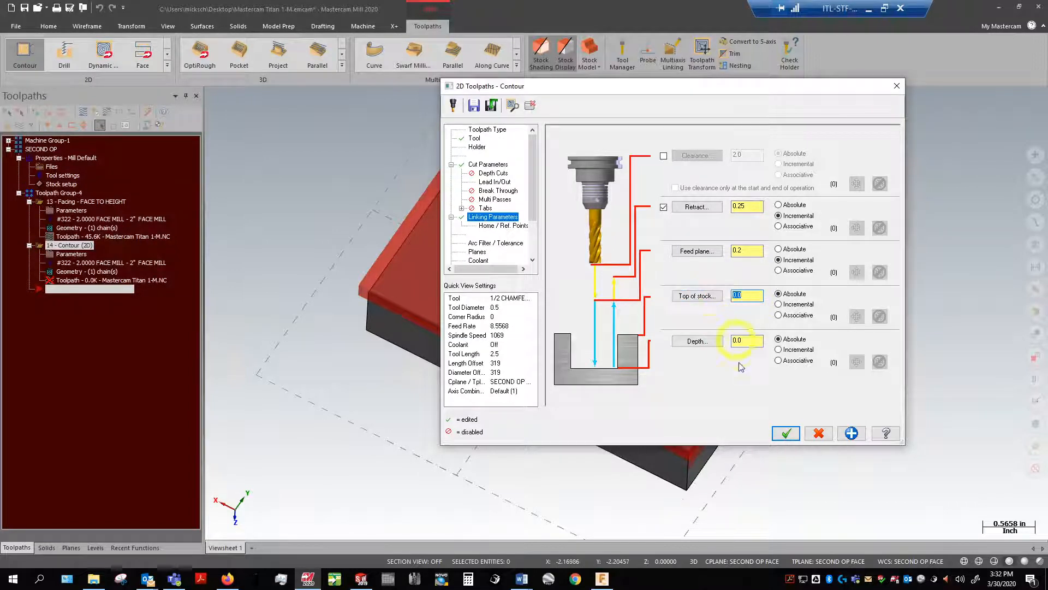
click(786, 433)
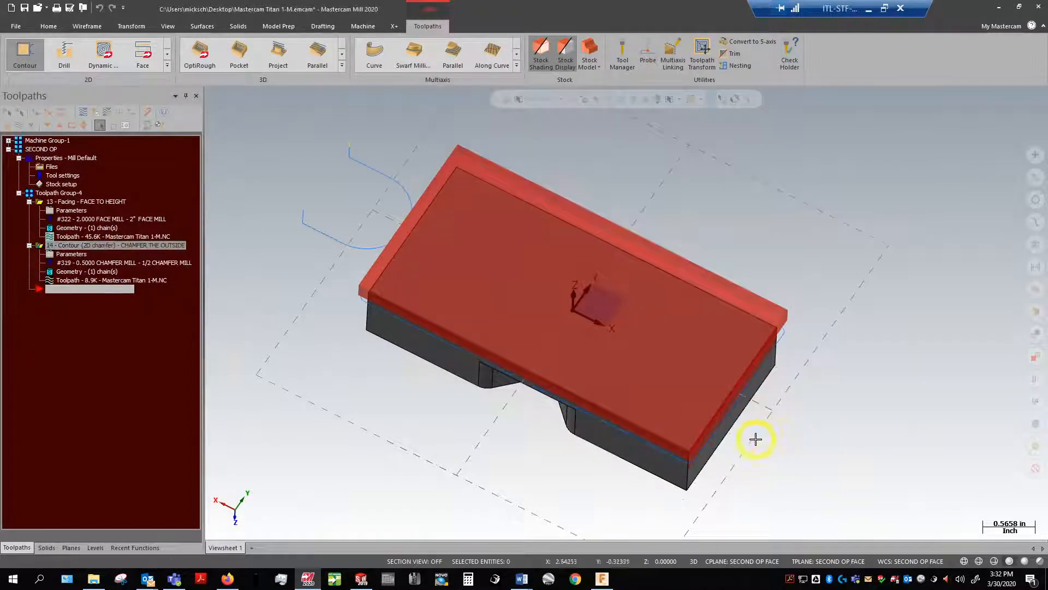
Step: Simulate both SECOND OP operations to the end and orbit to inspect the chamfered edge
drag(756, 439, 787, 373)
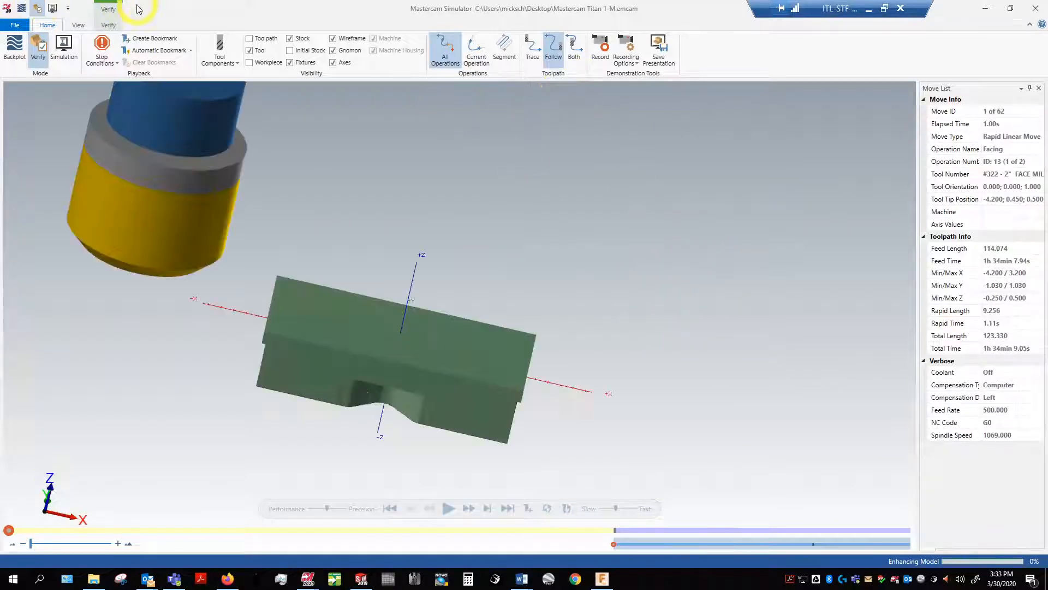
click(108, 25)
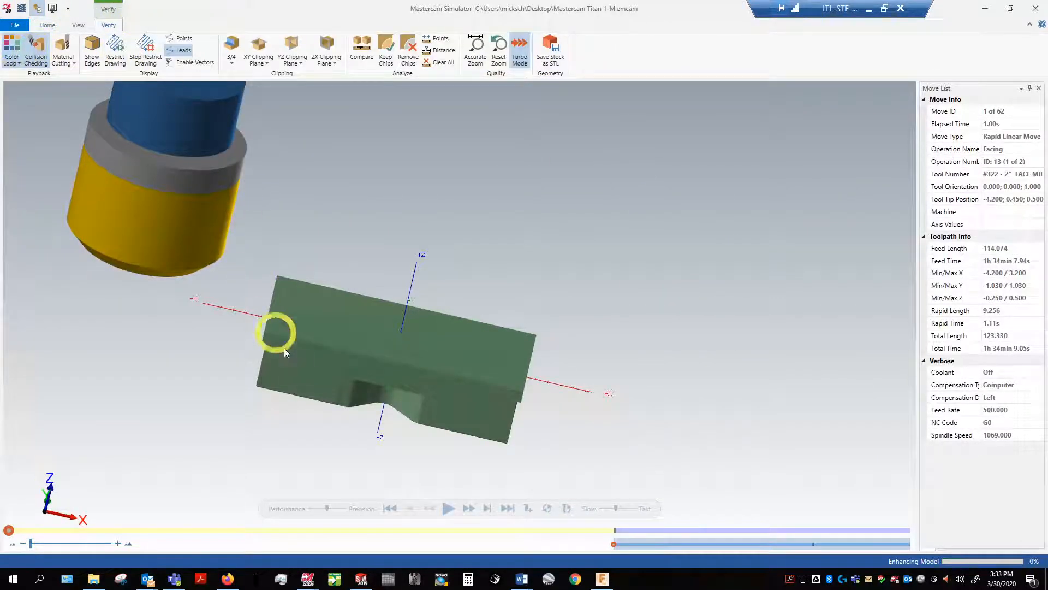
click(449, 508)
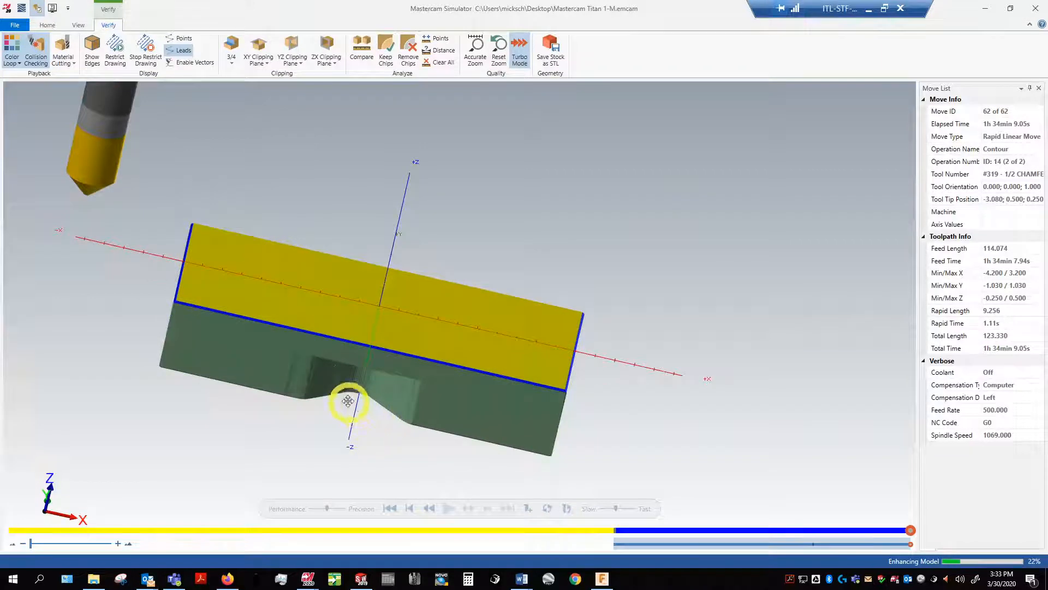
drag(348, 400, 270, 361)
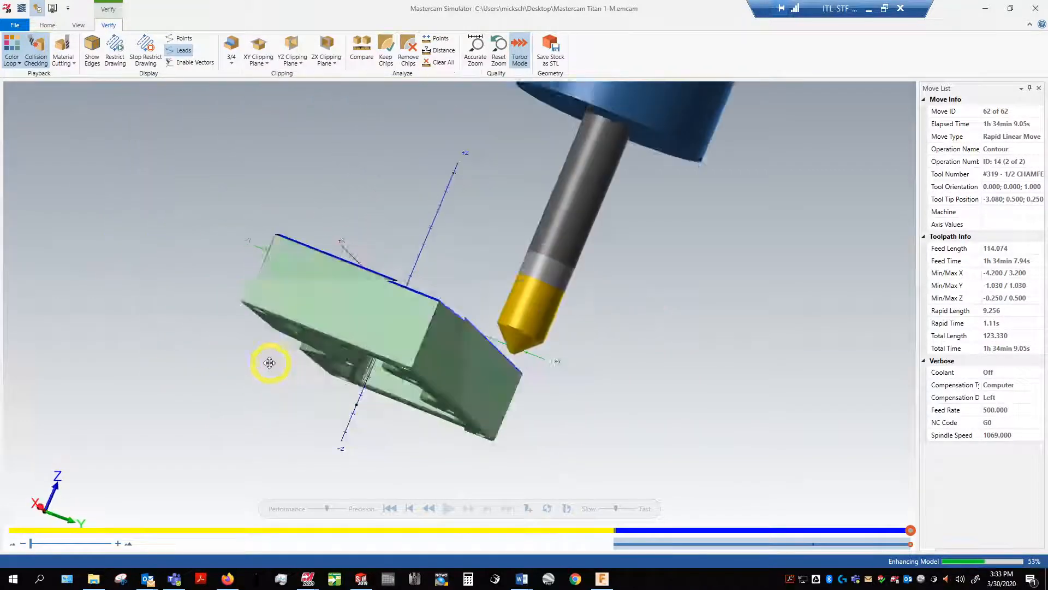
drag(271, 363, 348, 376)
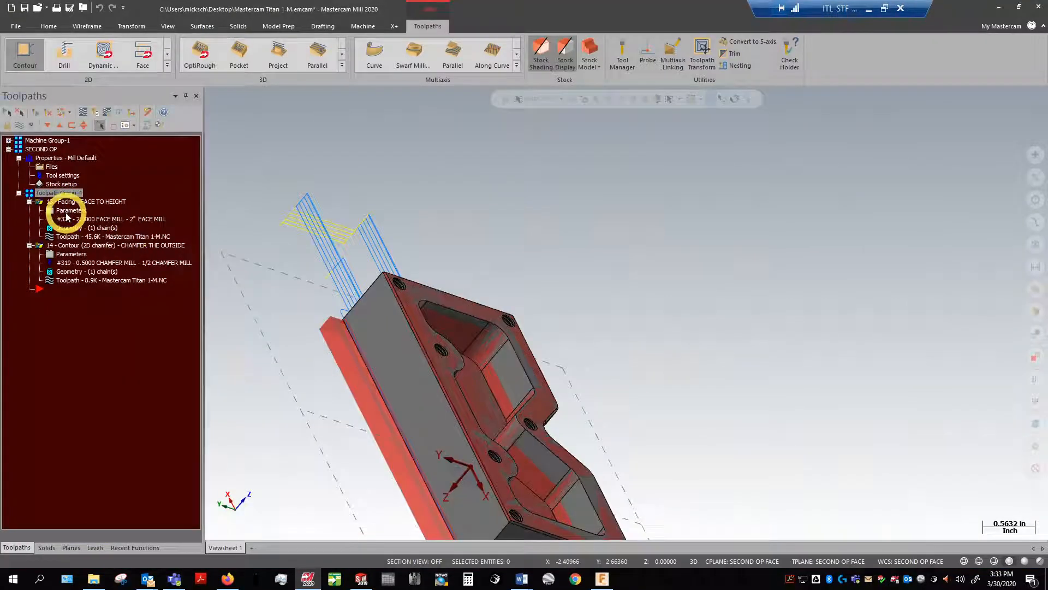
double_click(71, 211)
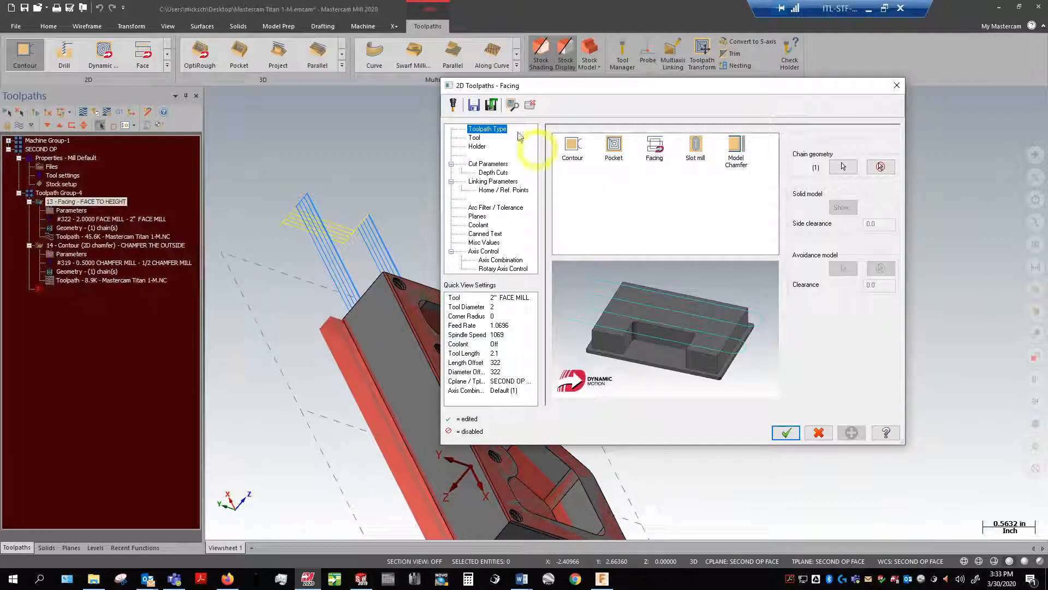
click(473, 137)
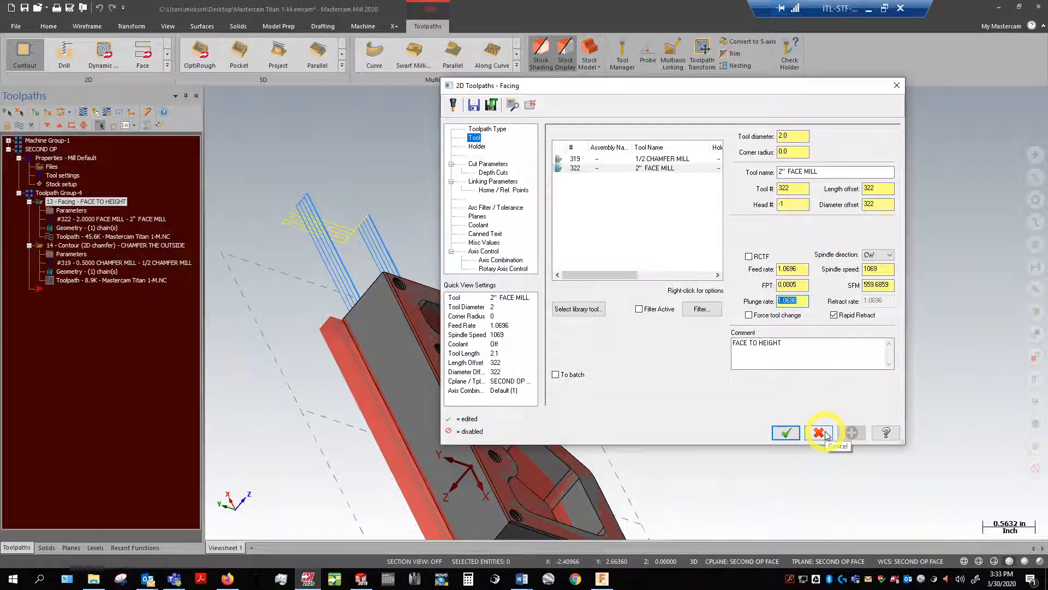
click(819, 433)
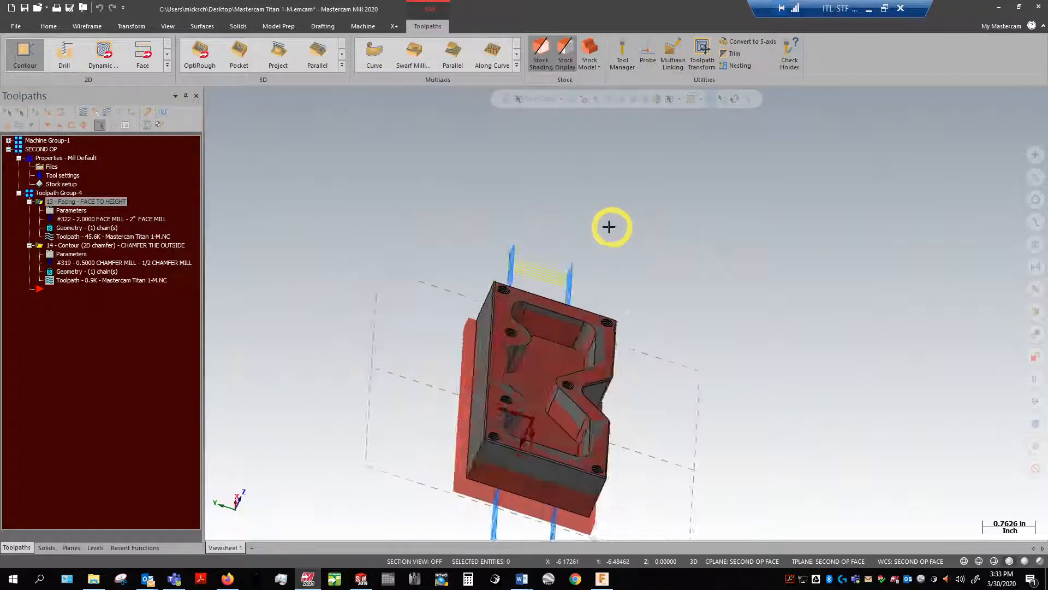
Step: Orbit the part to an upright front view showing the first-operation toolpaths
drag(610, 227, 732, 177)
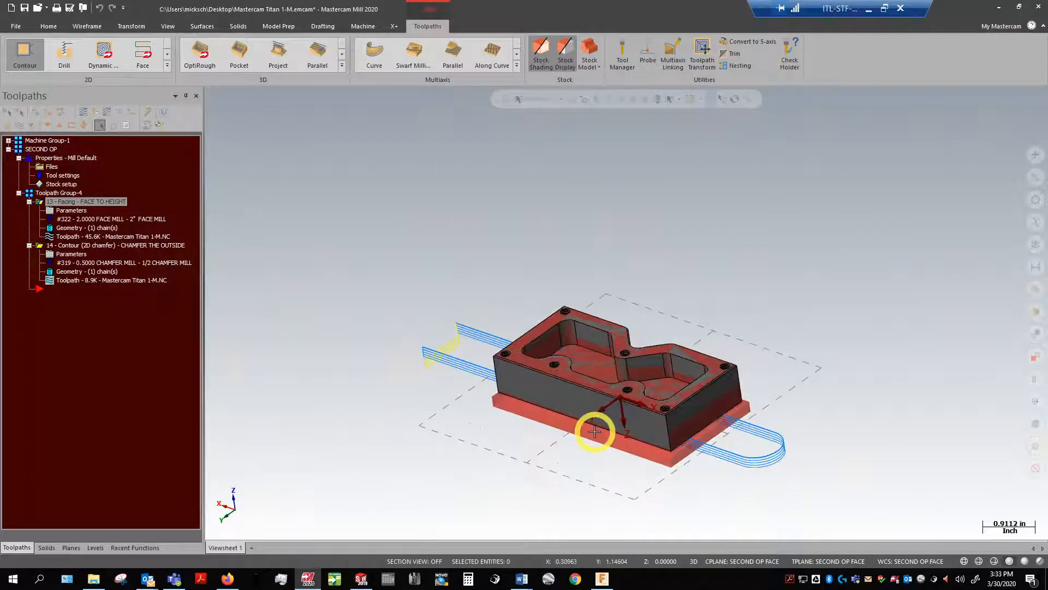
drag(594, 431, 662, 289)
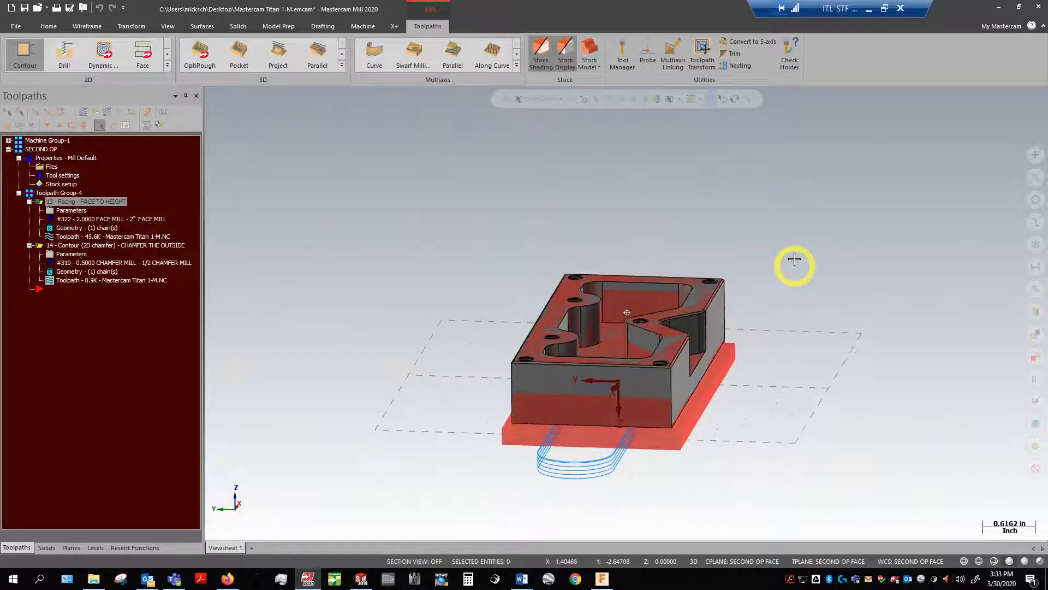
drag(794, 259, 925, 323)
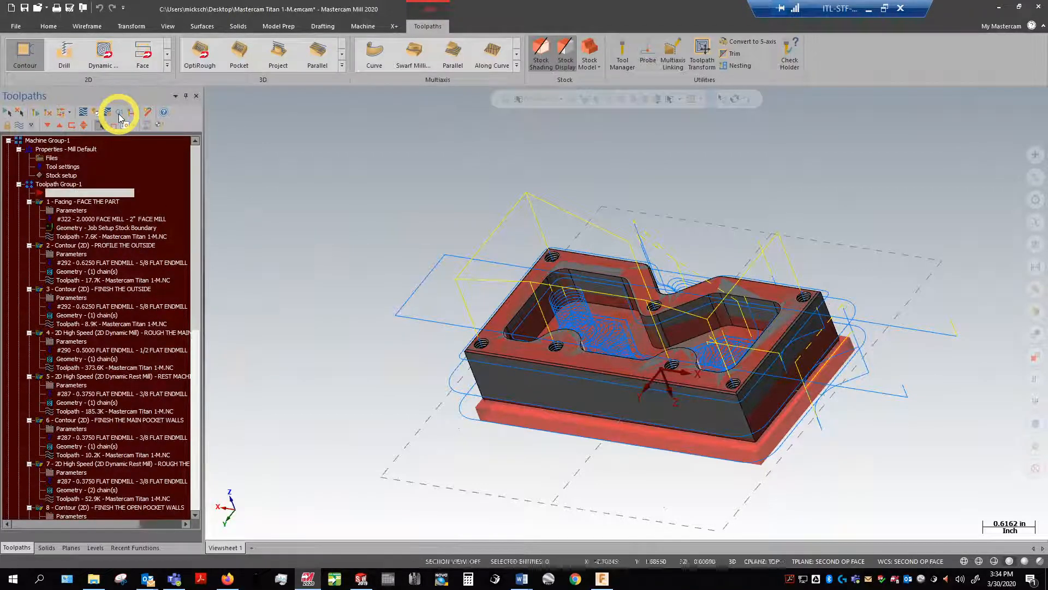
Step: Post the toolpaths, overwriting the existing NC file and opening it for editing
click(120, 114)
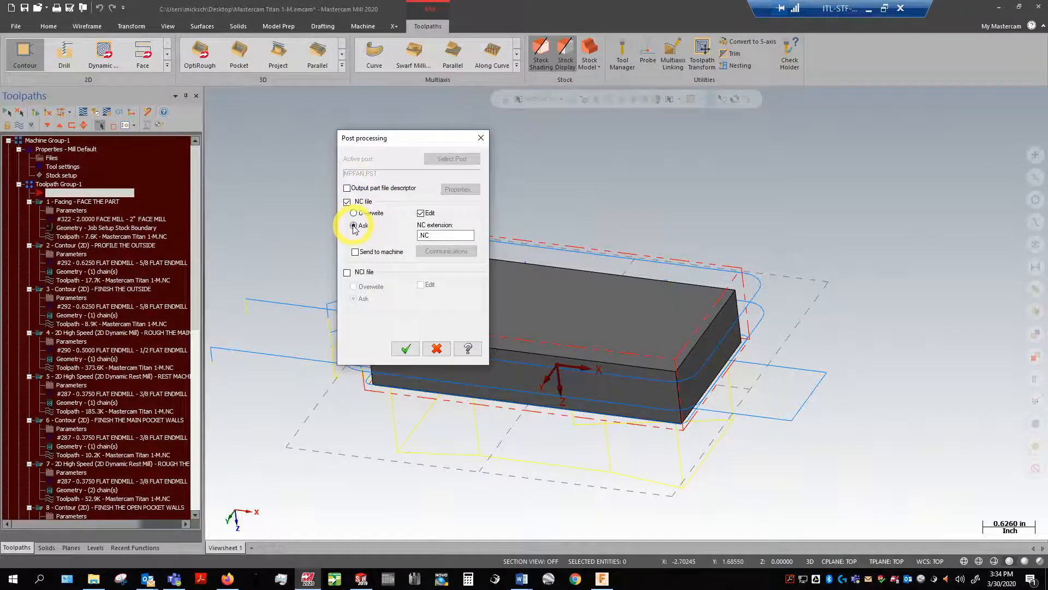
click(354, 212)
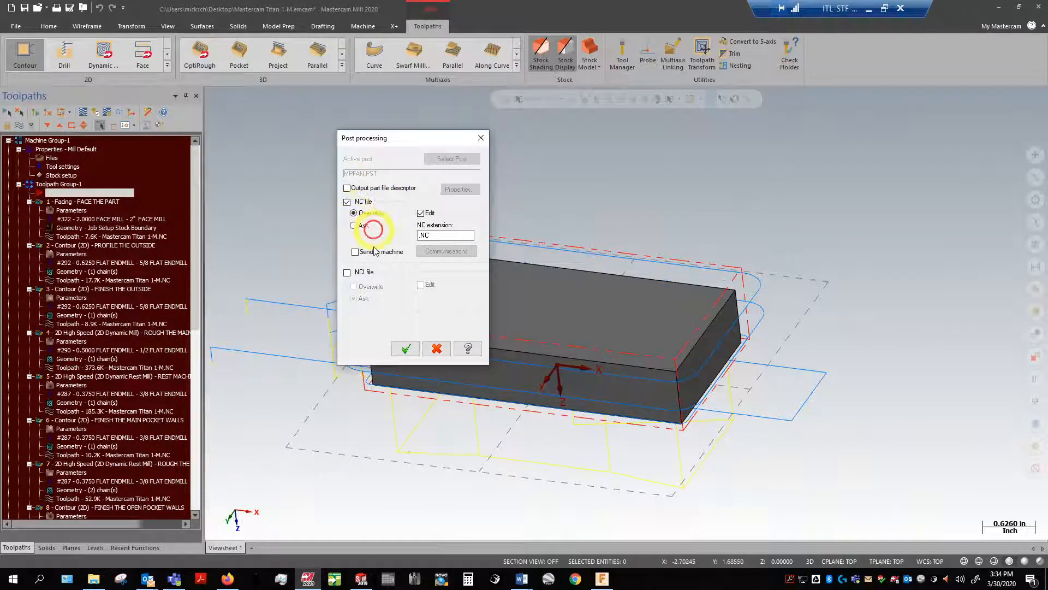
click(405, 348)
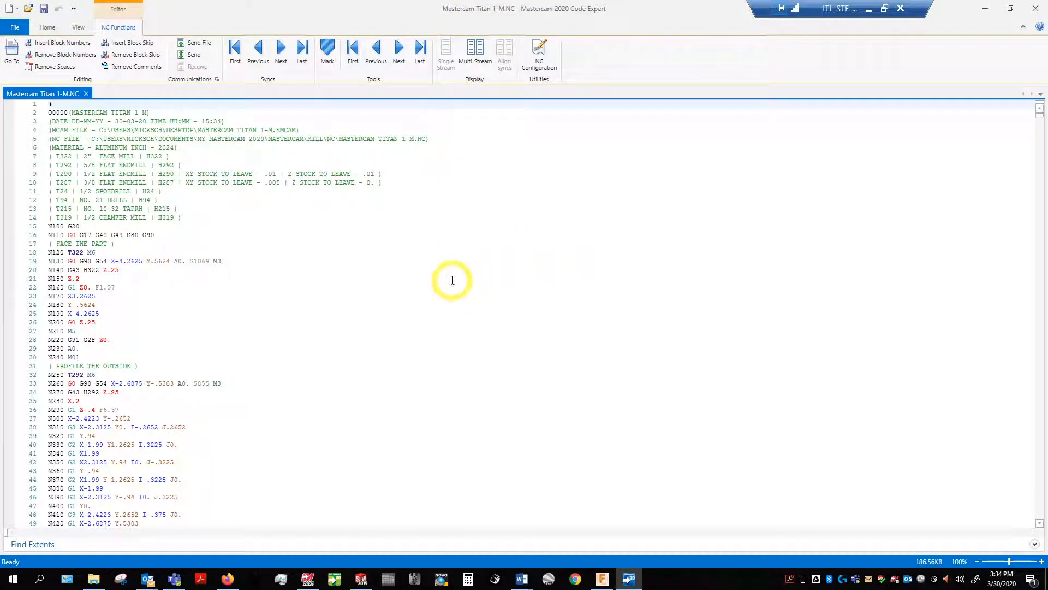
mouse_move(436, 270)
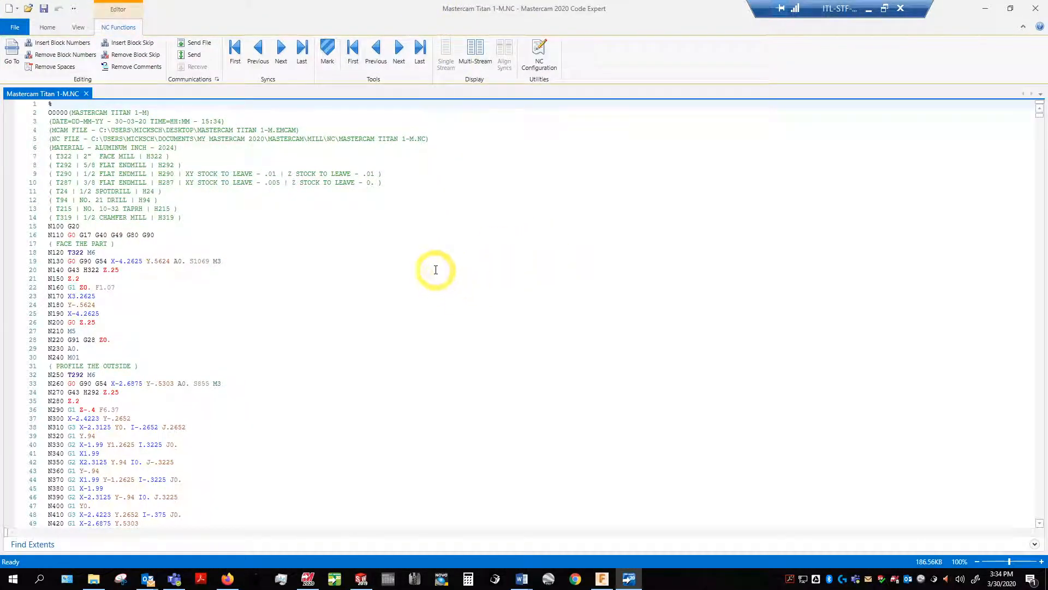
mouse_move(385, 255)
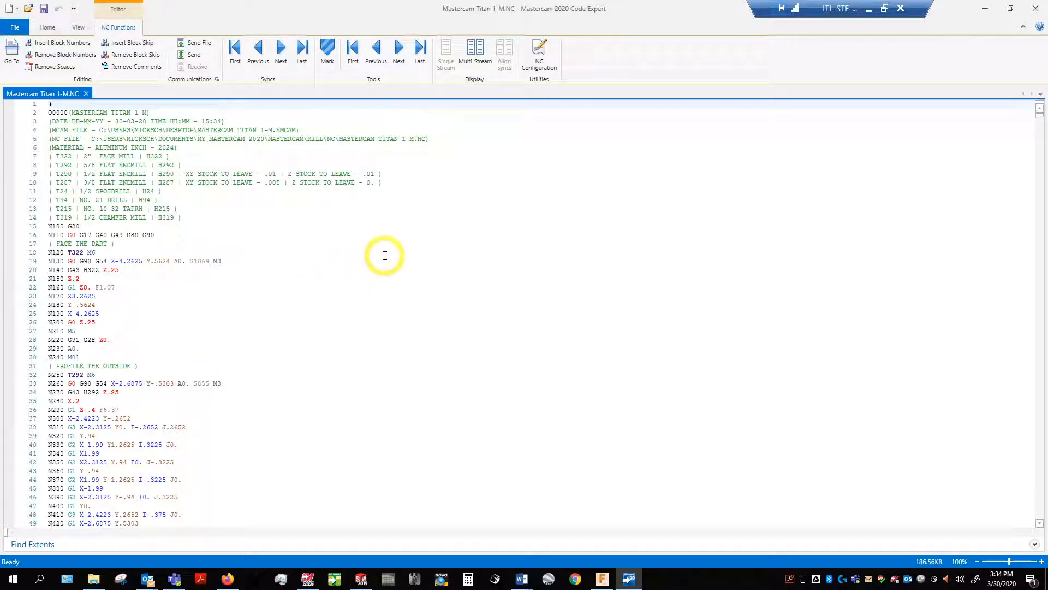
mouse_move(231, 224)
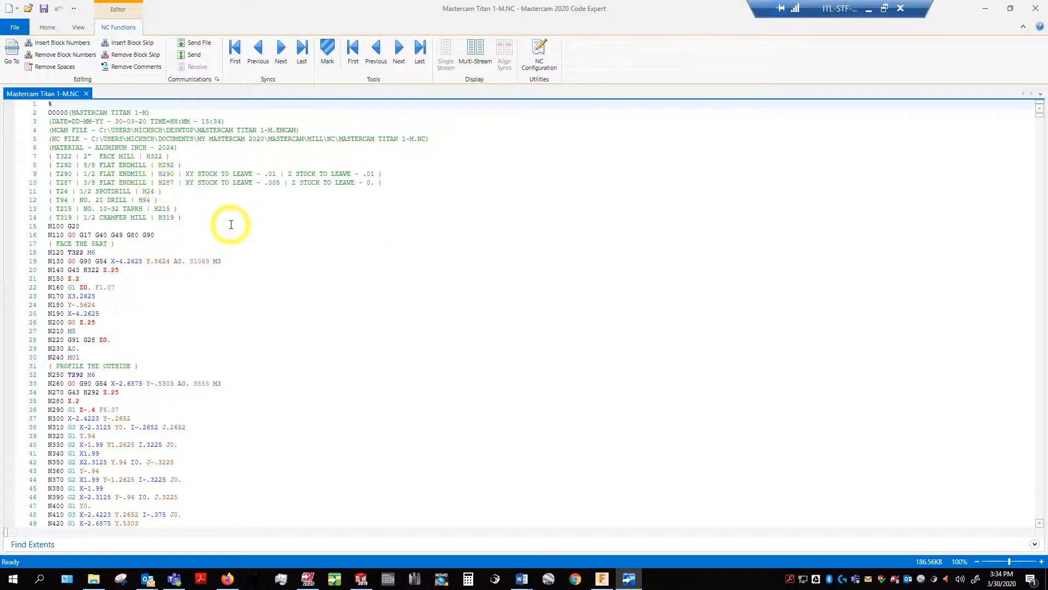
scroll(down, 3)
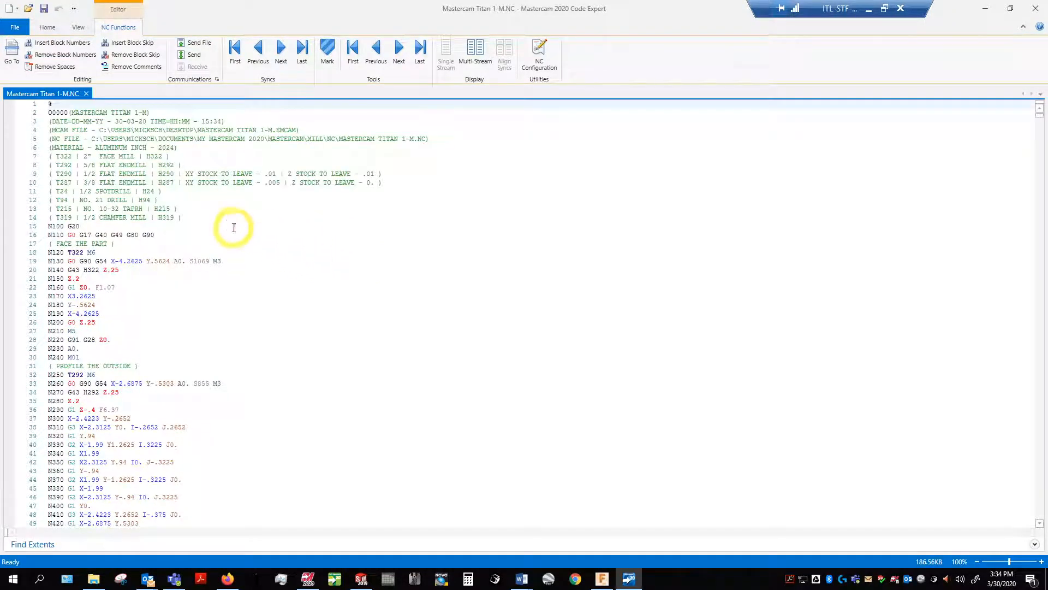
mouse_move(214, 220)
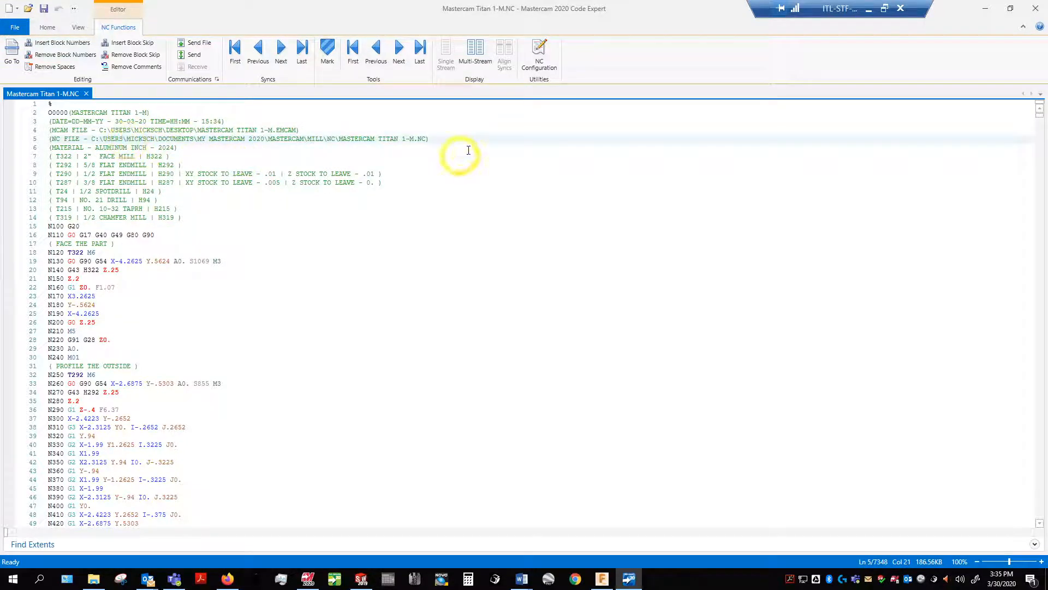
click(171, 156)
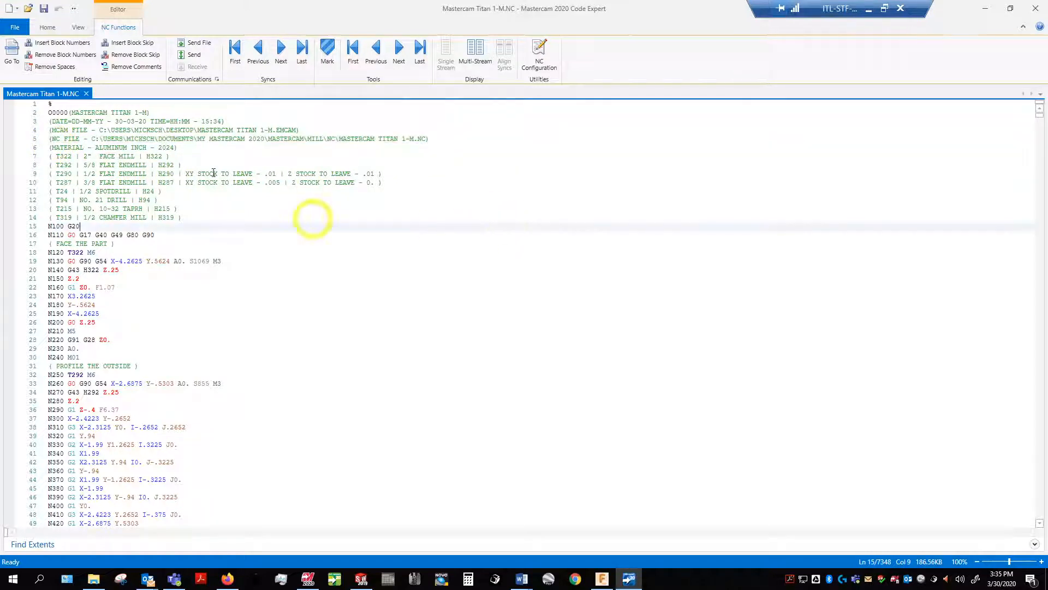
click(63, 113)
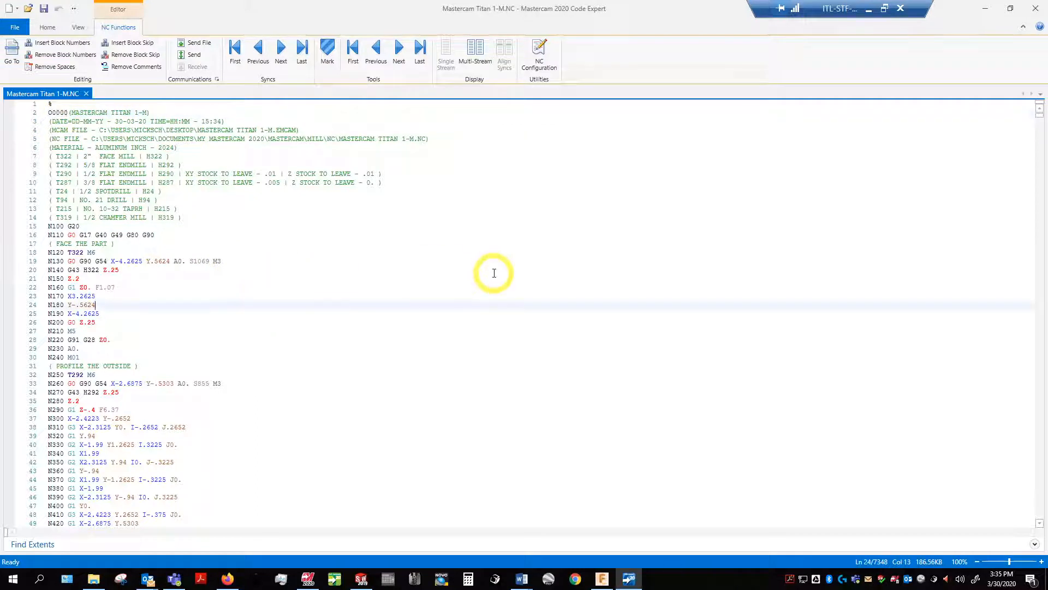
click(55, 252)
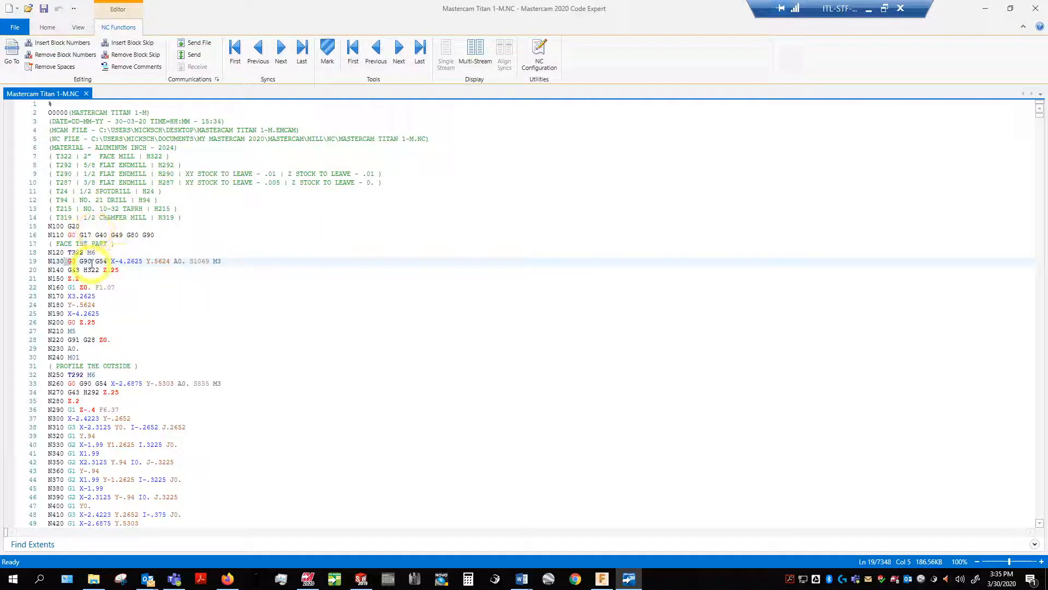
drag(111, 261, 217, 261)
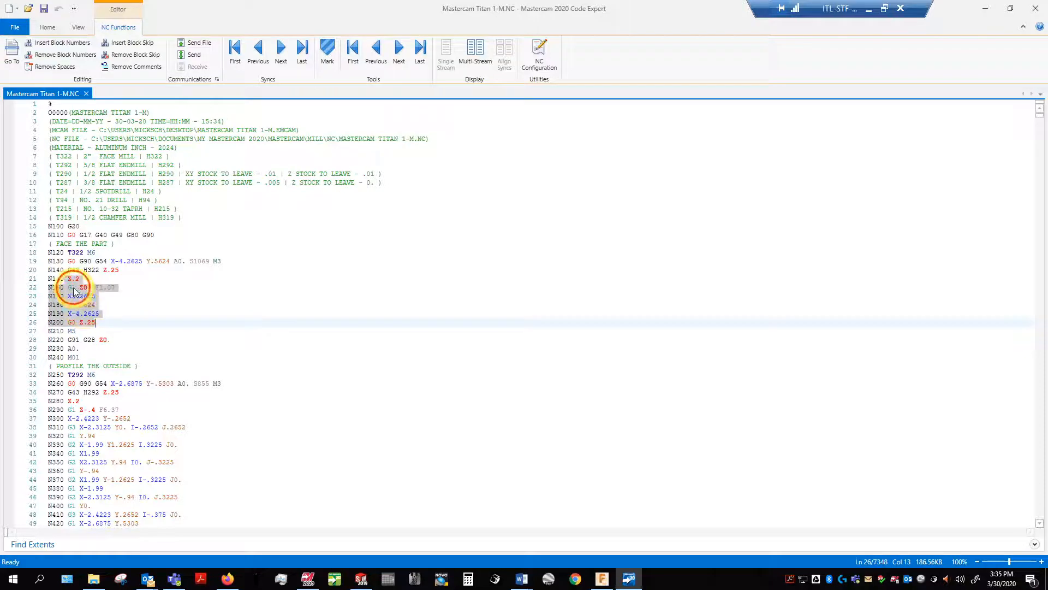
click(85, 287)
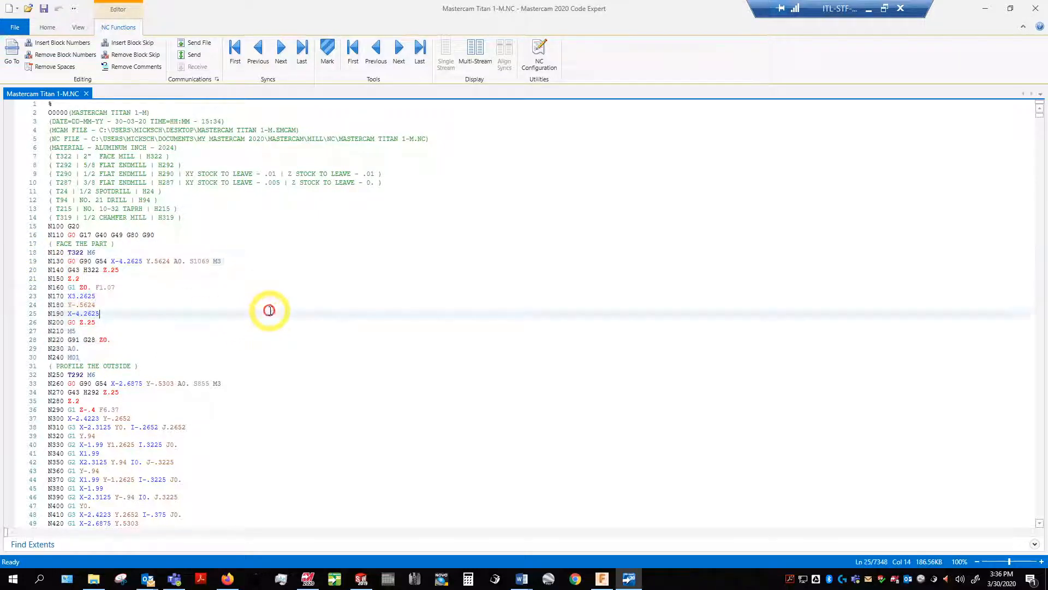
Step: Scroll through Mastercam Titan 1-M.NC down to the closing M30 line
scroll(down, 3)
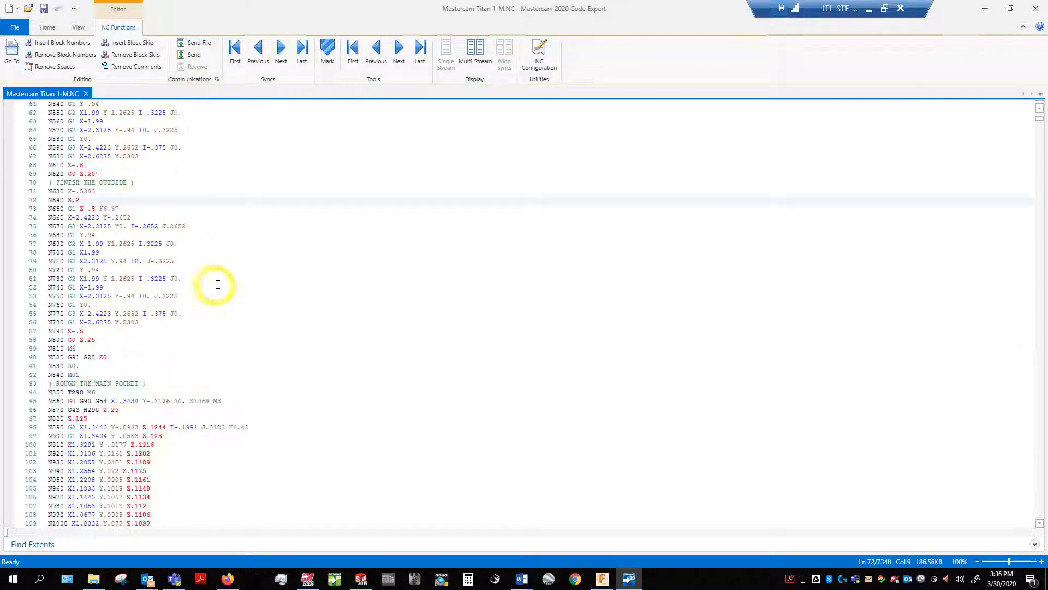
mouse_move(144, 379)
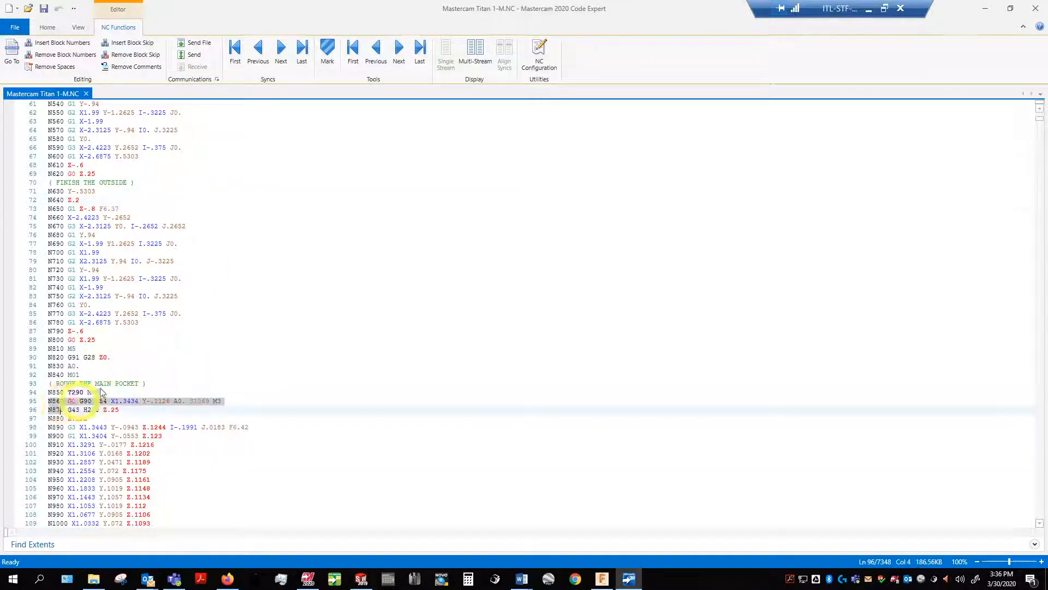
scroll(down, 3)
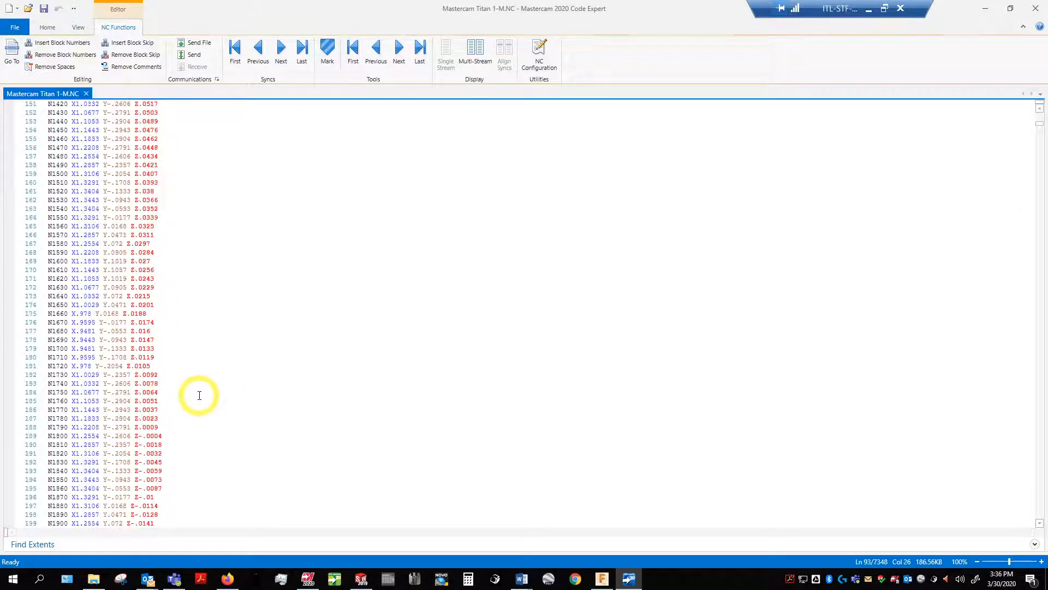
scroll(down, 3)
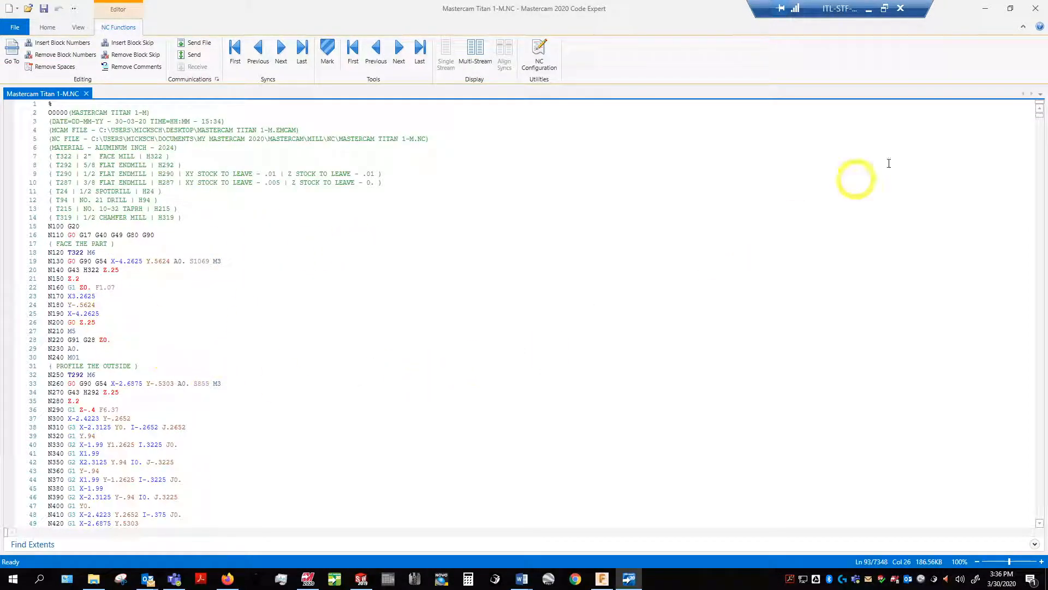
scroll(down, 3)
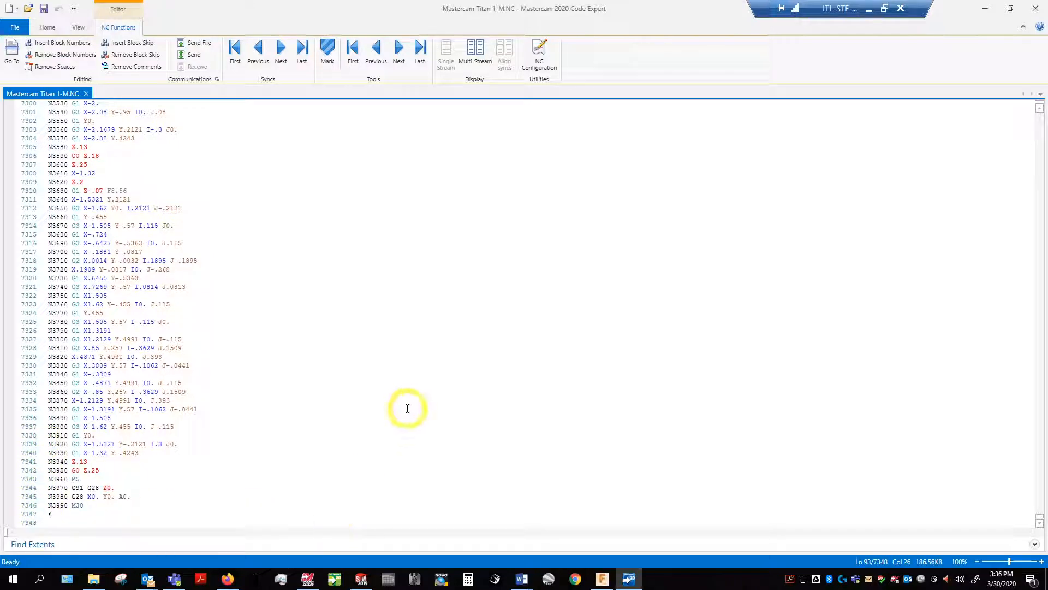
mouse_move(349, 393)
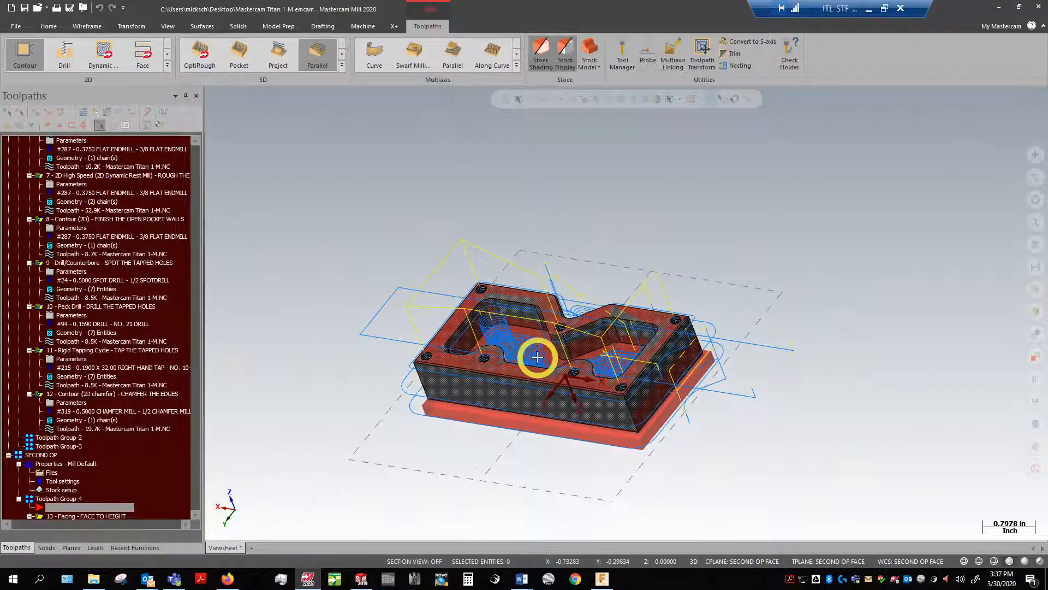
Step: Zoom and orbit to inspect the pockets and tapped holes from top and angled views
drag(536, 357, 510, 349)
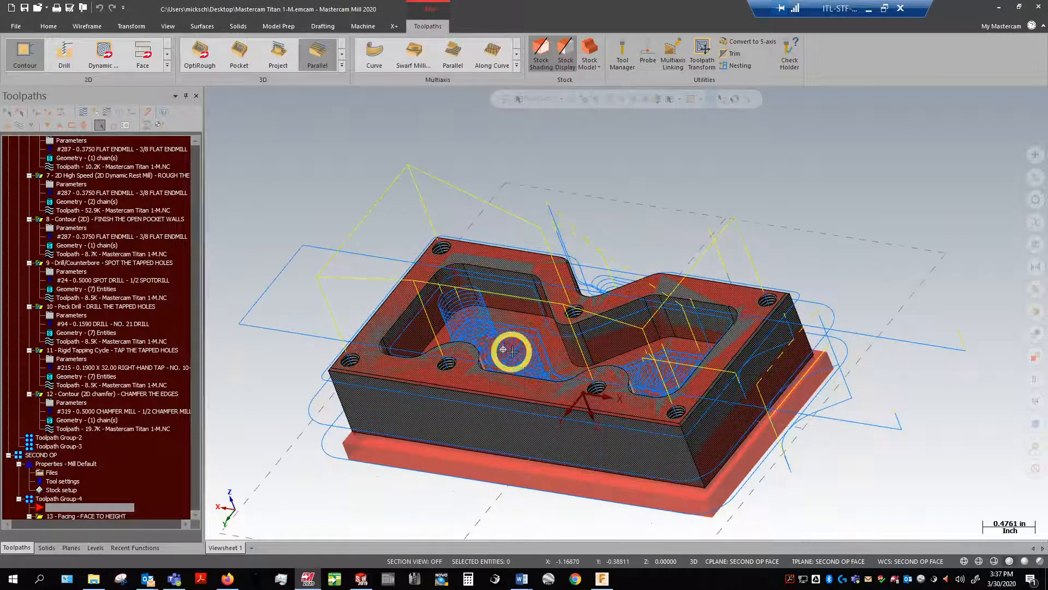
drag(512, 350, 594, 411)
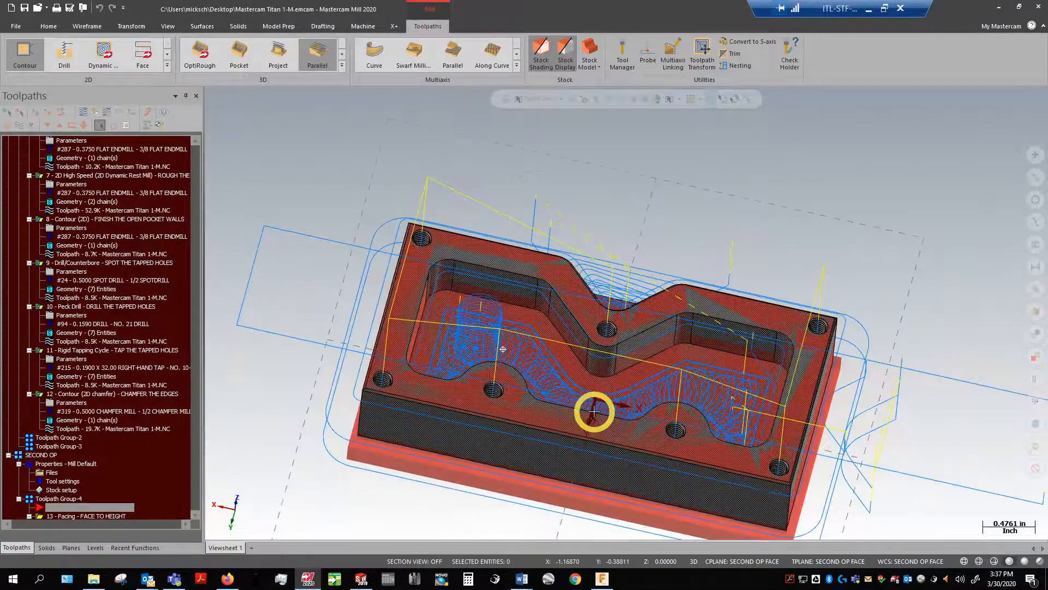
drag(594, 410, 530, 420)
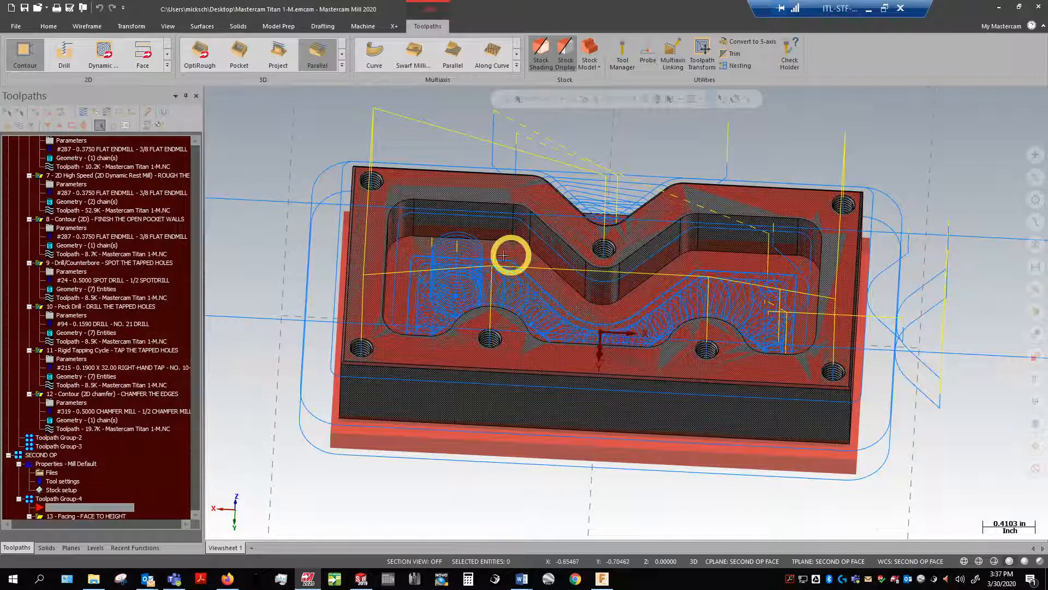
mouse_move(412, 300)
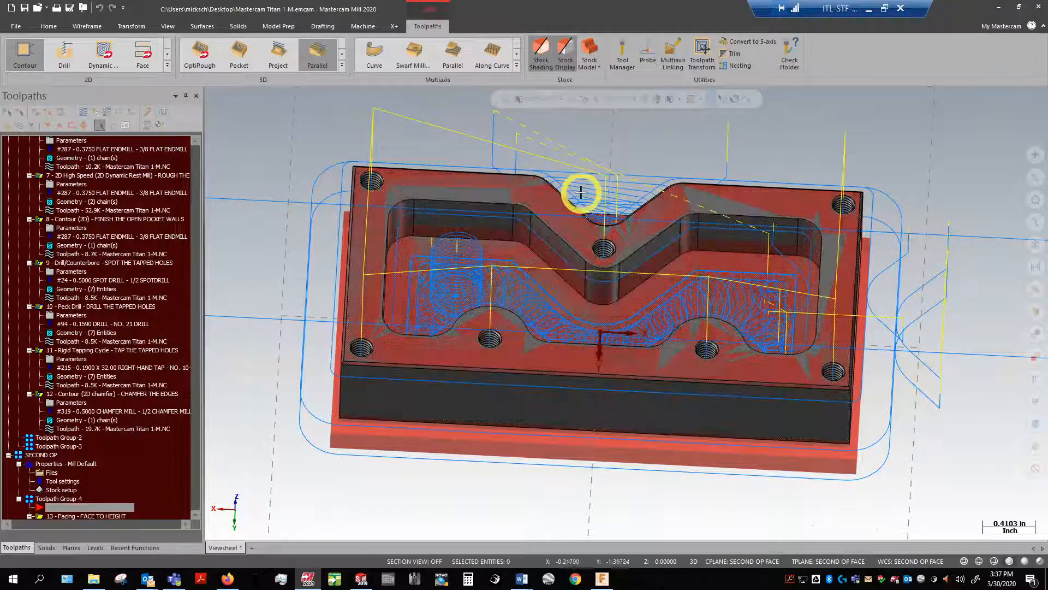
drag(582, 194, 682, 271)
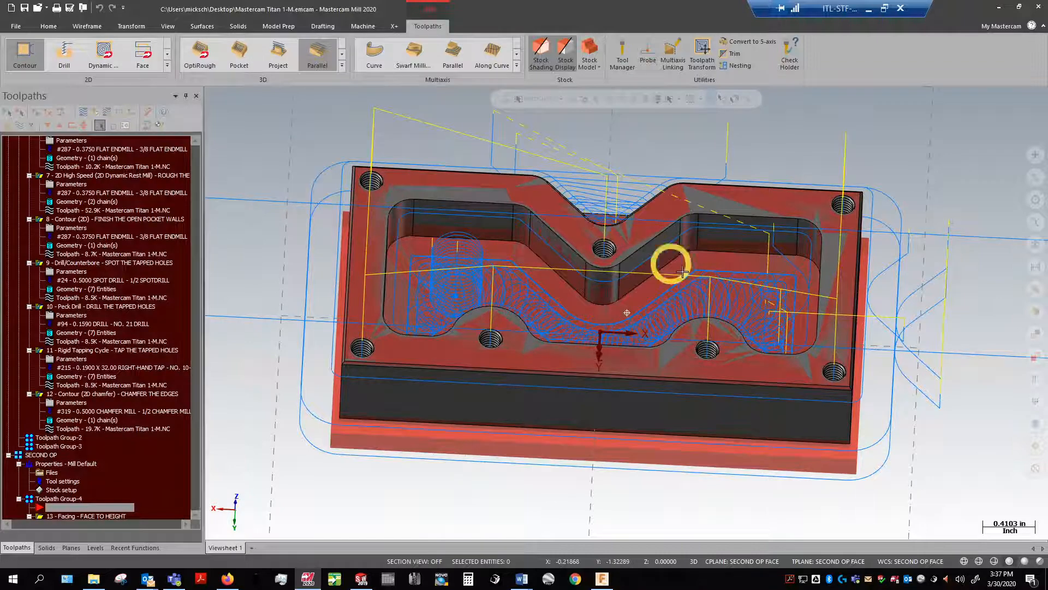
drag(669, 268, 769, 327)
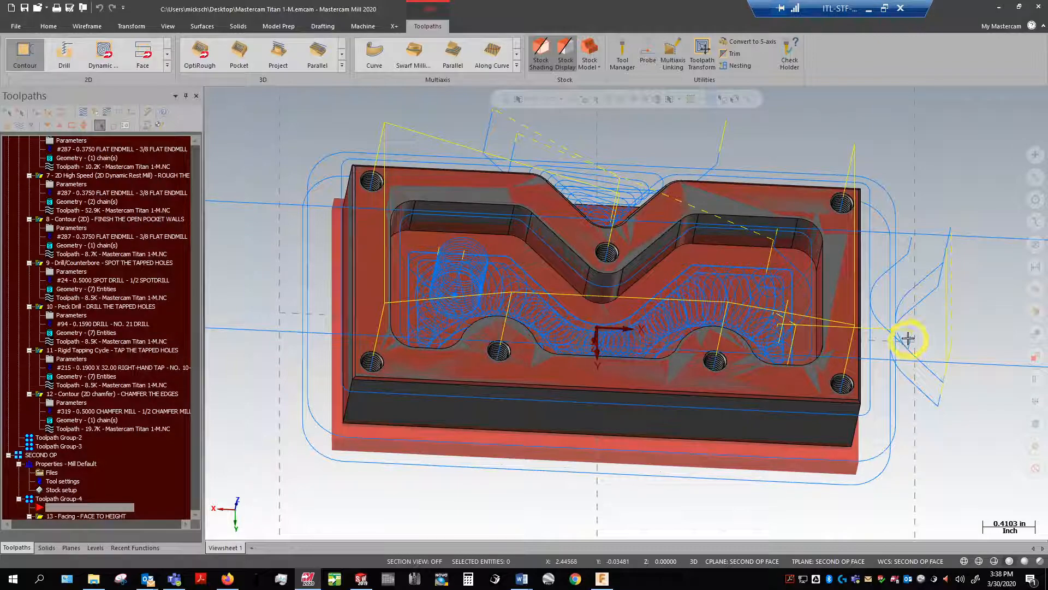
drag(909, 337, 668, 214)
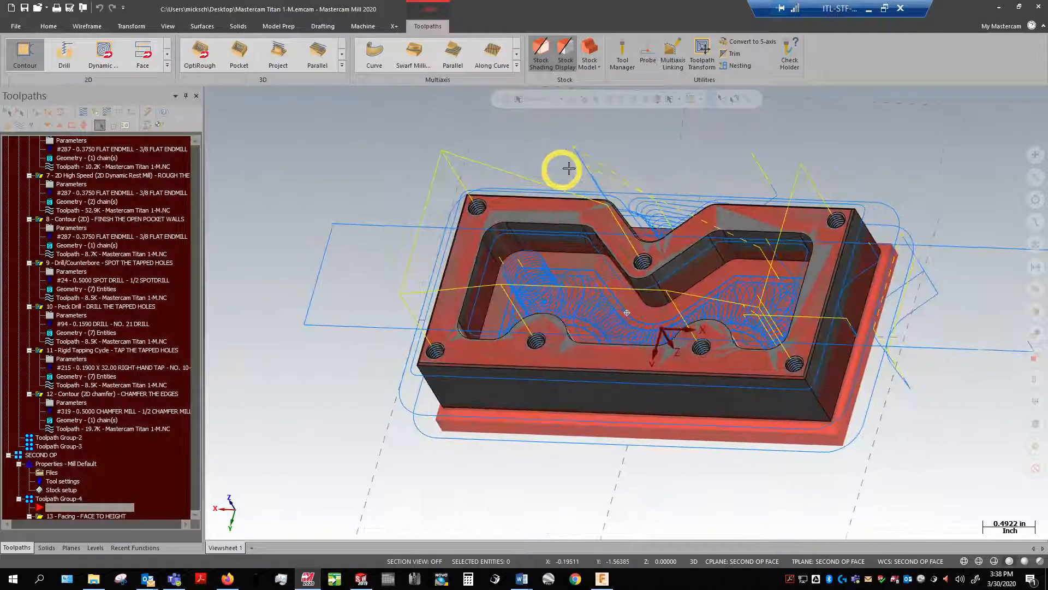
drag(568, 168, 705, 205)
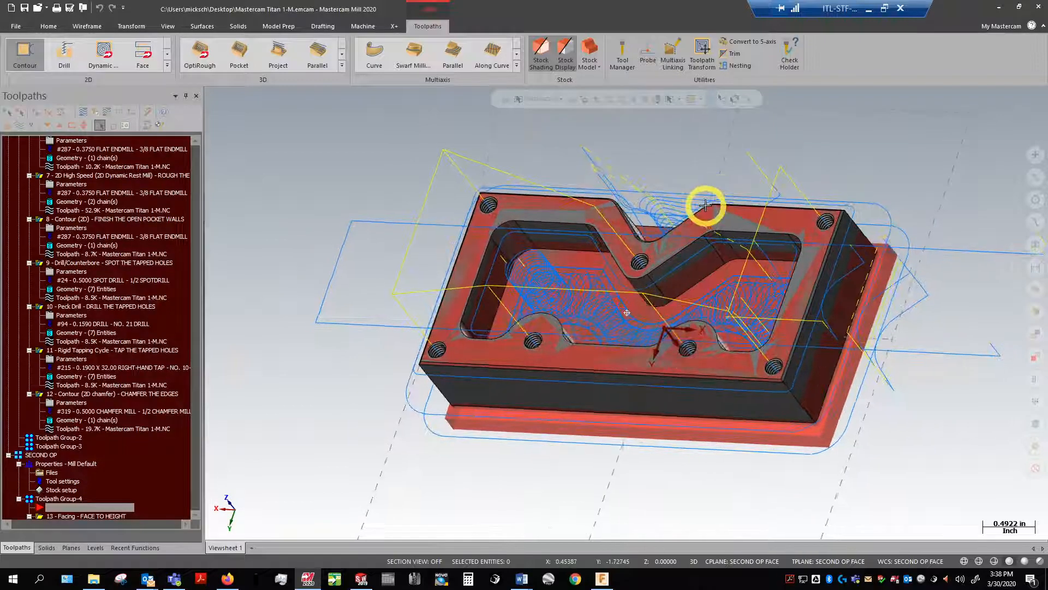